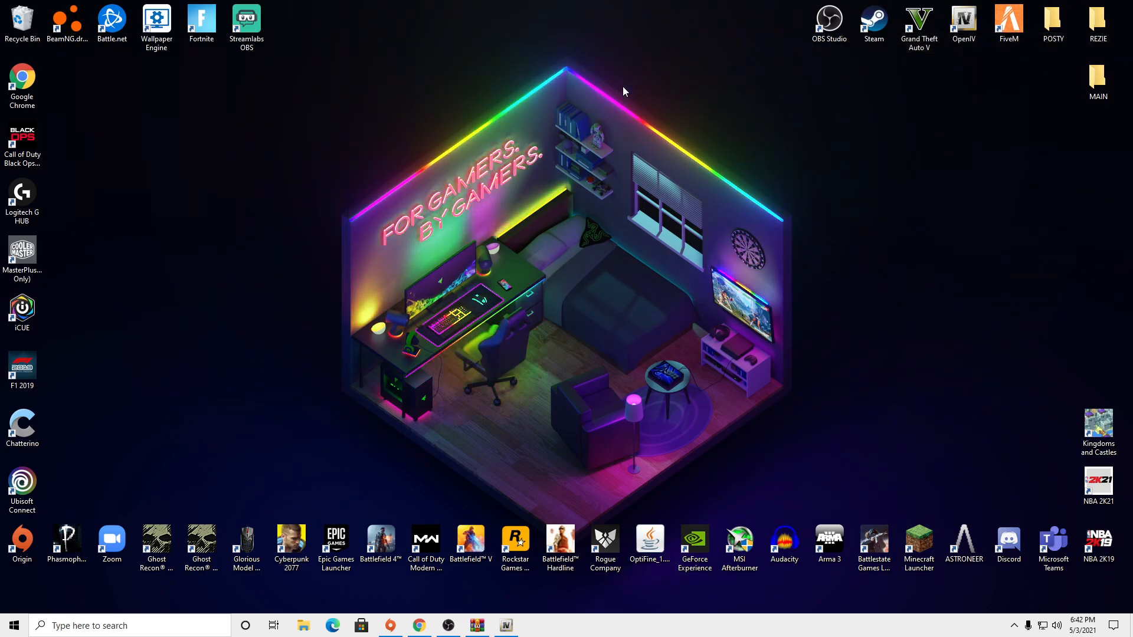
mouse_move(596, 47)
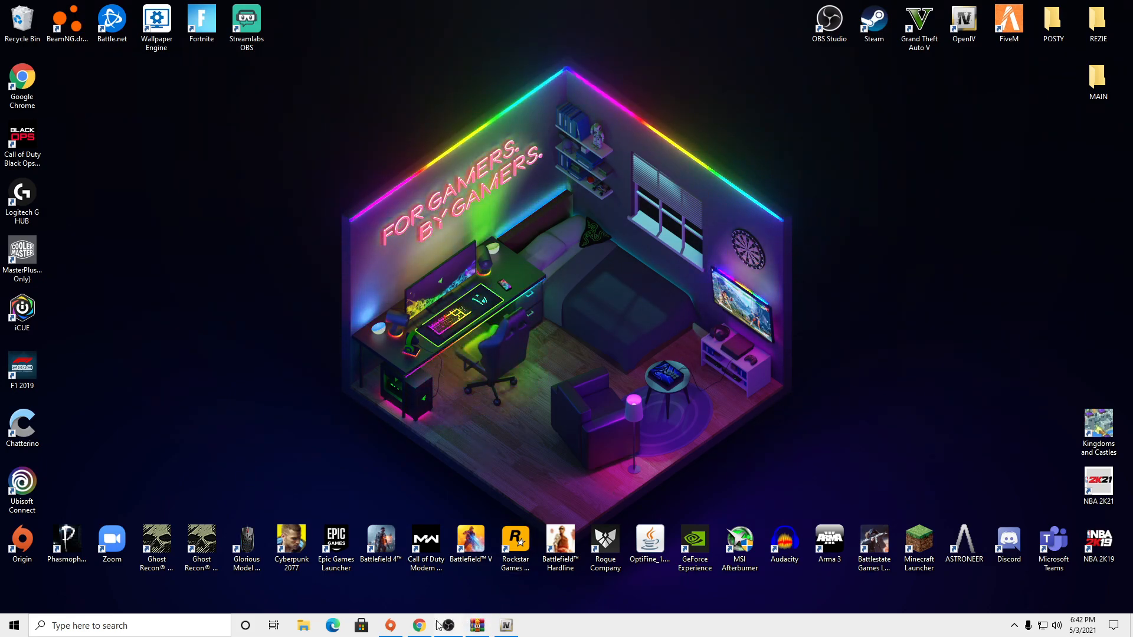
Browse the Razed Patreon page down past membership tiers and the about section to the locked recent posts
click(418, 625)
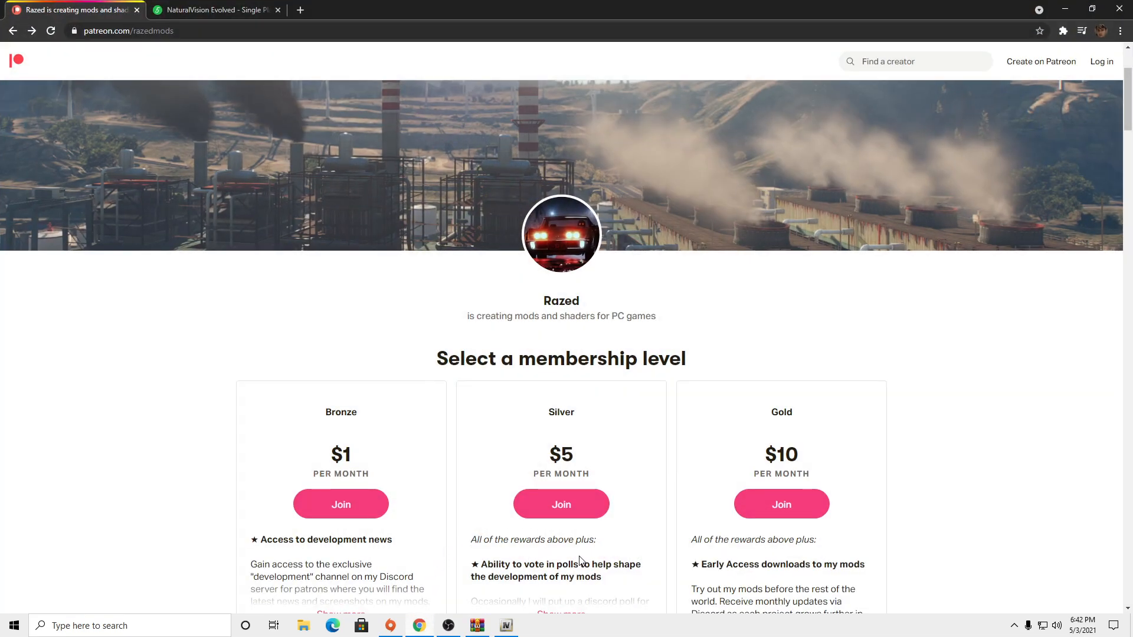
scroll(down, 3)
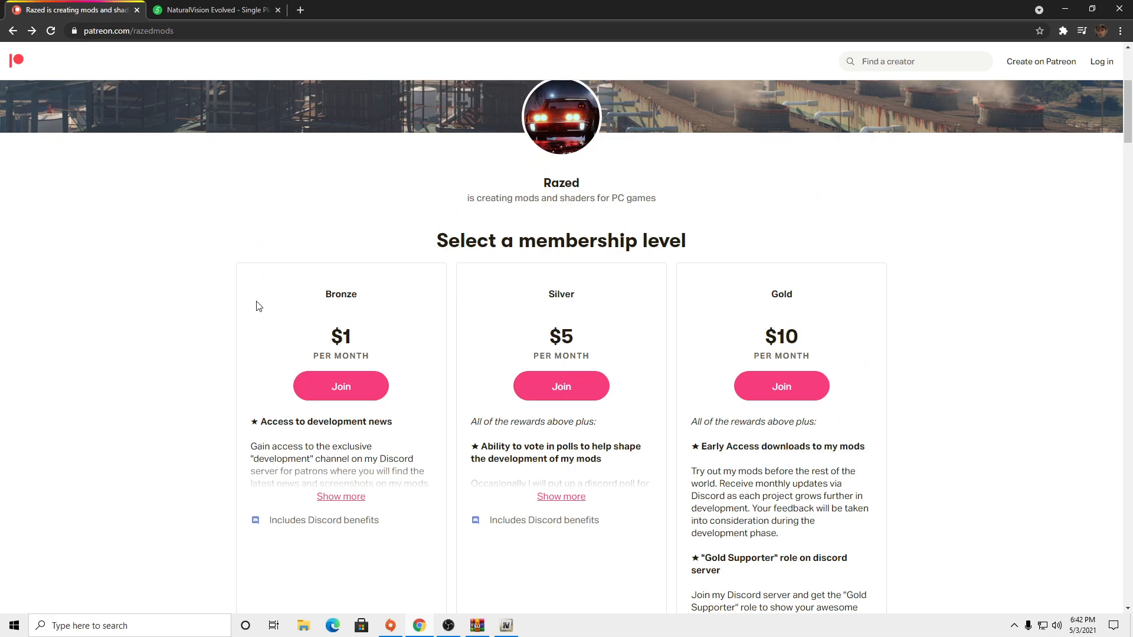
scroll(down, 3)
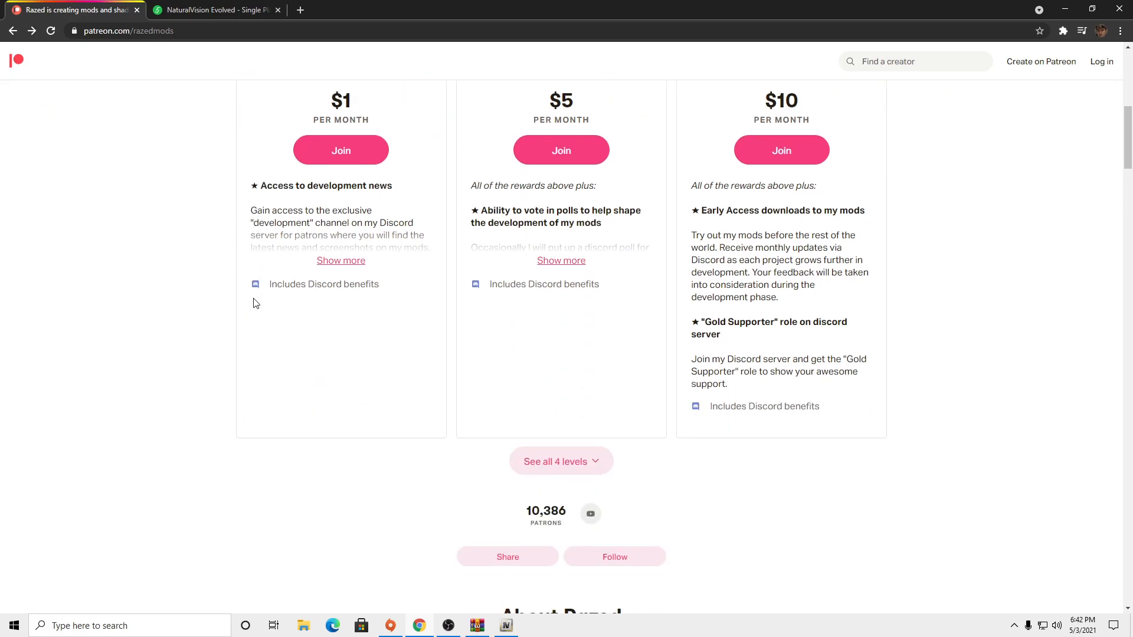
scroll(down, 3)
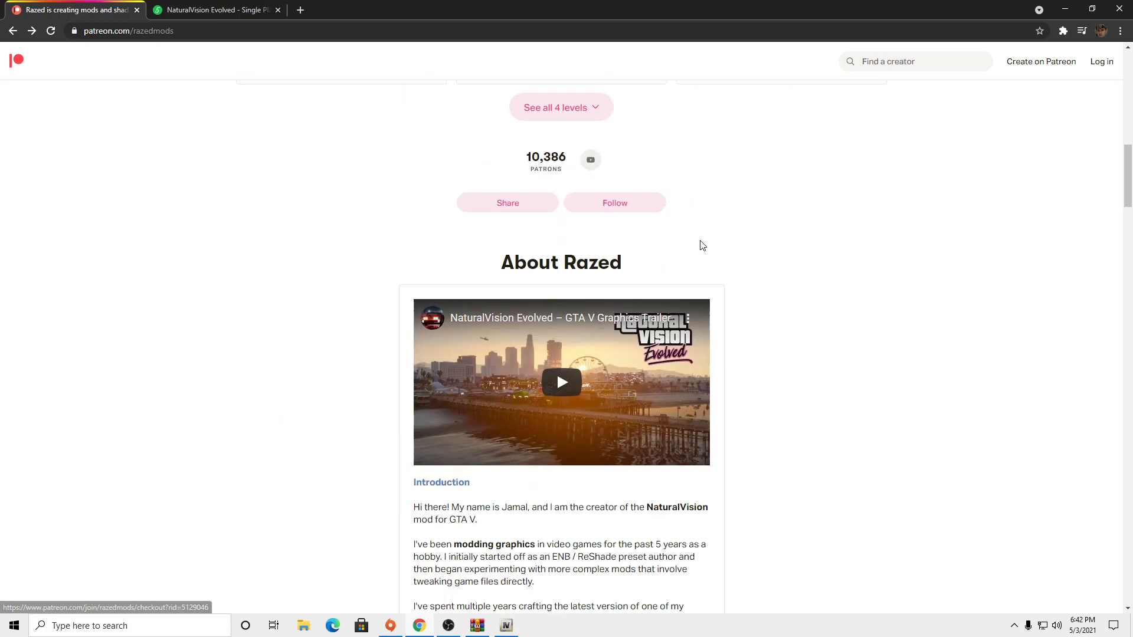
scroll(down, 3)
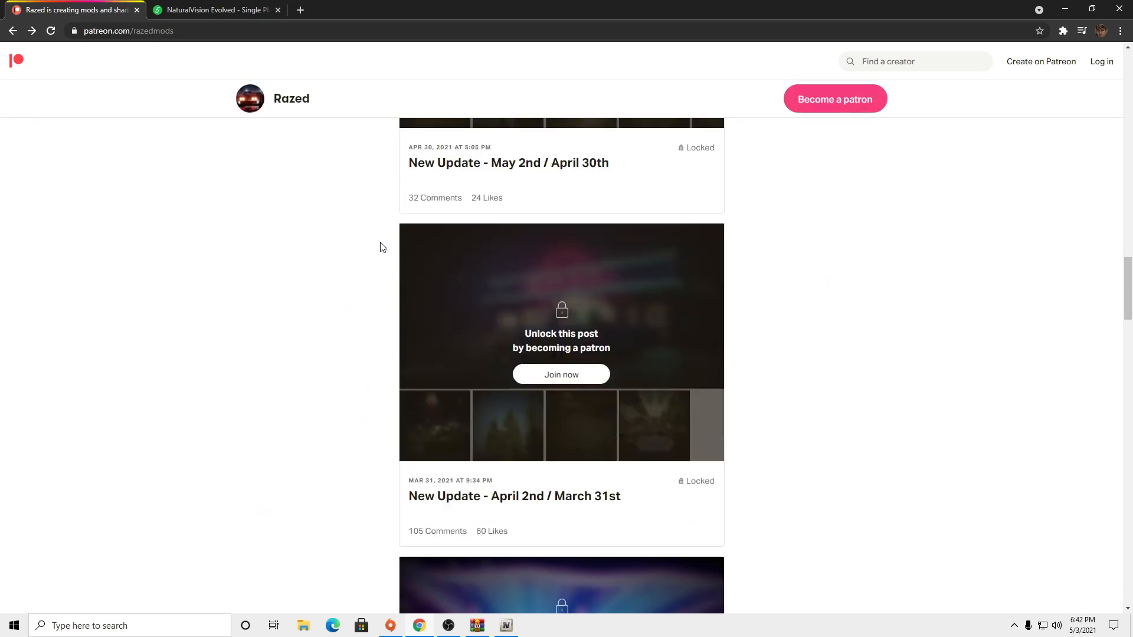
scroll(down, 3)
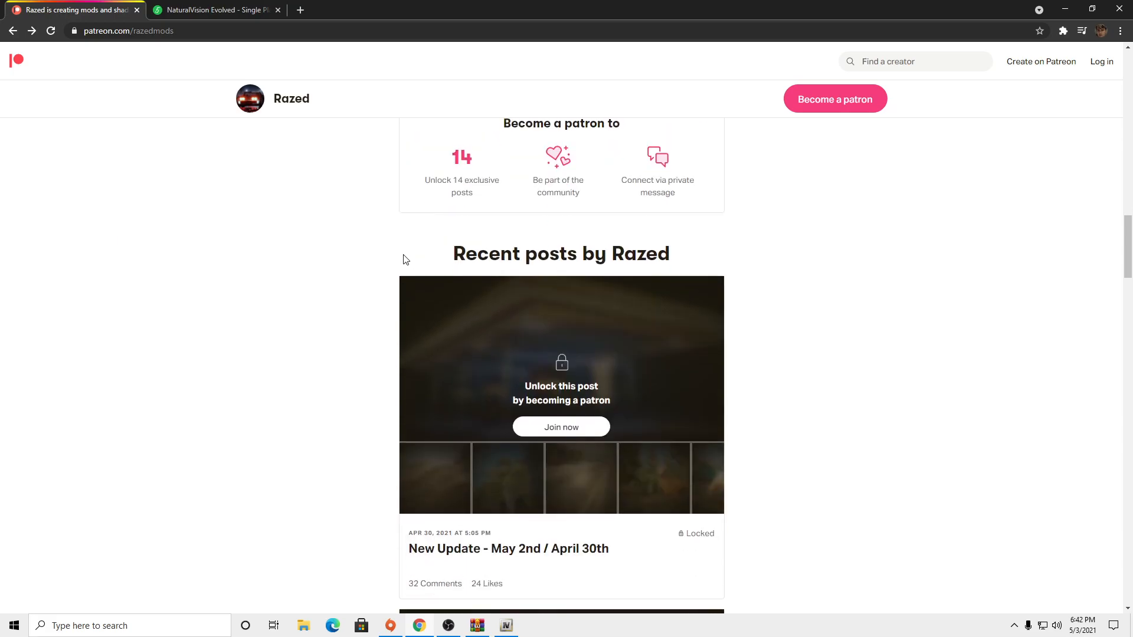
scroll(down, 3)
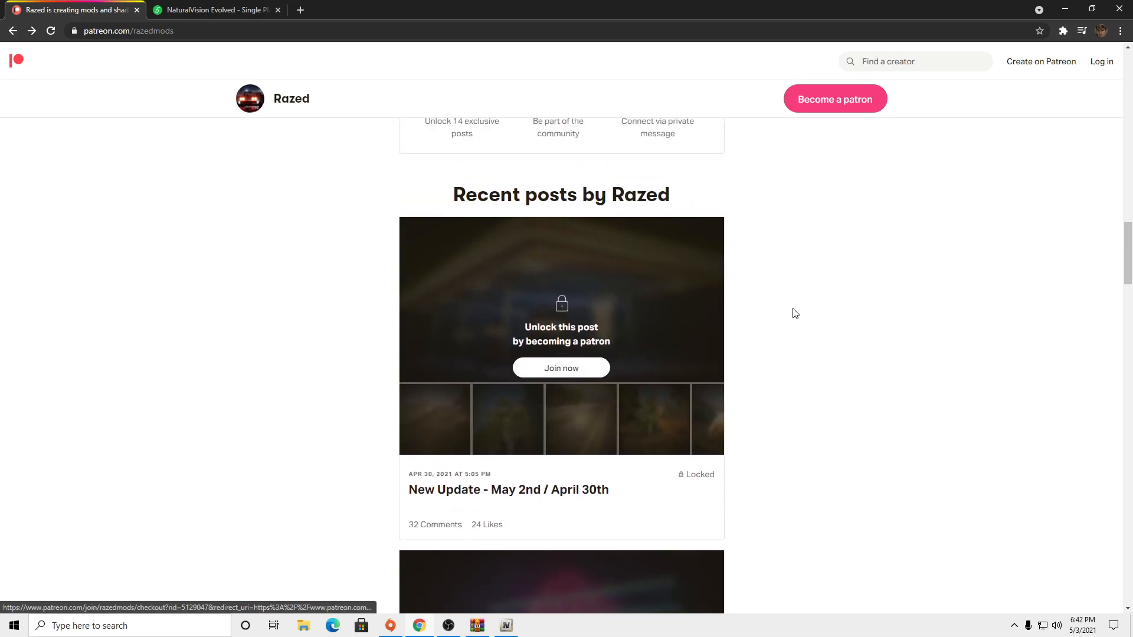
mouse_move(765, 344)
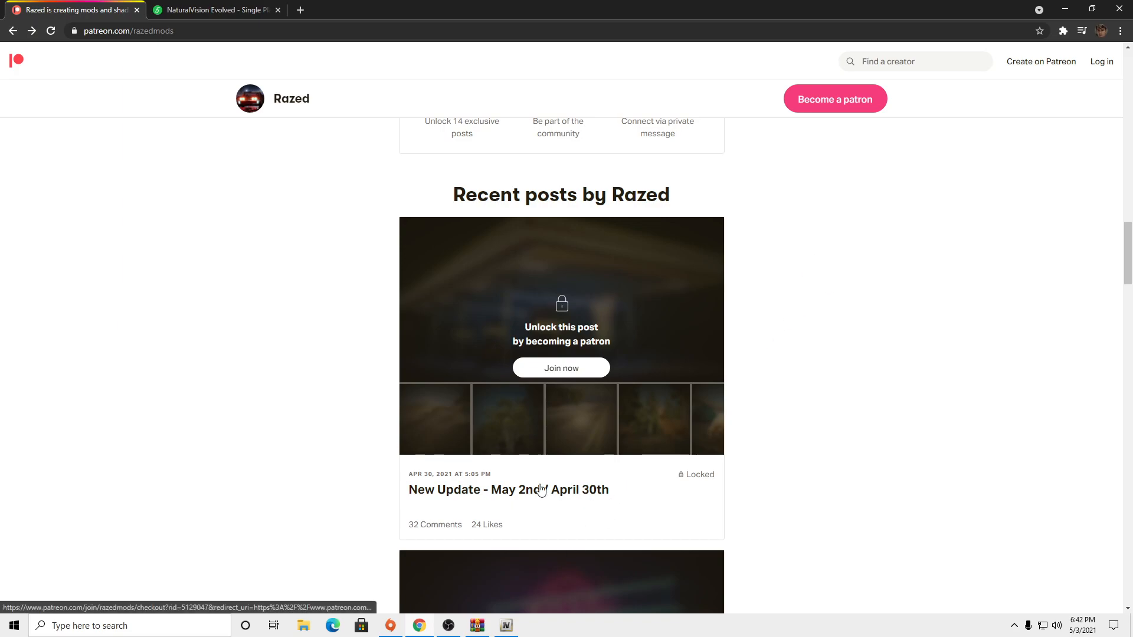
mouse_move(466, 491)
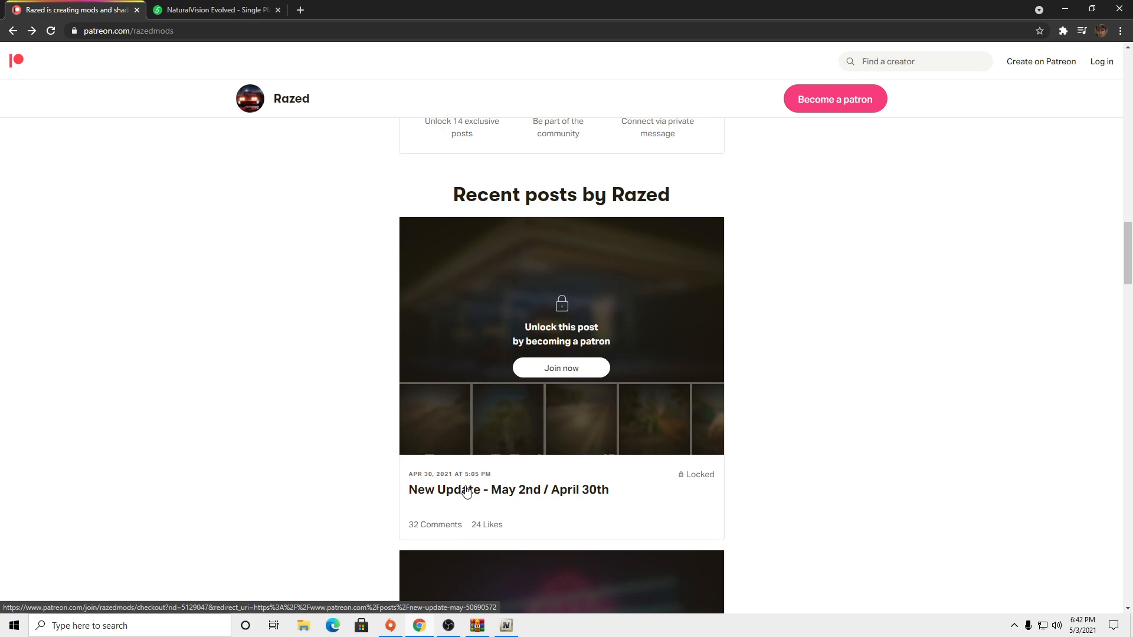
mouse_move(521, 361)
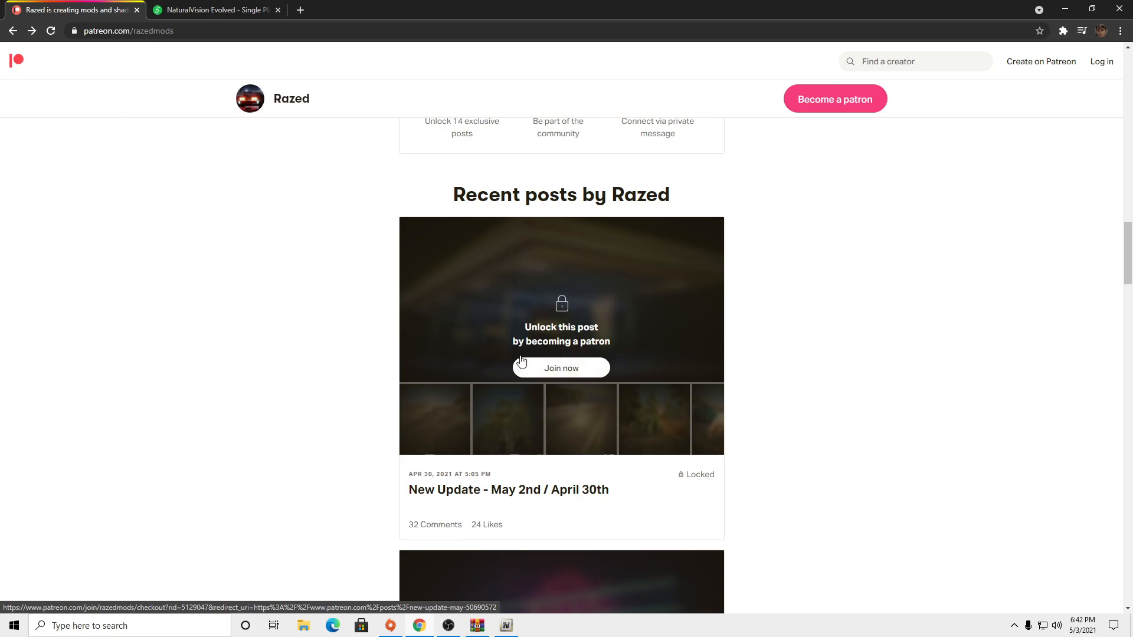
mouse_move(520, 360)
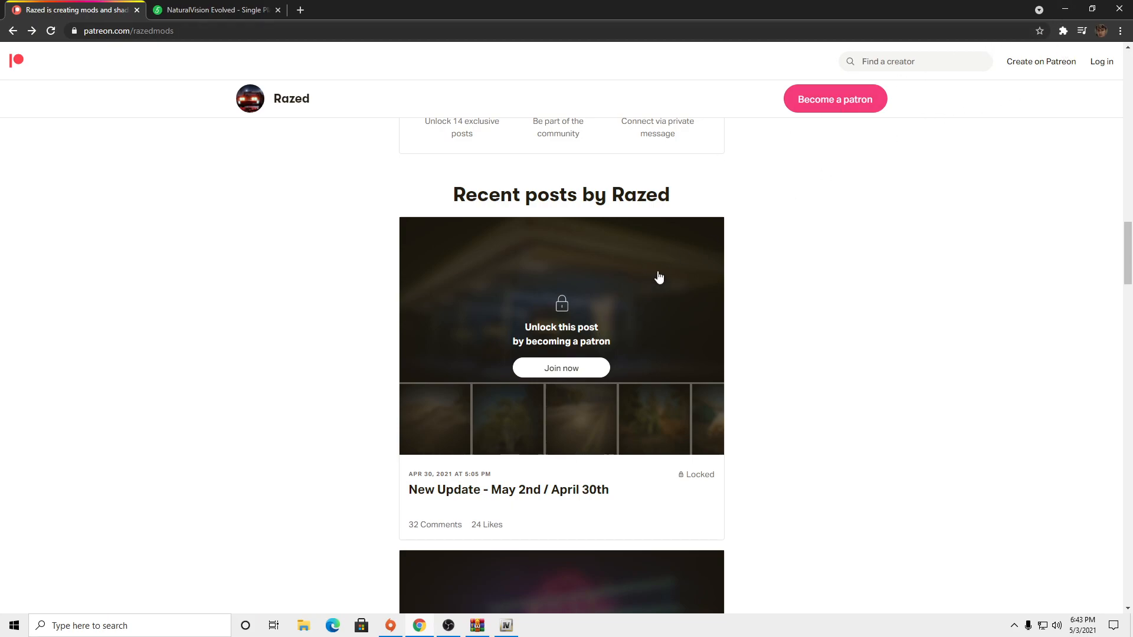
mouse_move(542, 339)
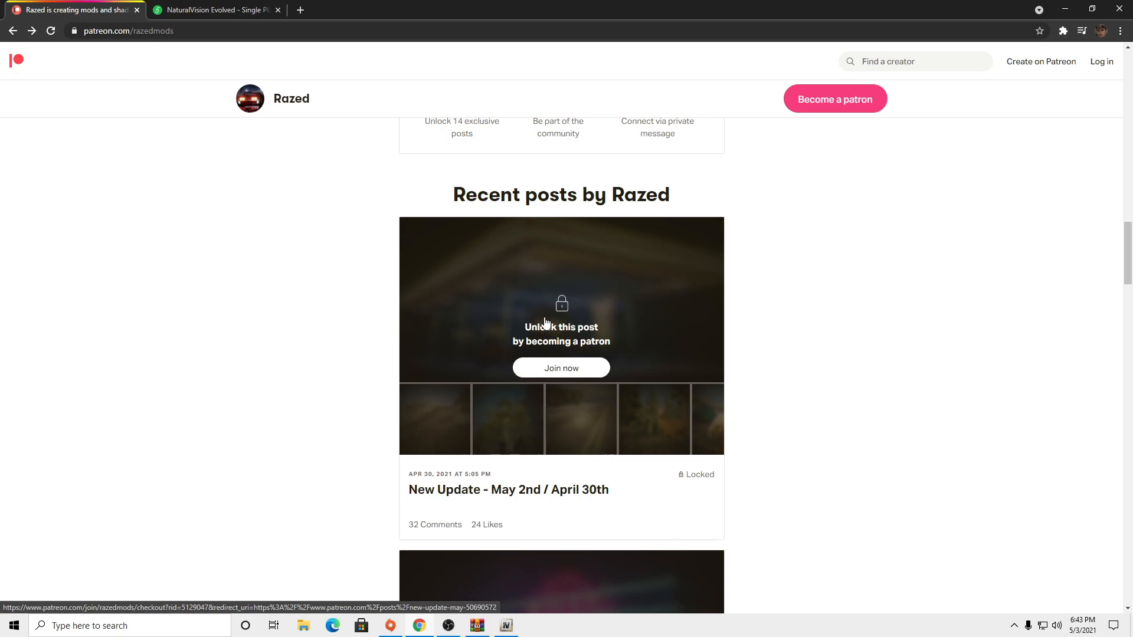
mouse_move(599, 308)
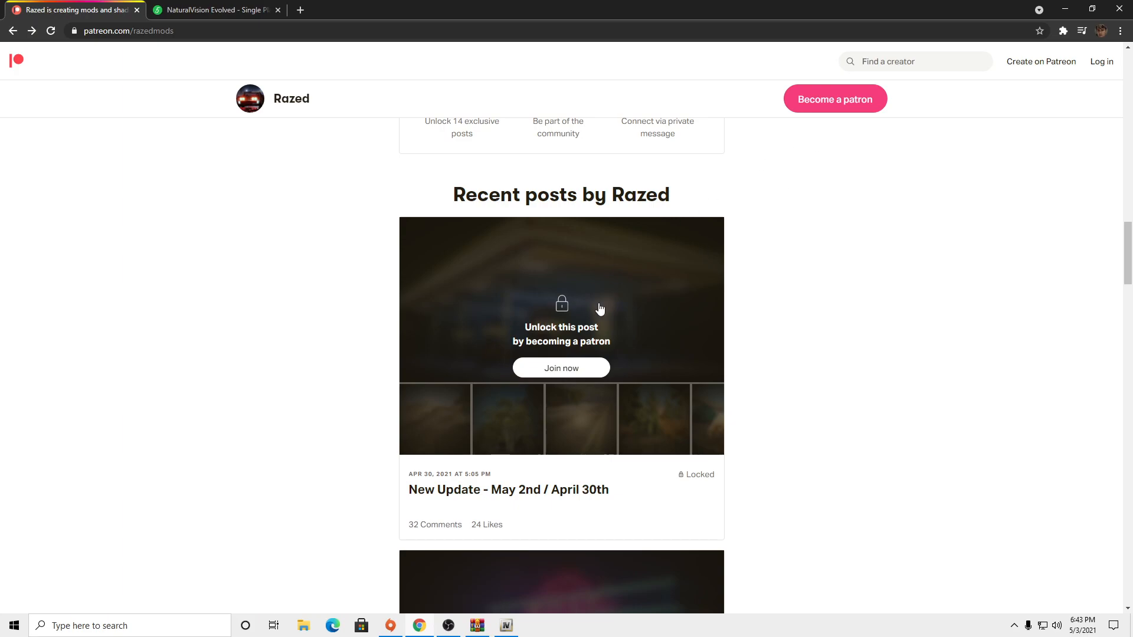
mouse_move(579, 349)
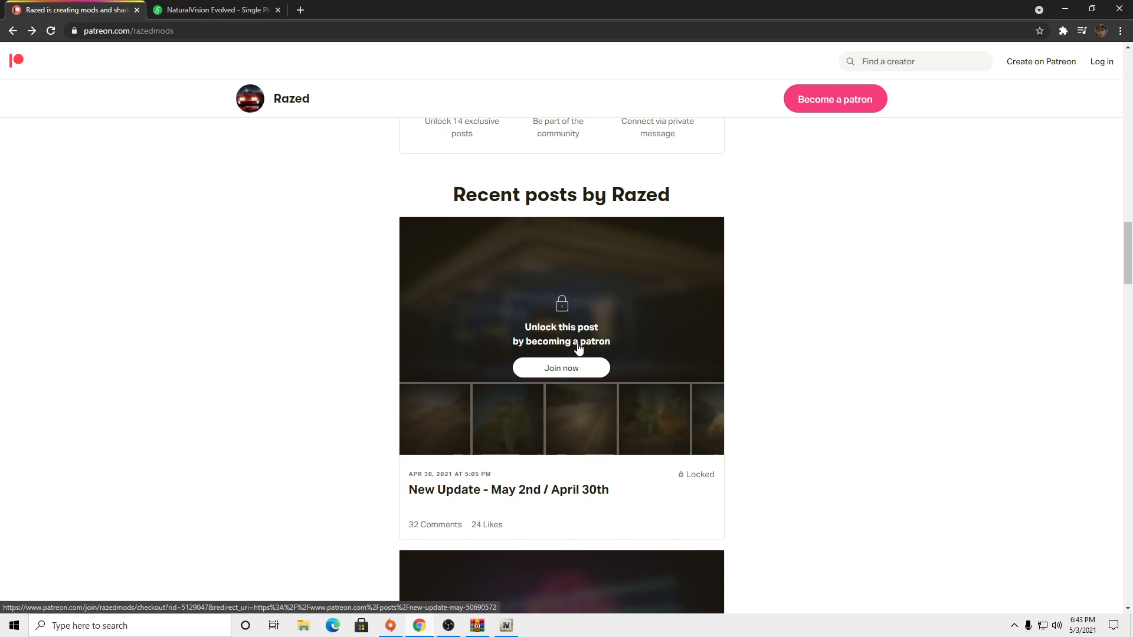
mouse_move(648, 381)
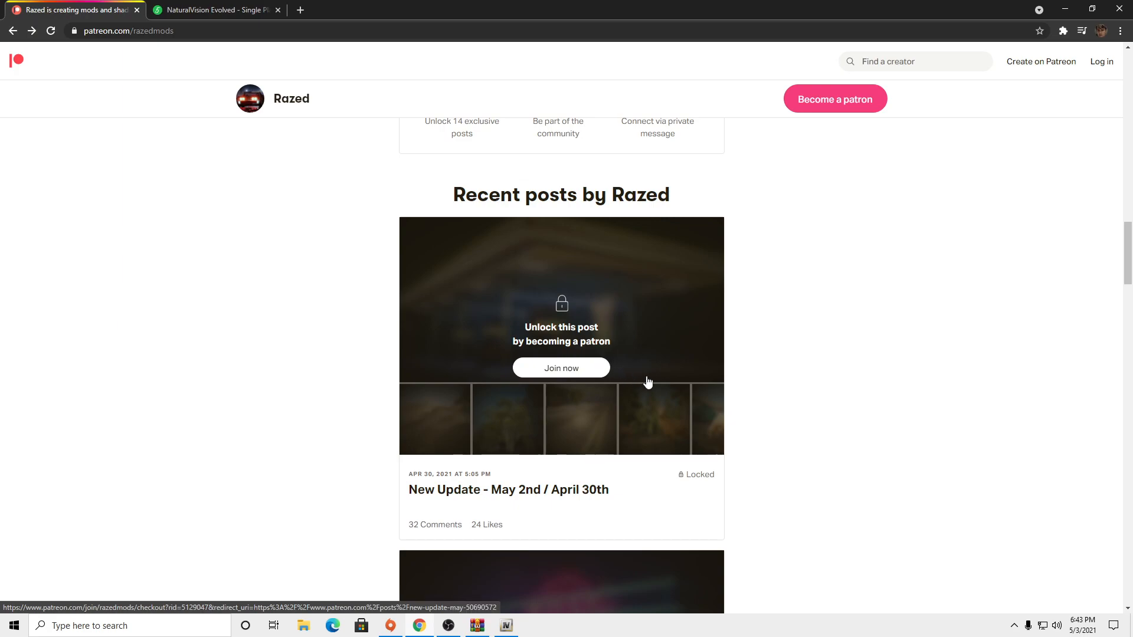
mouse_move(793, 316)
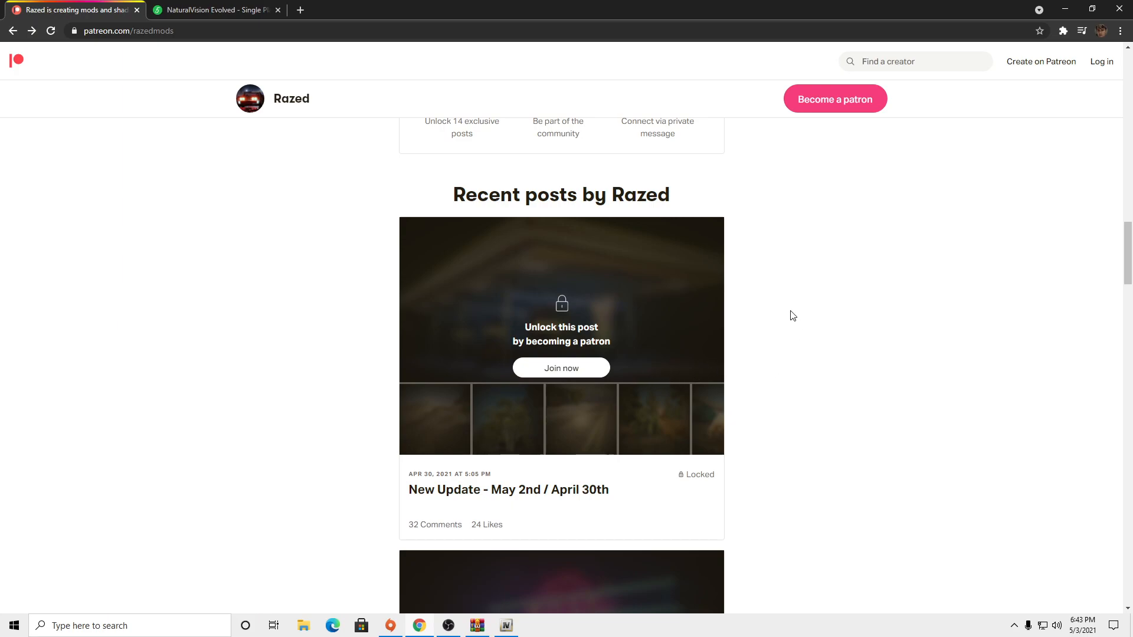
scroll(down, 3)
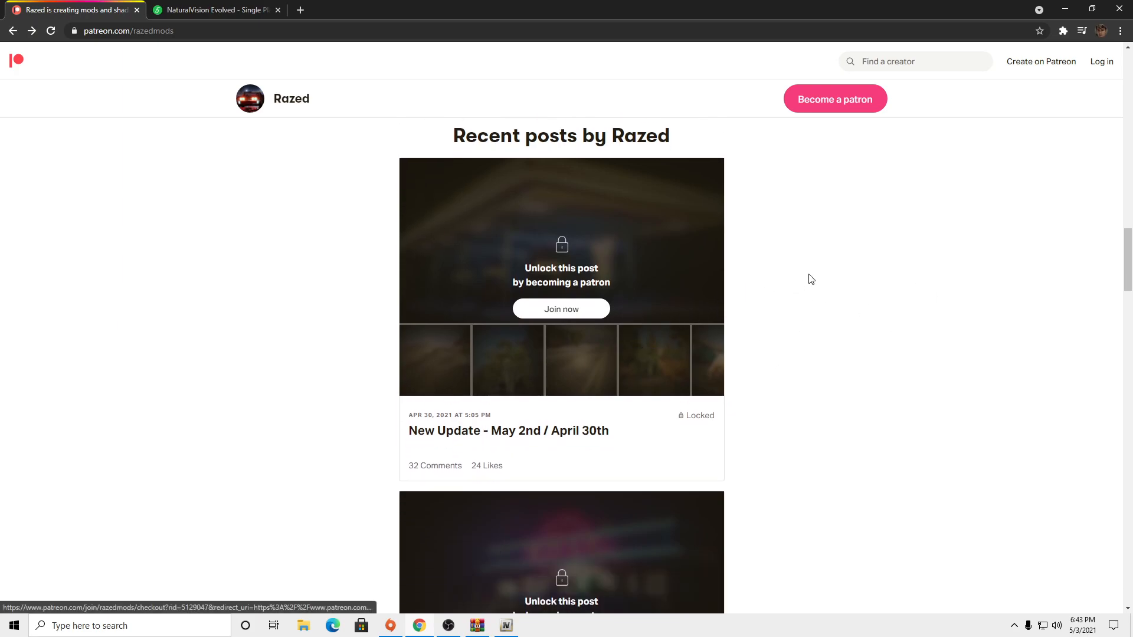
mouse_move(911, 233)
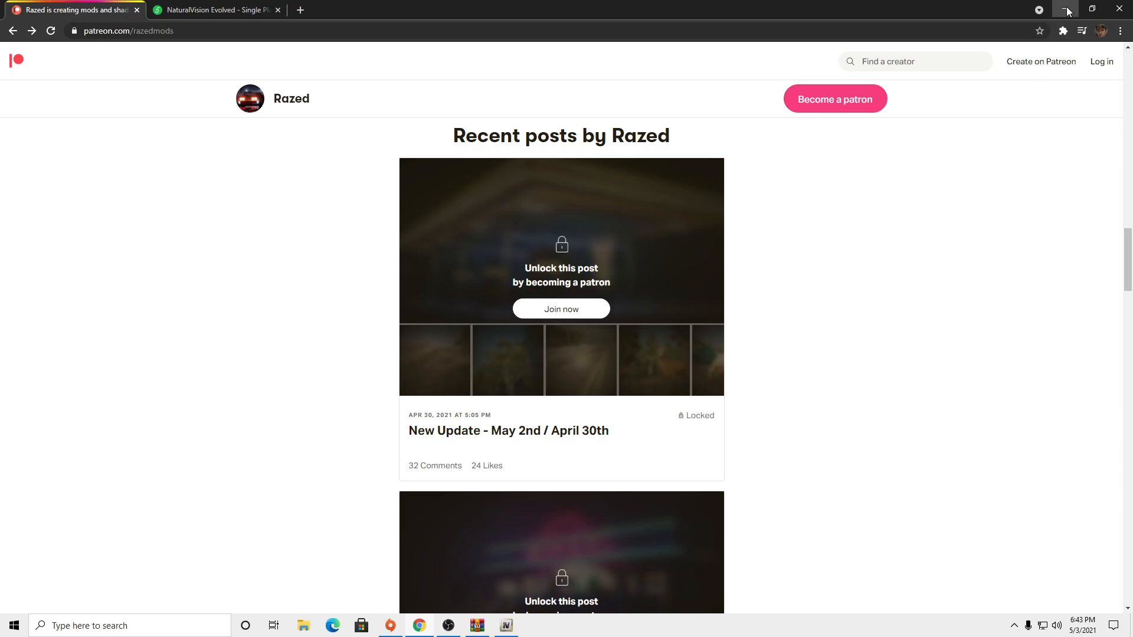
click(1067, 8)
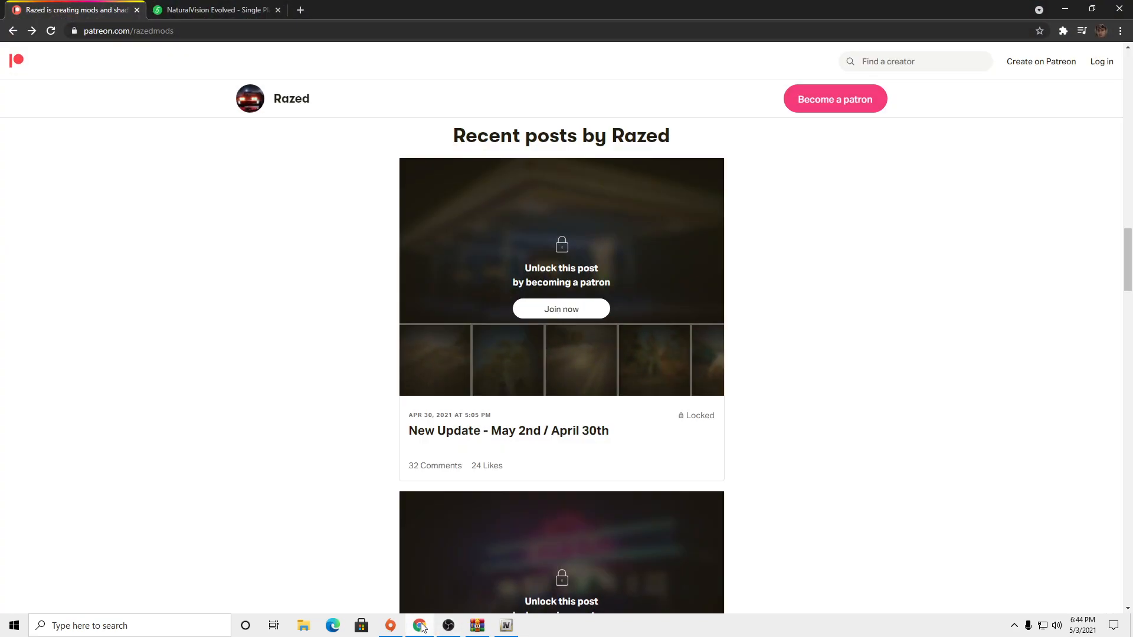
Read down the NaturalVision Evolved install guide to the Recommended Specs and briefly highlight them
click(216, 10)
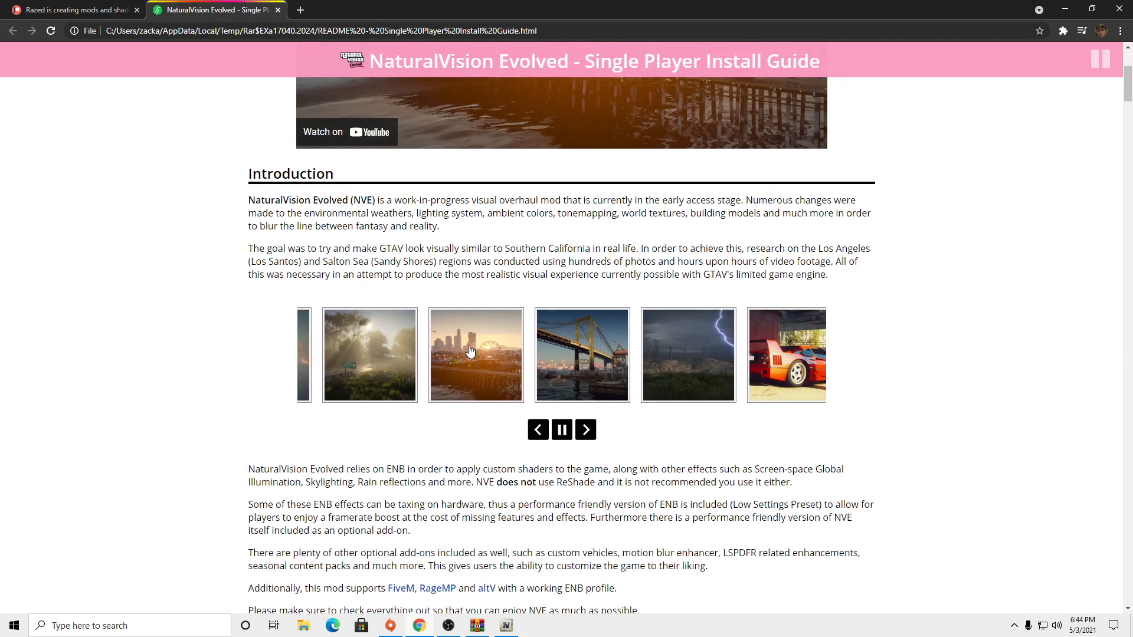
scroll(down, 3)
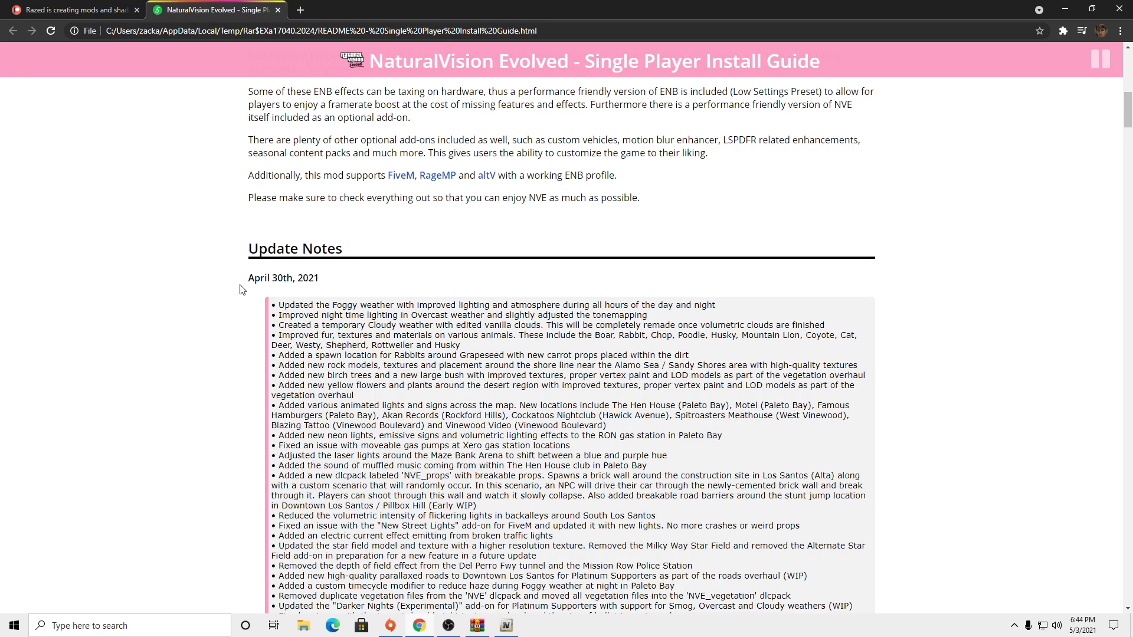
click(72, 9)
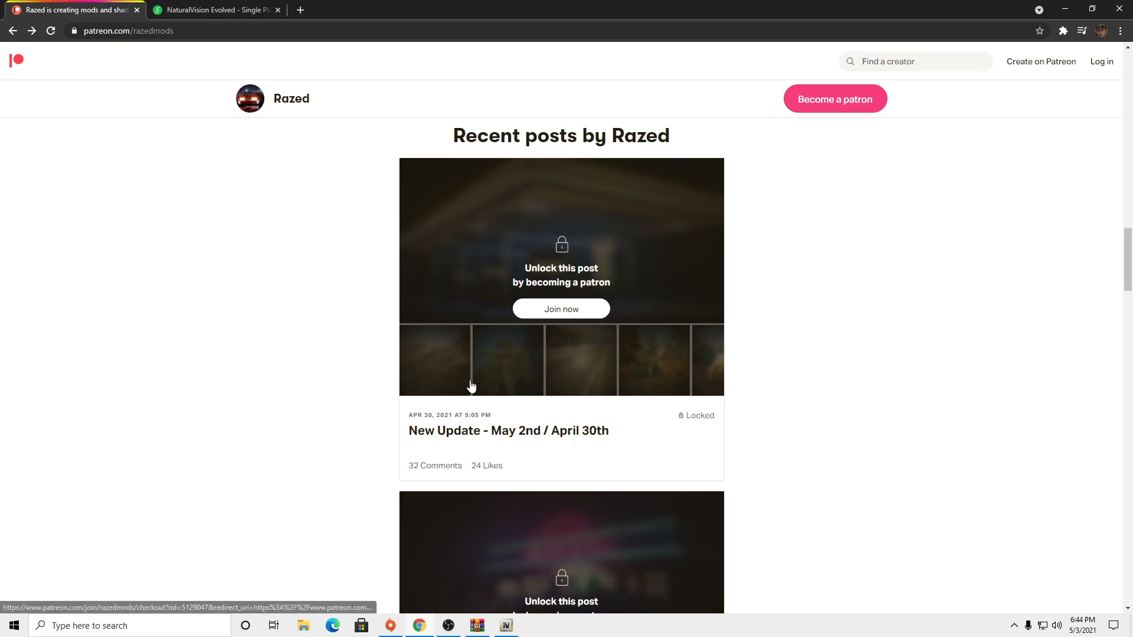
scroll(down, 3)
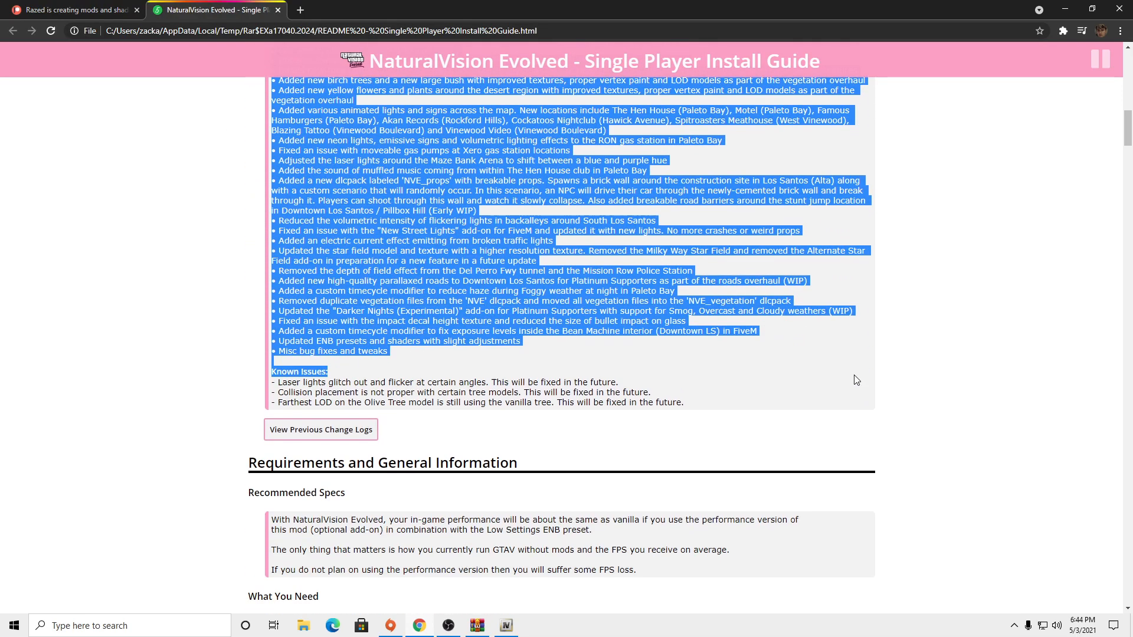
scroll(down, 3)
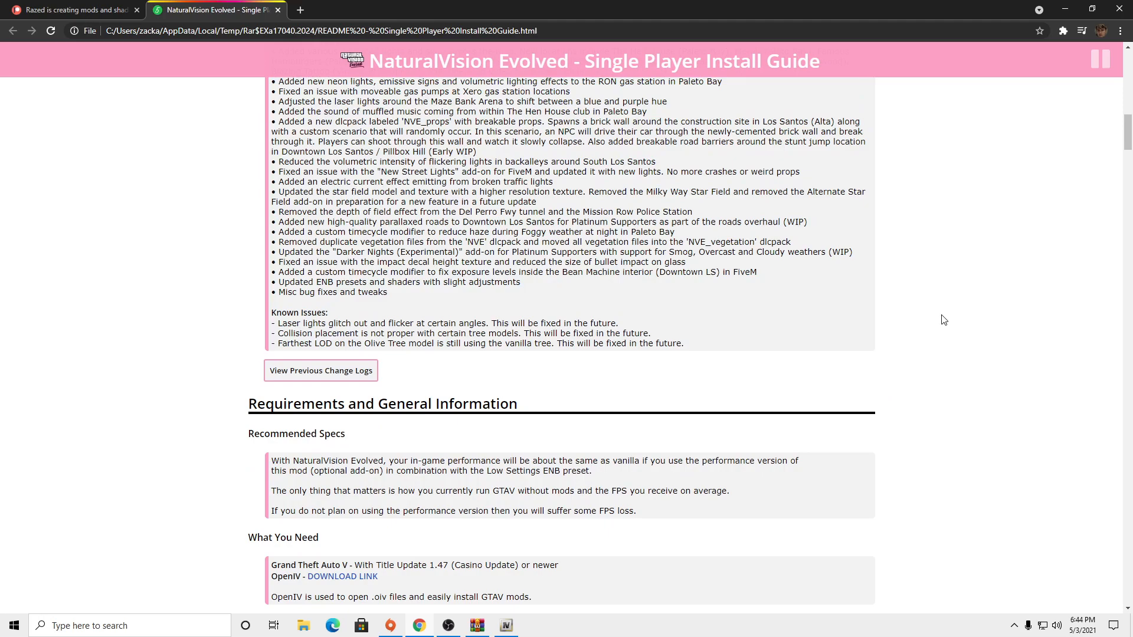
scroll(down, 3)
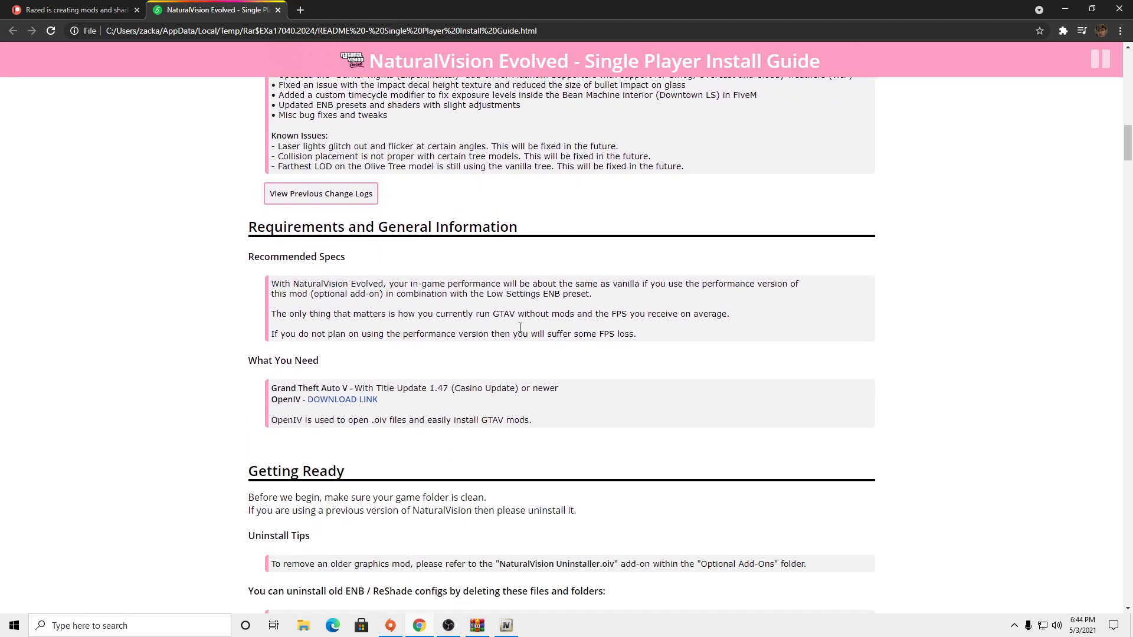
drag(248, 257, 469, 283)
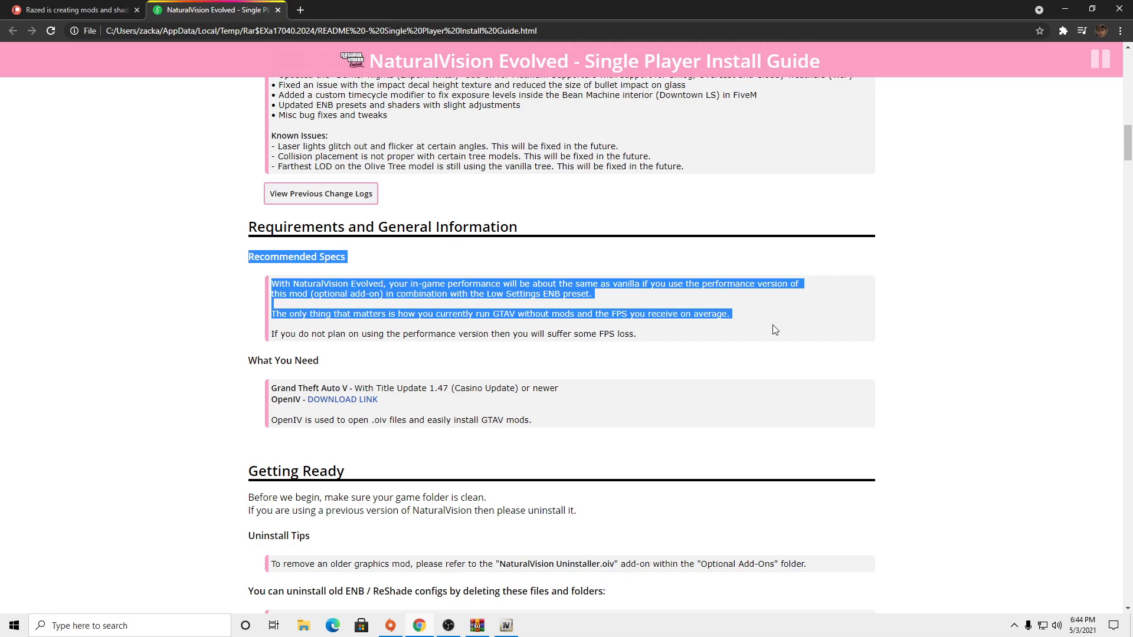
click(882, 317)
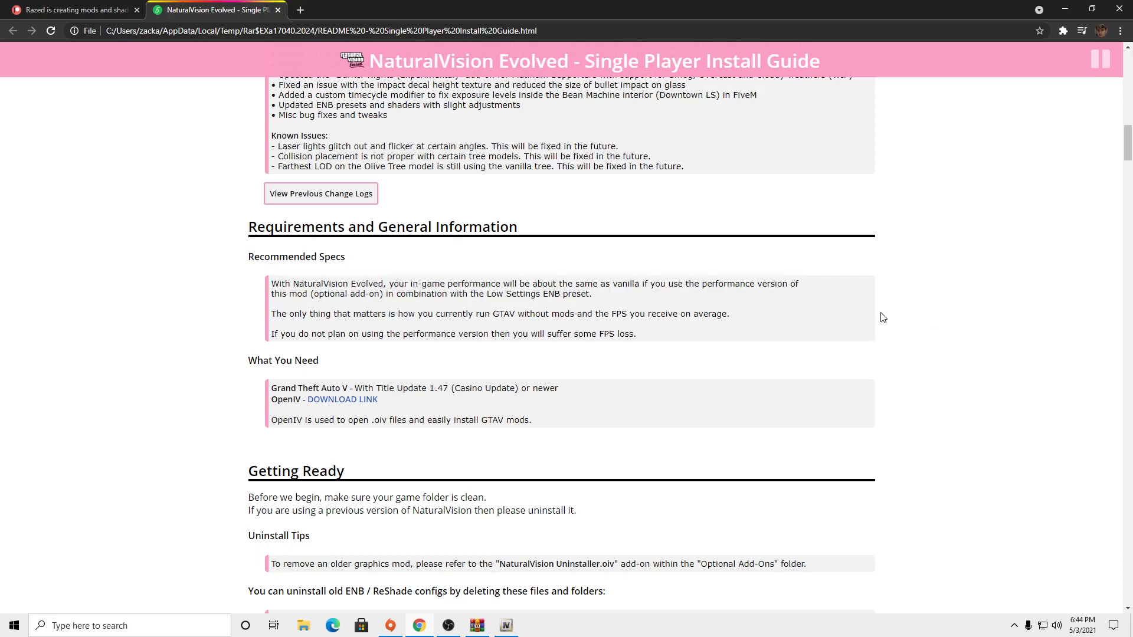
mouse_move(621, 314)
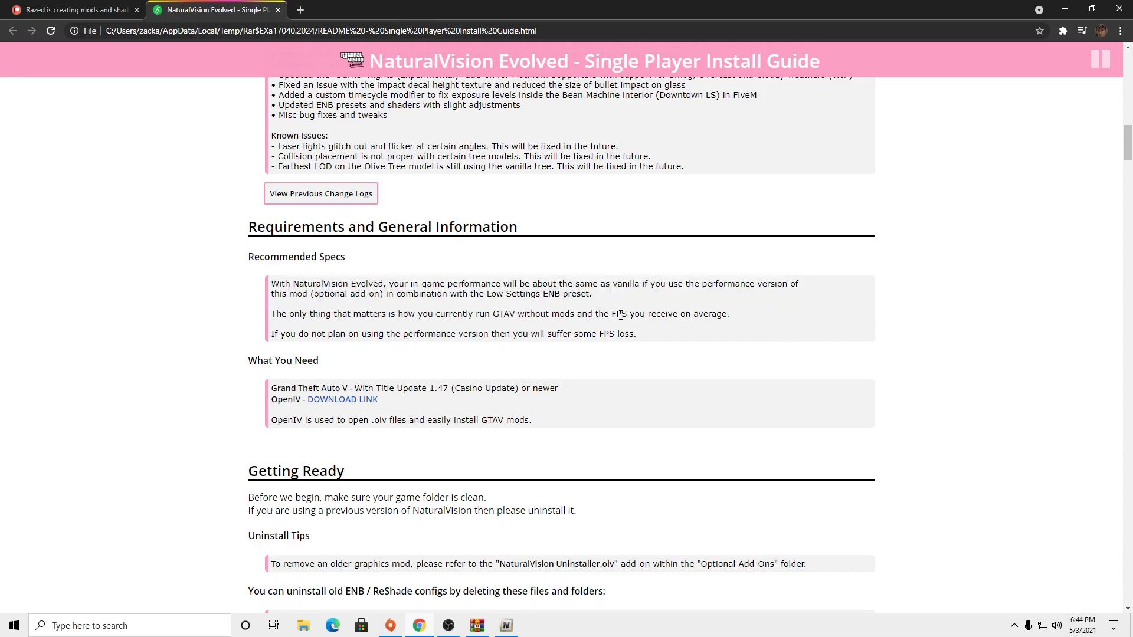
Continue down to Install Instructions and highlight Step 1 about extracting the archive
scroll(down, 3)
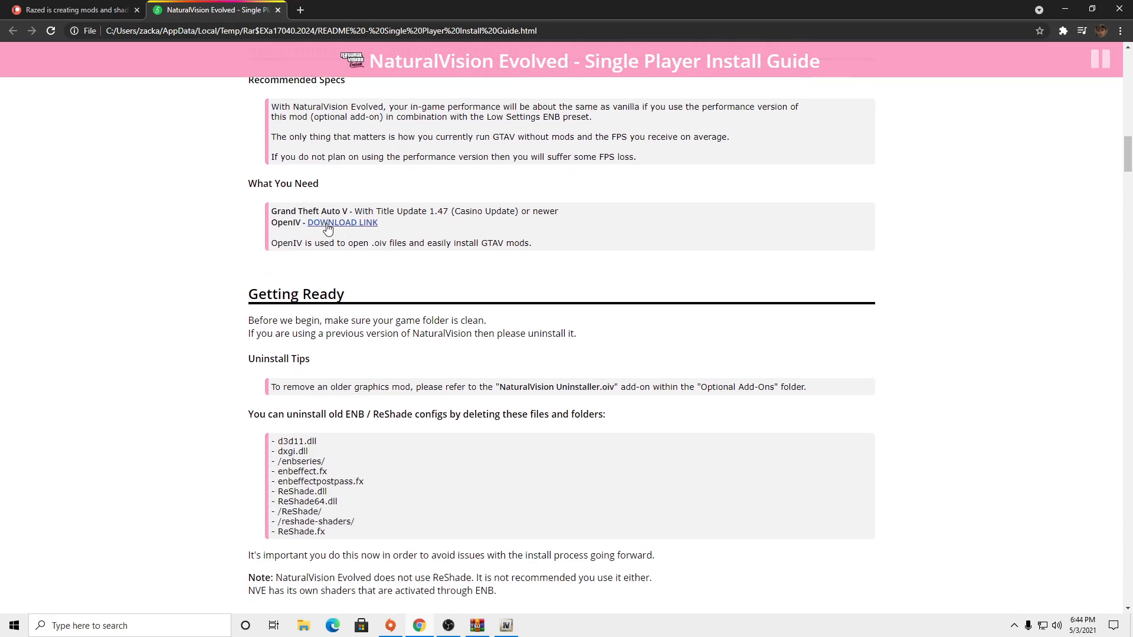
scroll(down, 3)
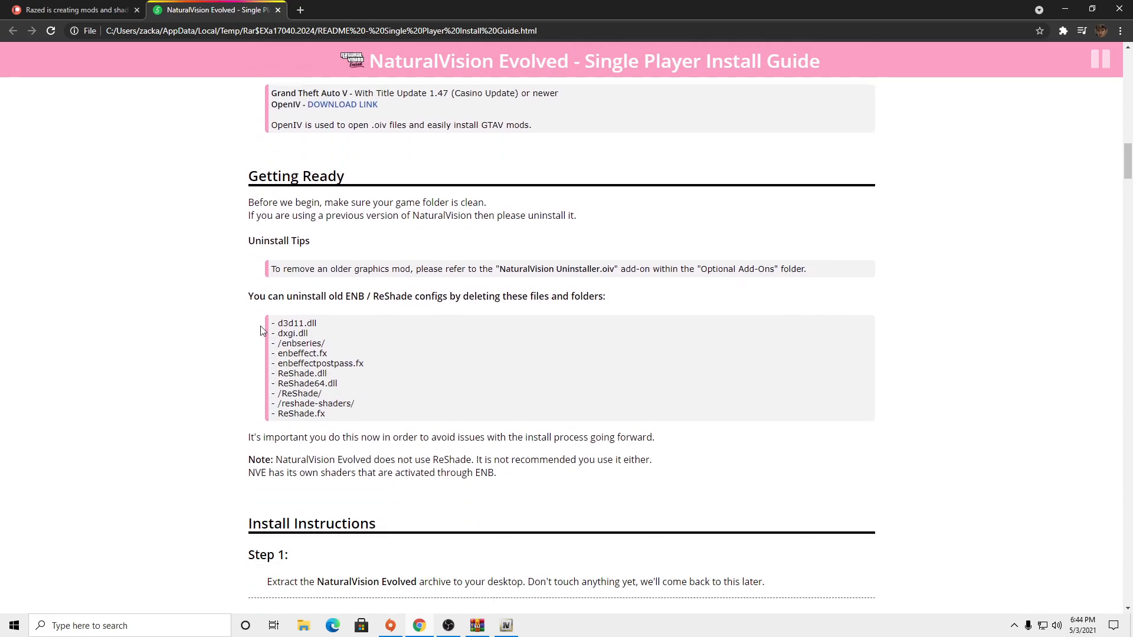
scroll(down, 3)
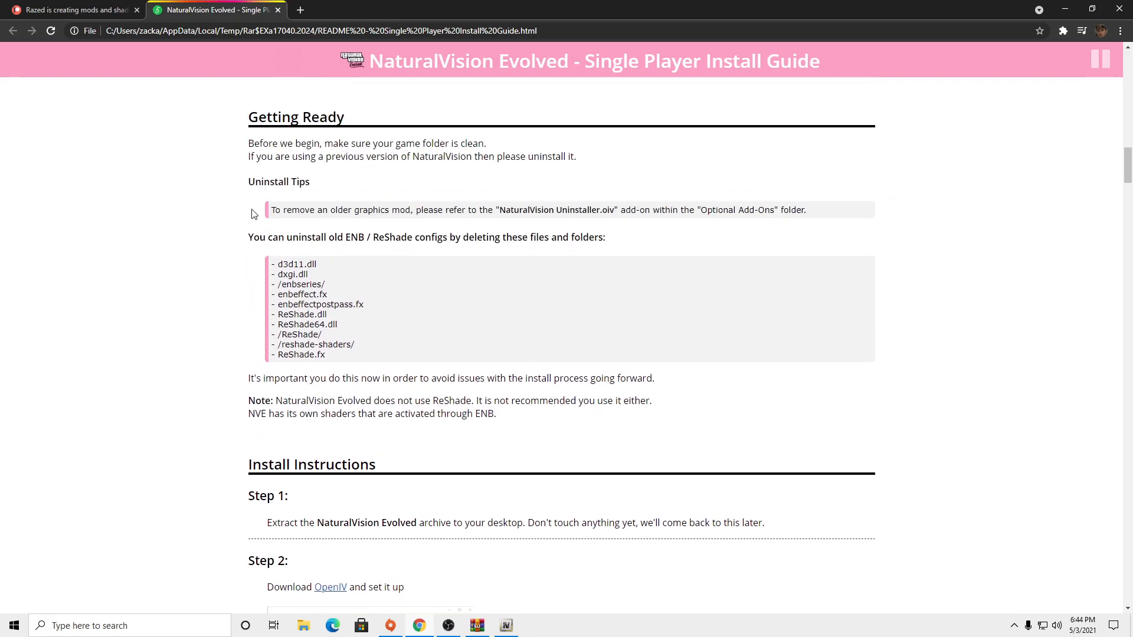
scroll(down, 3)
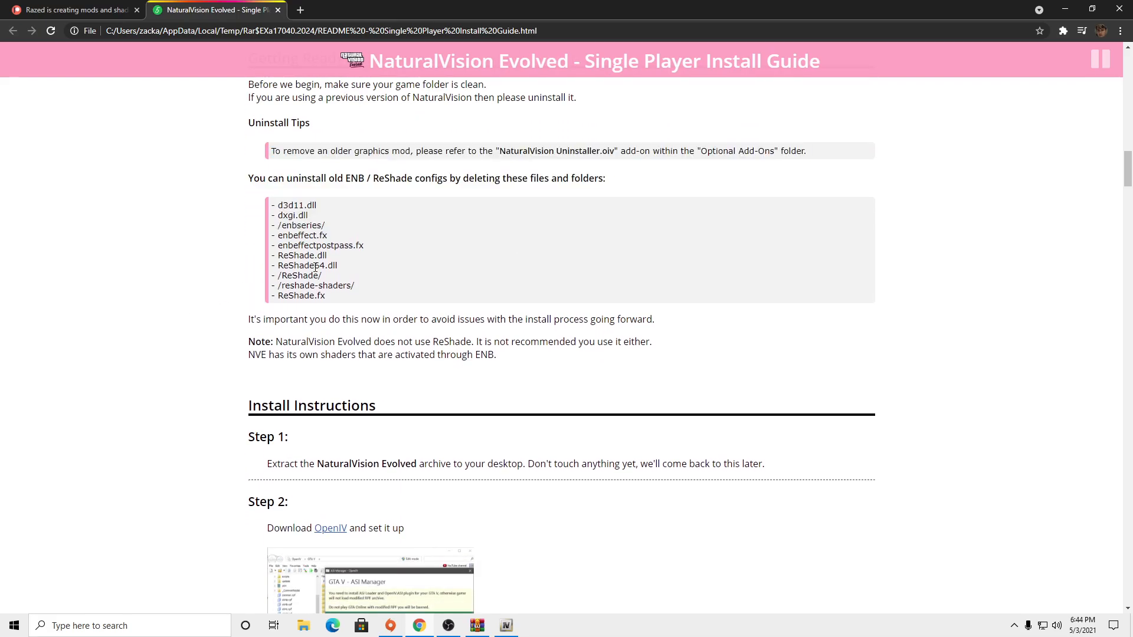
scroll(down, 3)
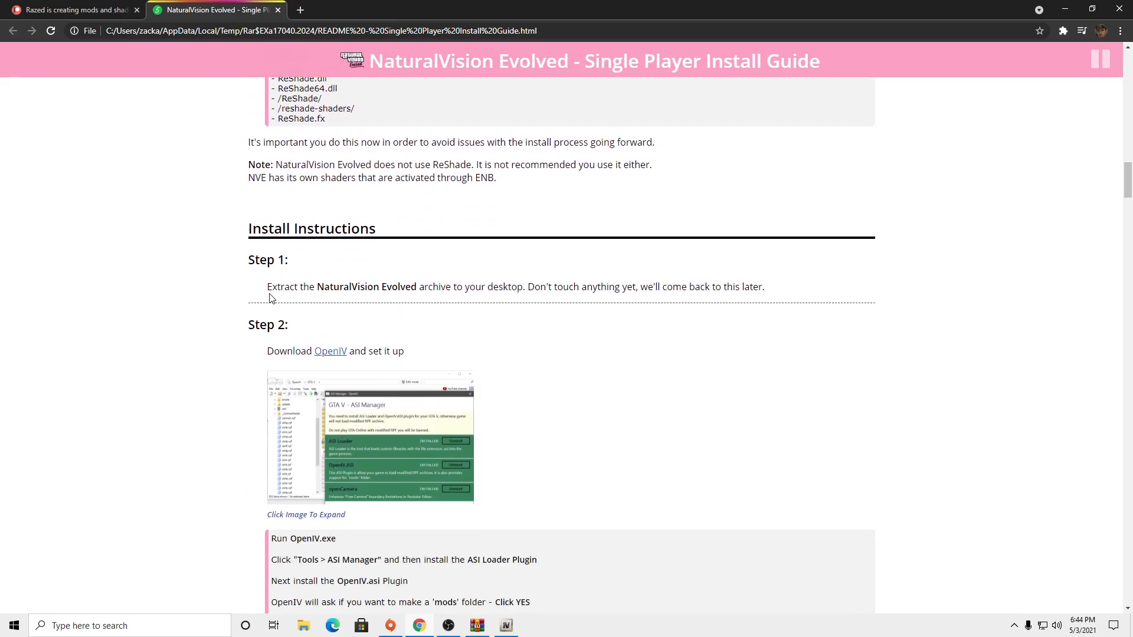
drag(266, 286, 716, 286)
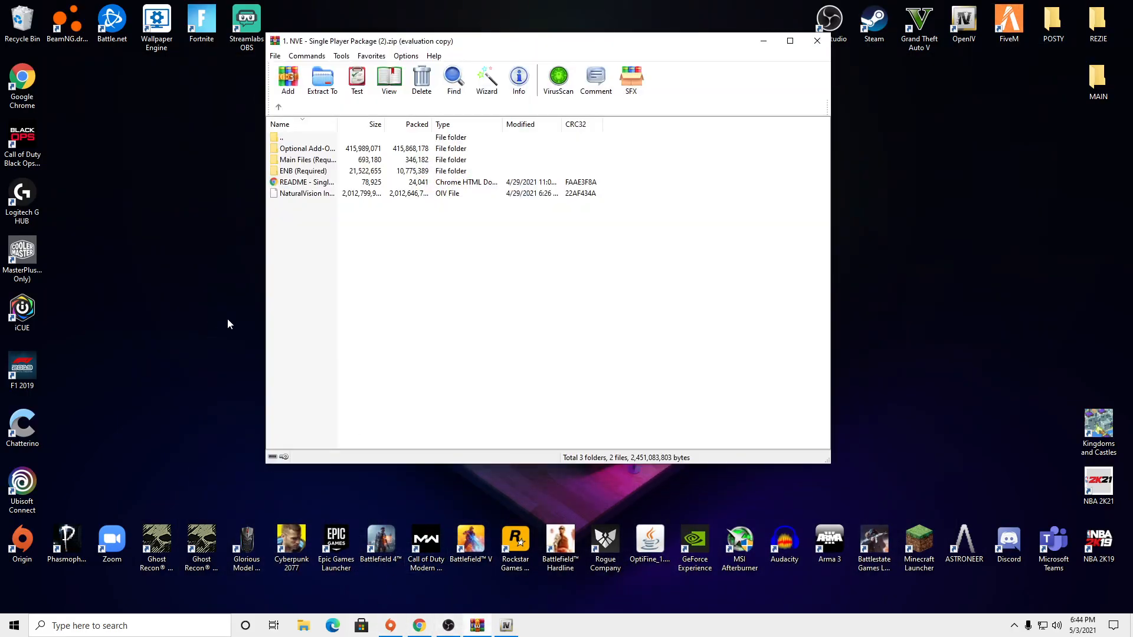
Select the NaturalVision Installer.oiv file in the NVE archive for extraction to the desktop
click(307, 193)
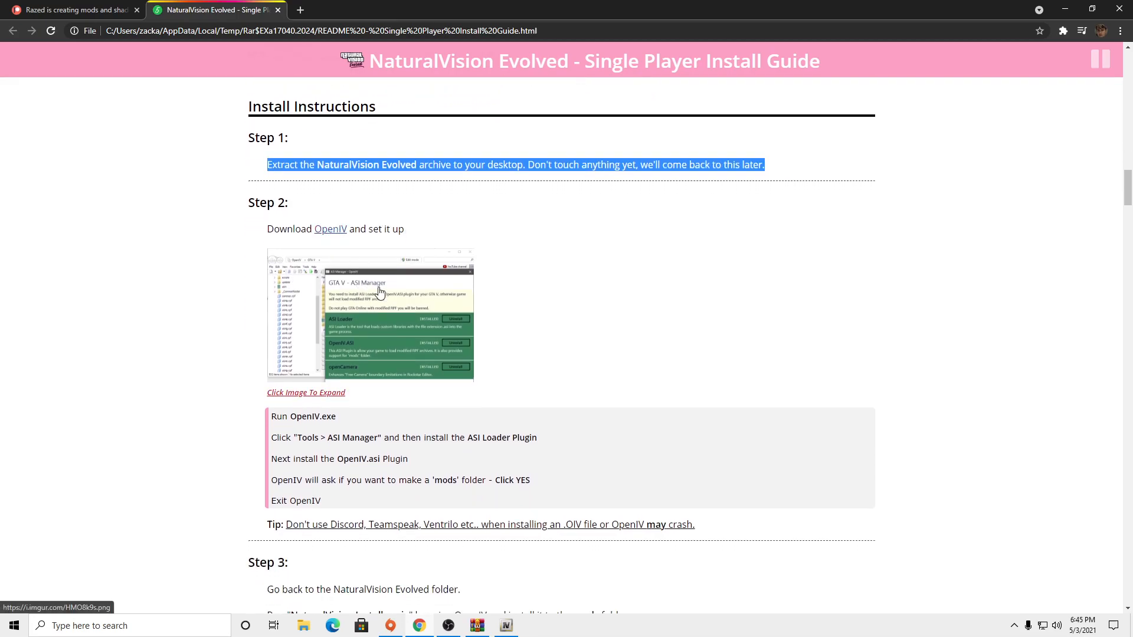
Bring Step 3 into view and highlight the line about running NaturalVision Installer.oiv with OpenIV
scroll(down, 3)
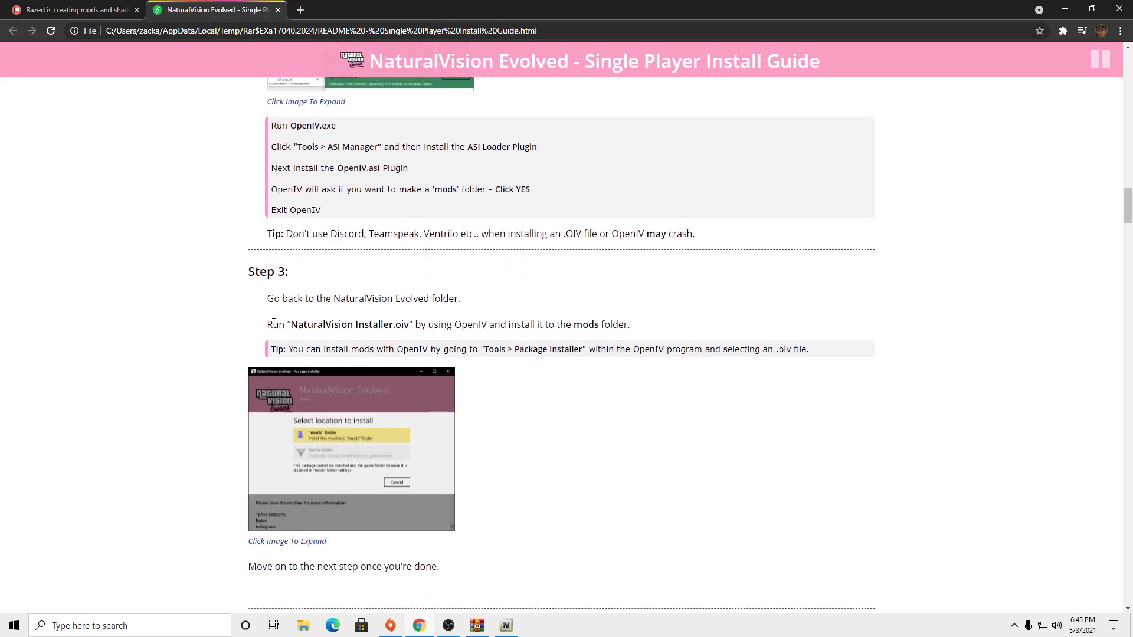
drag(276, 323, 428, 324)
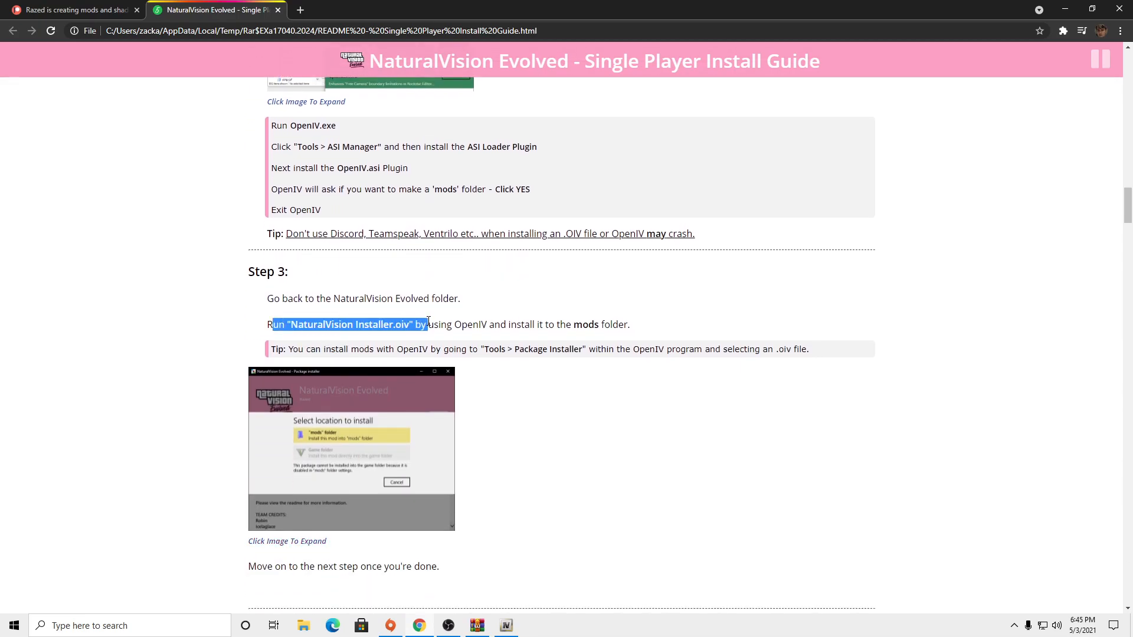
scroll(down, 3)
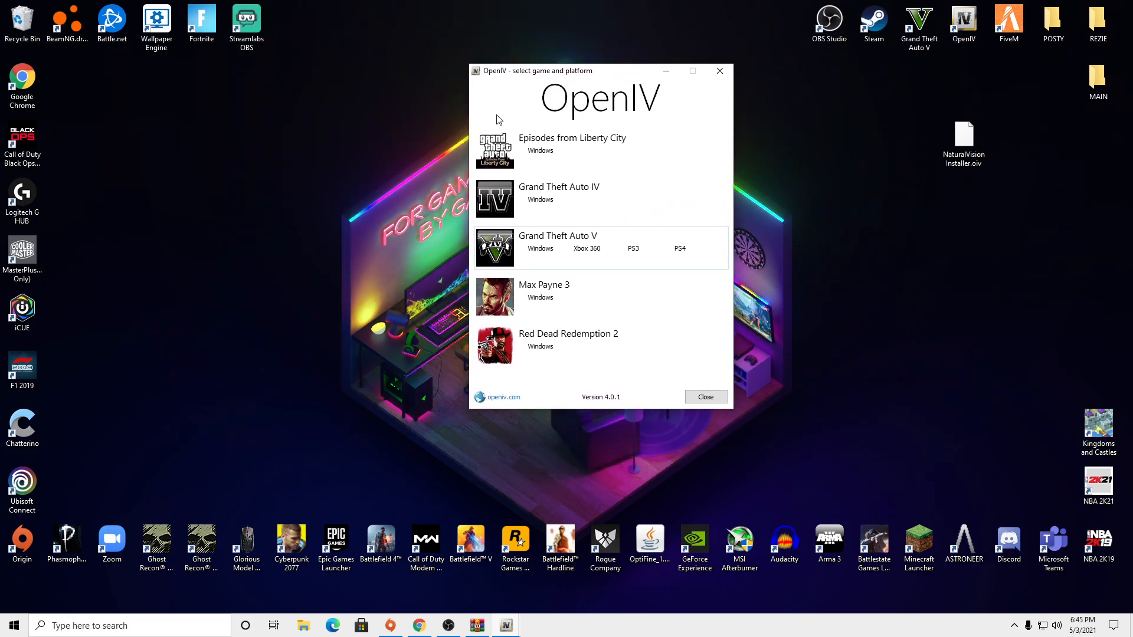
Load Grand Theft Auto V for Windows in OpenIV and start choosing a package to install
click(540, 248)
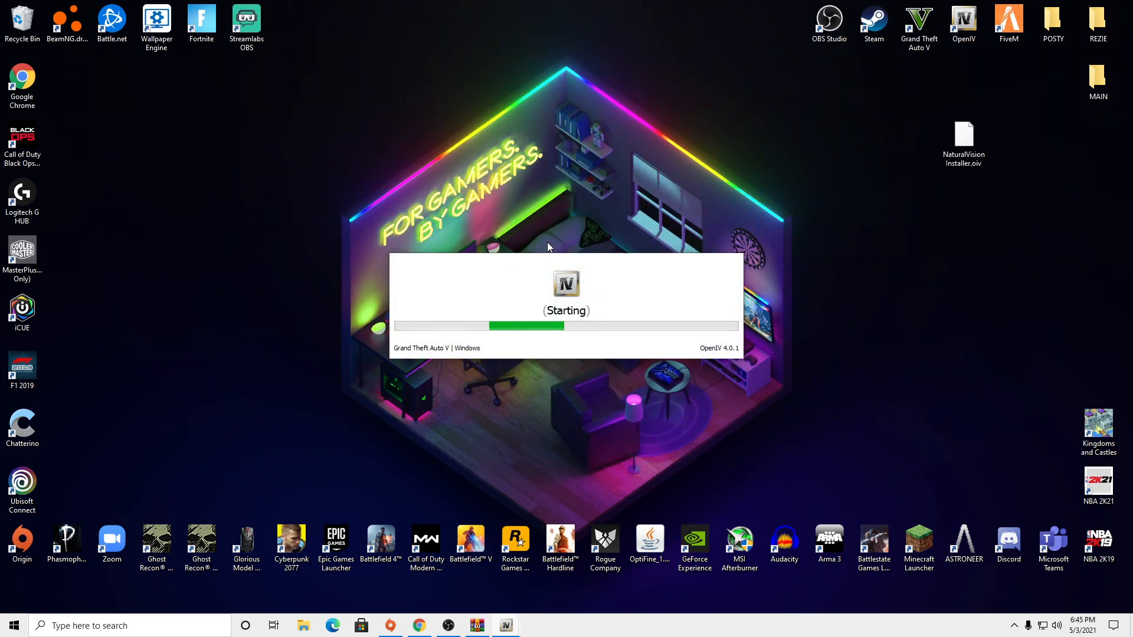
mouse_move(564, 300)
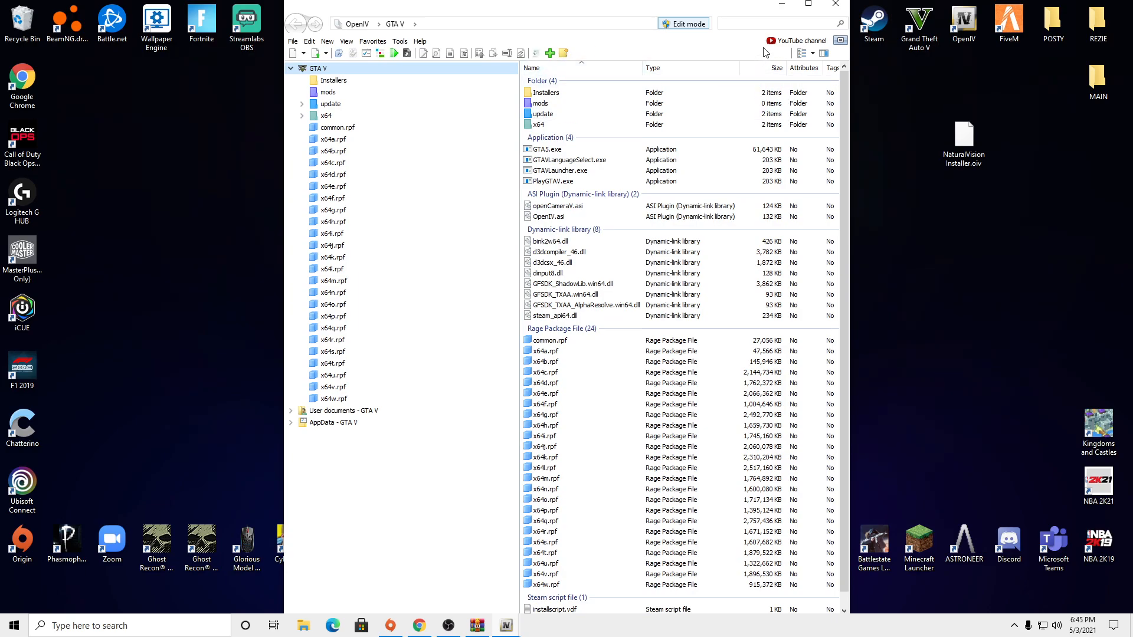
click(585, 262)
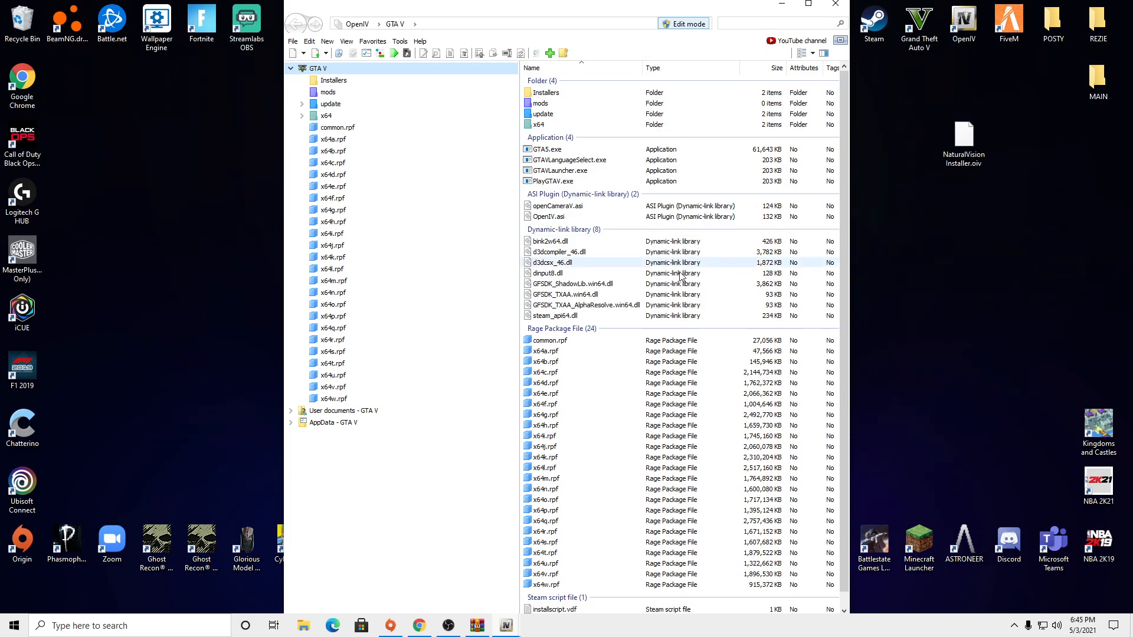
click(569, 159)
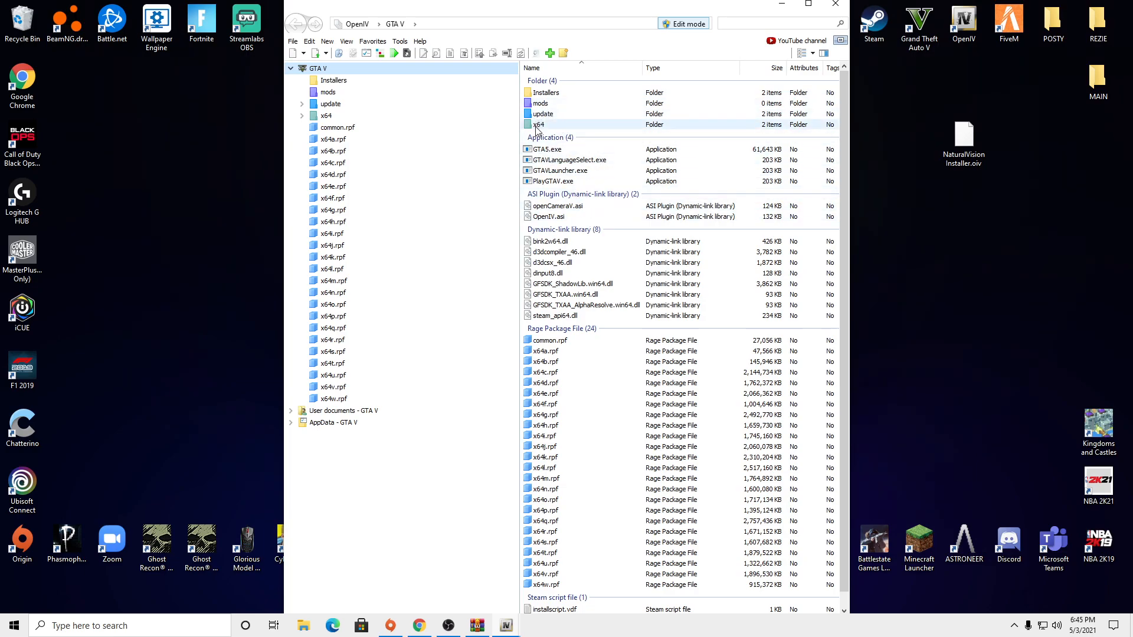
click(541, 114)
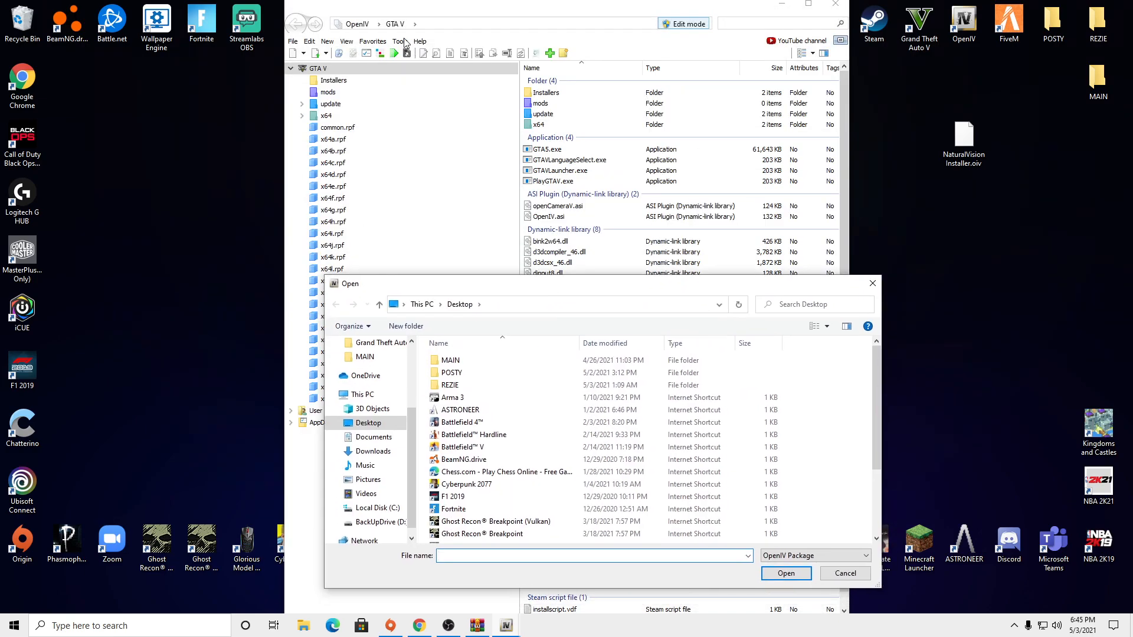
mouse_move(460, 410)
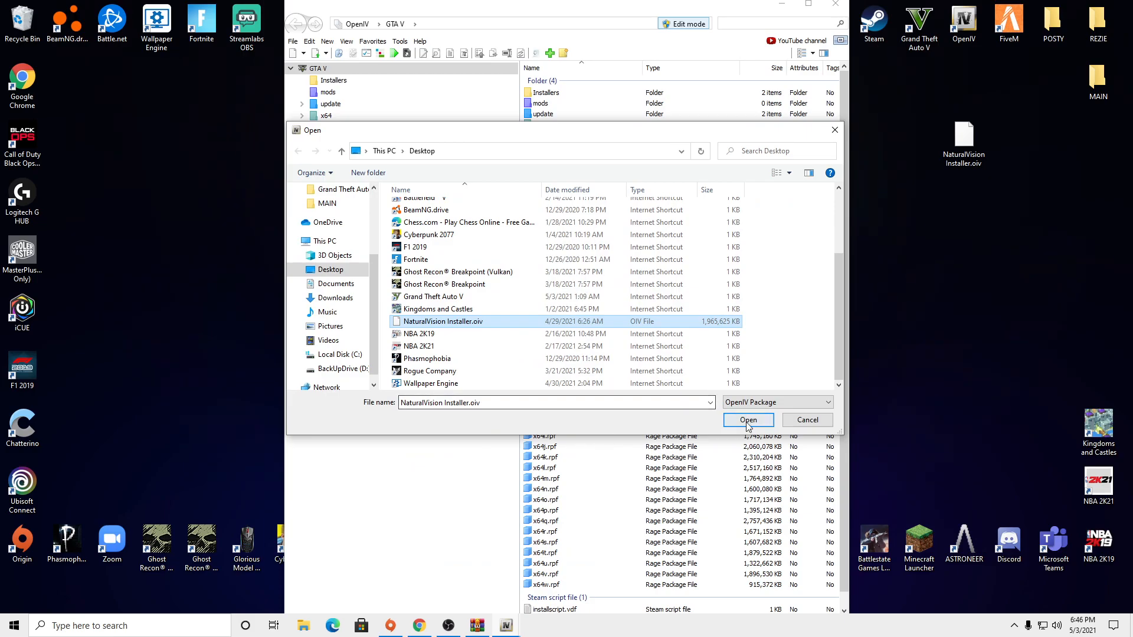
Load NaturalVision Installer.oiv and install the NaturalVision Evolved package into the mods folder
click(749, 421)
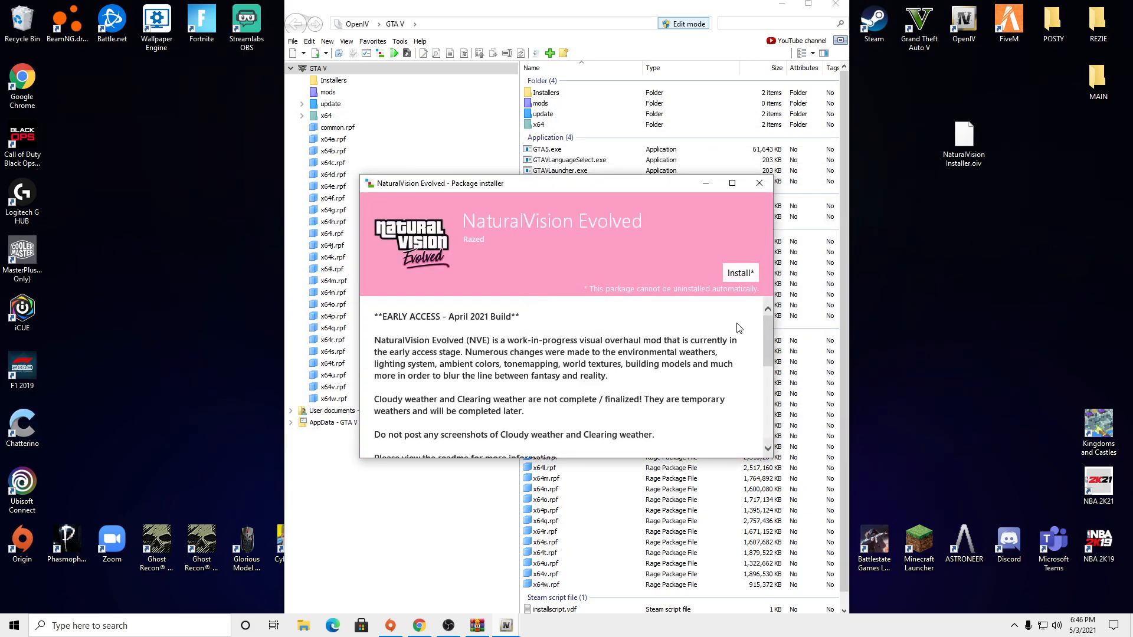
click(739, 272)
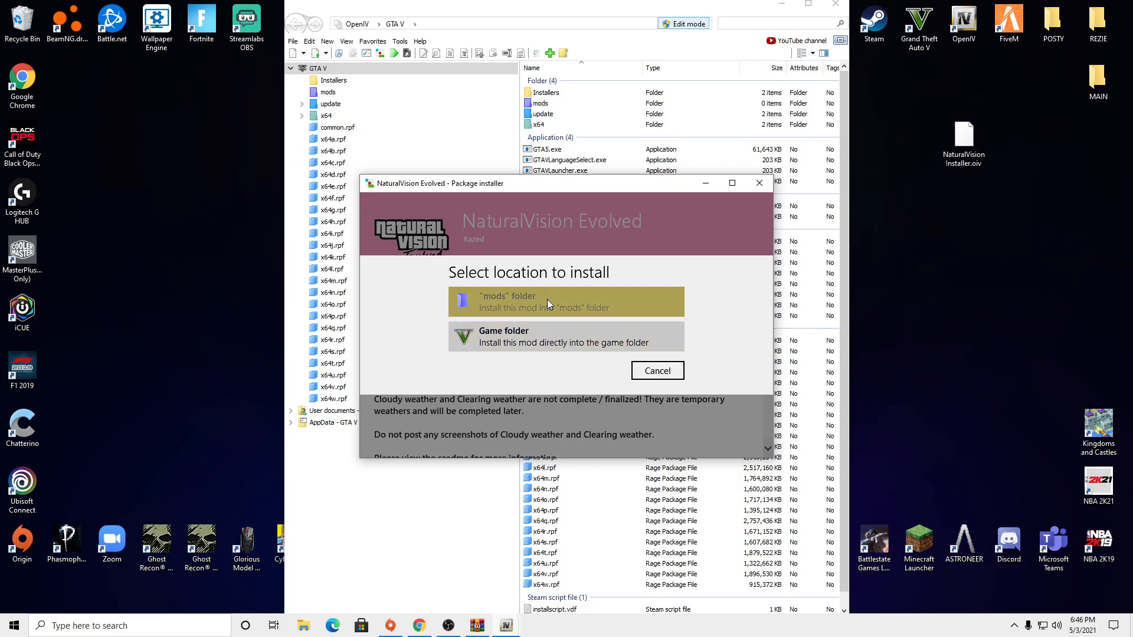
click(566, 301)
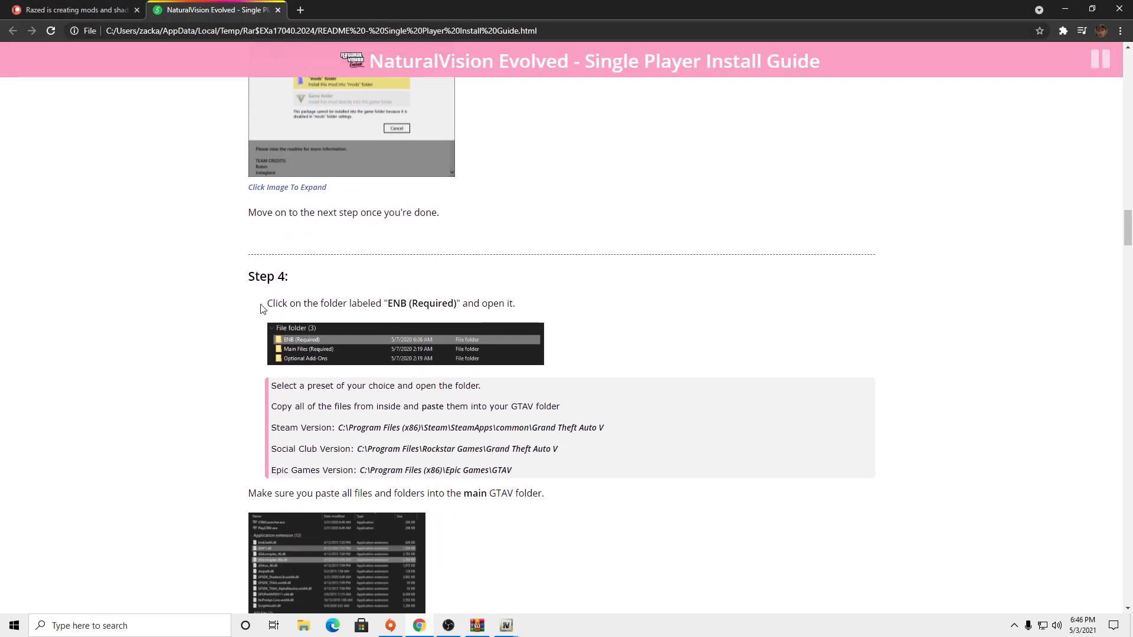
mouse_move(269, 299)
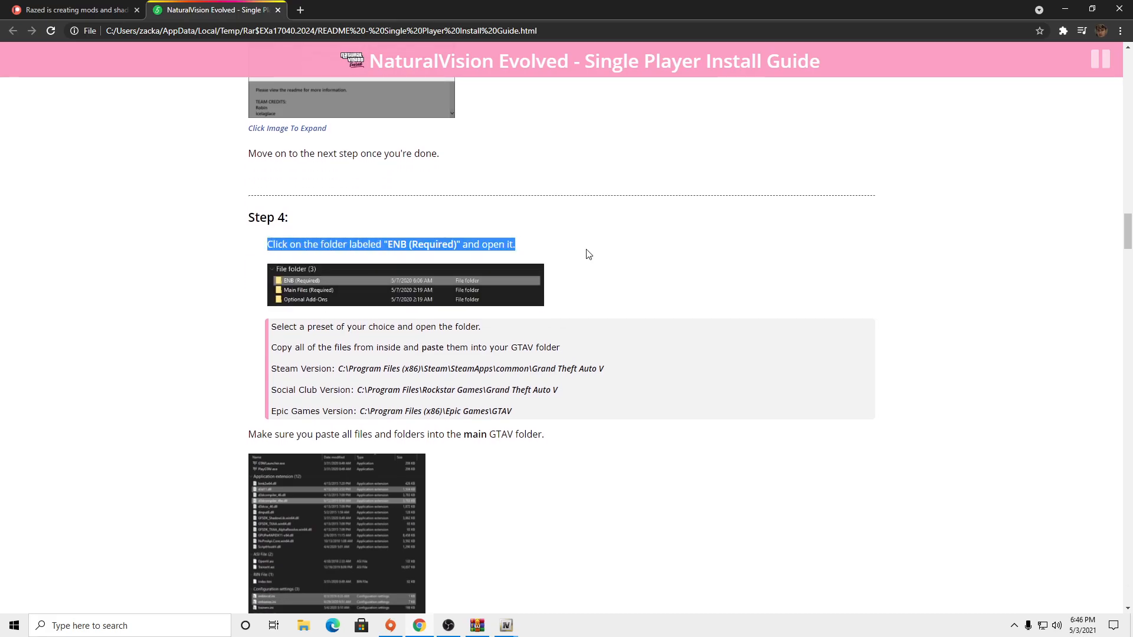
Bring Step 4 about copying an ENB preset's files into the GTAV folder into view
scroll(down, 3)
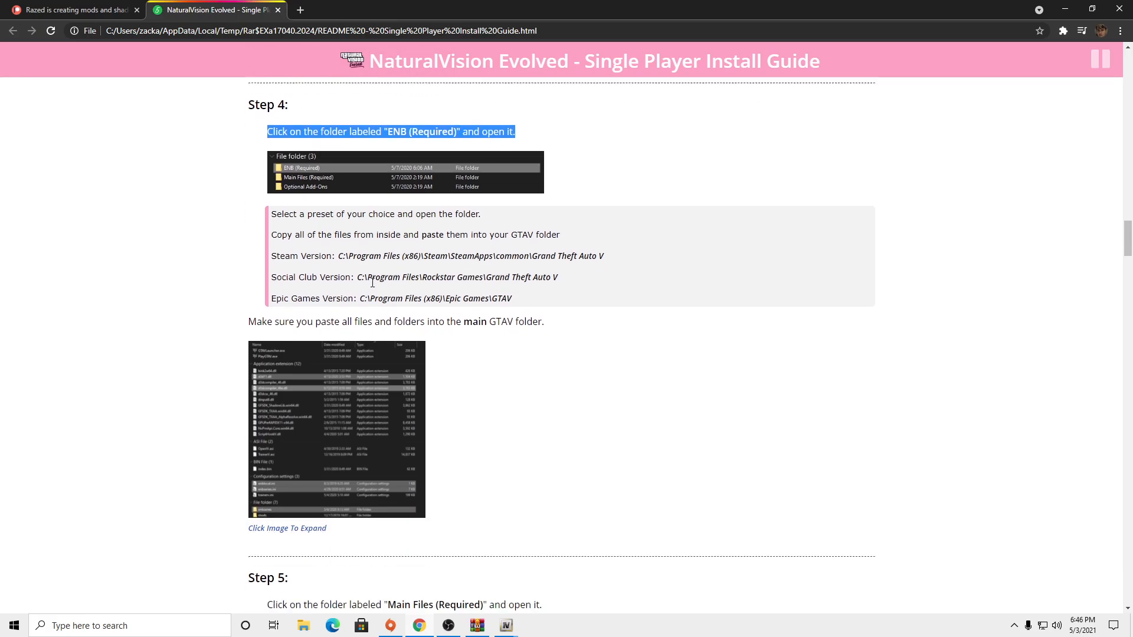
scroll(down, 3)
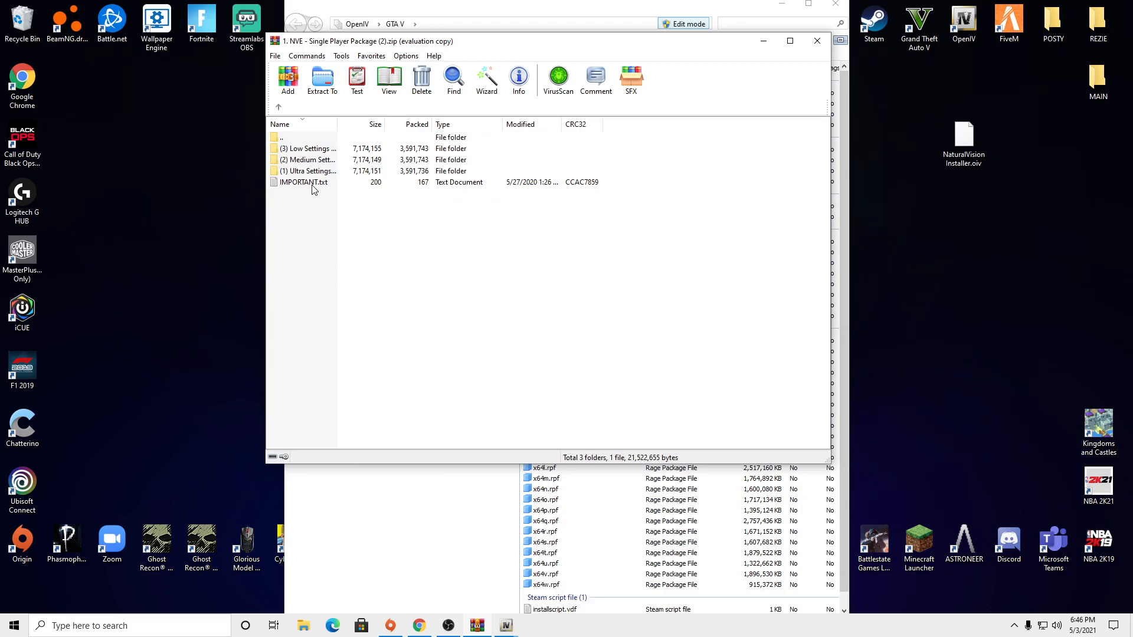
Open the (1) Ultra Settings Preset folder in the archive's ENB folder and look inside it
click(311, 171)
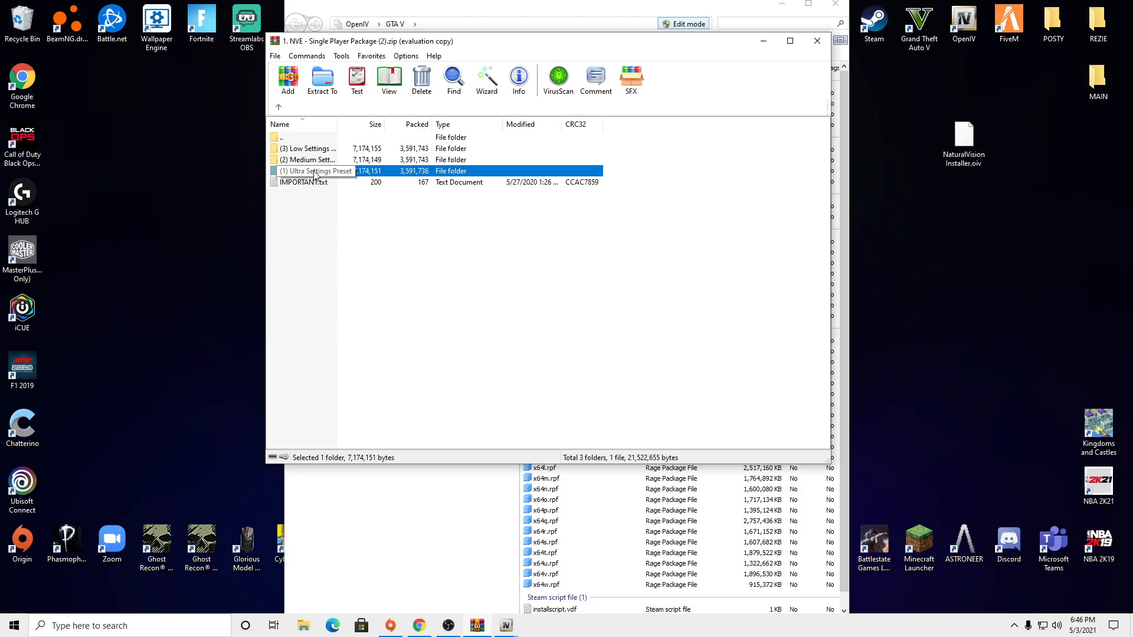
double_click(314, 170)
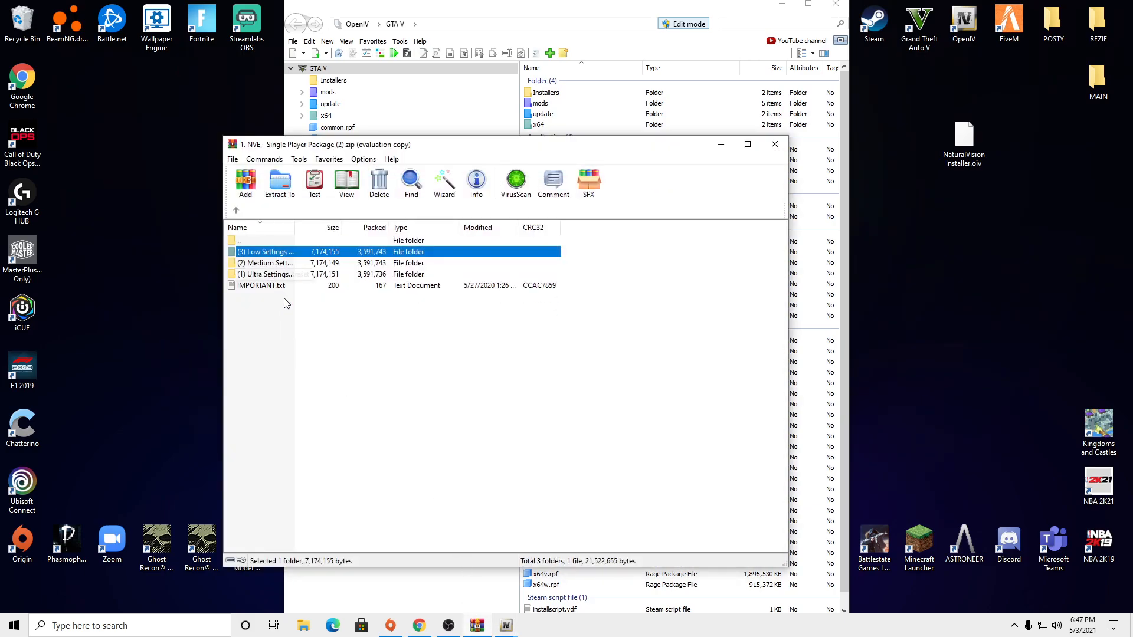
double_click(261, 285)
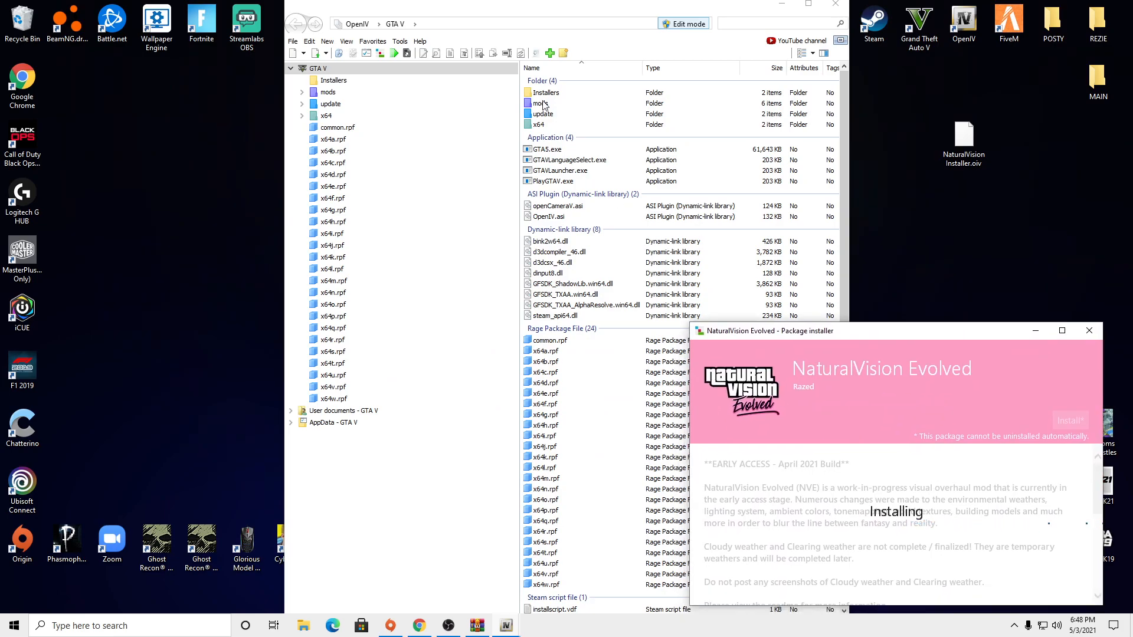
mouse_move(361, 553)
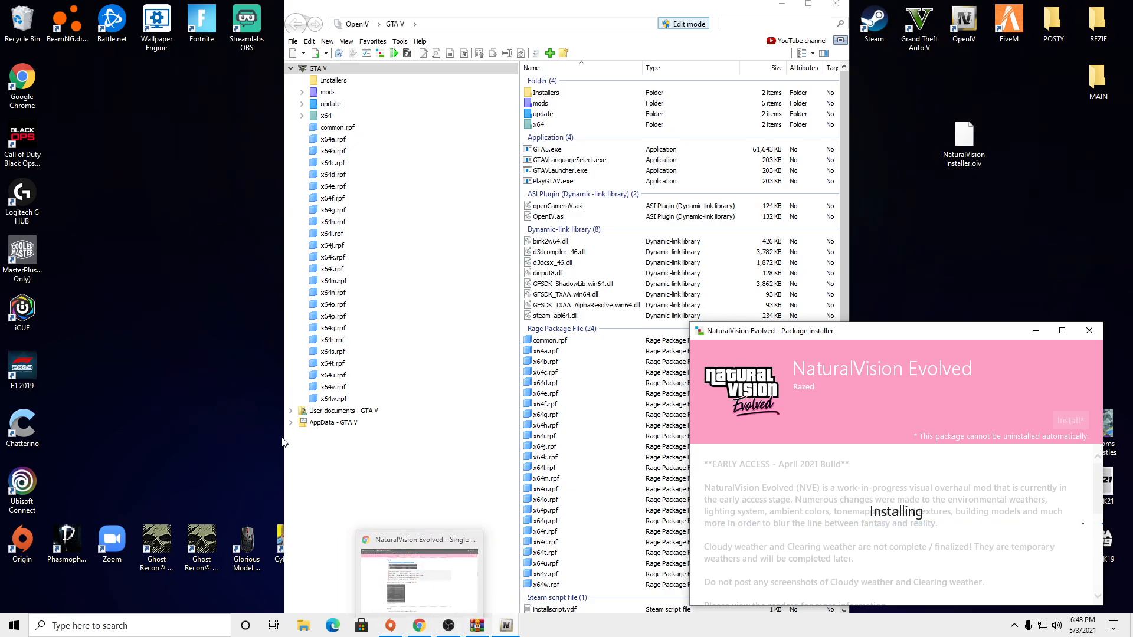
mouse_move(253, 435)
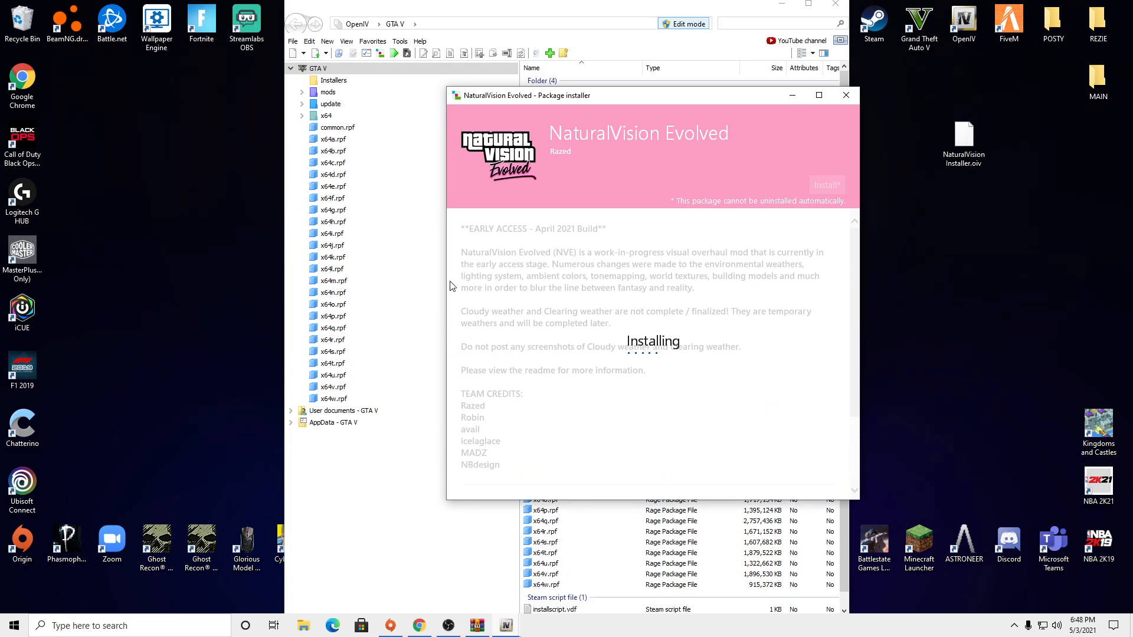
mouse_move(468, 291)
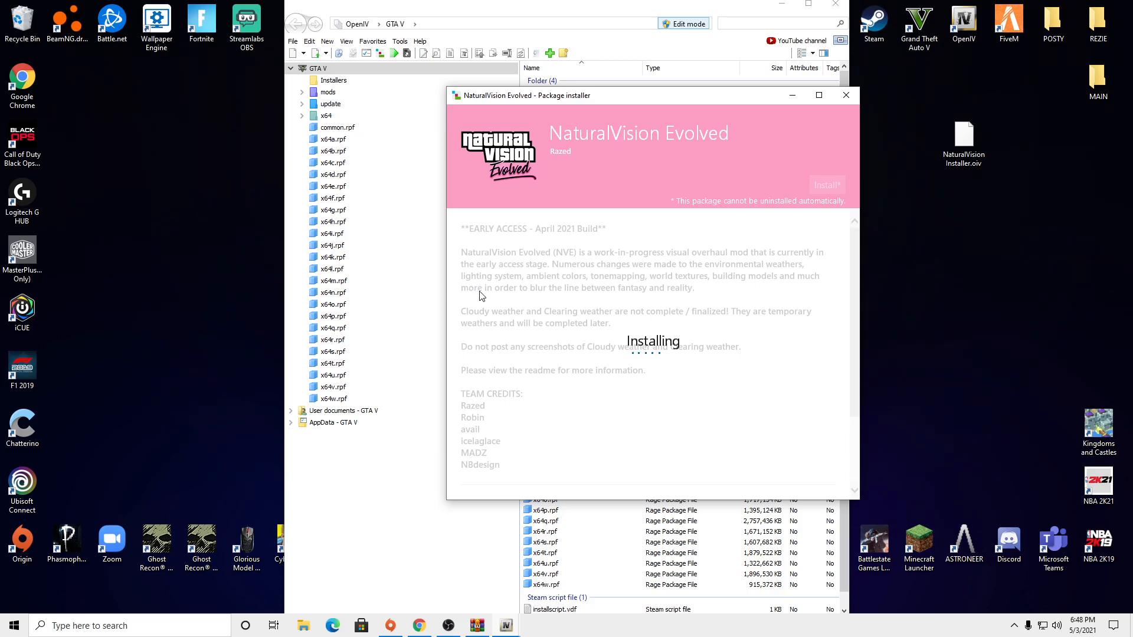
mouse_move(494, 276)
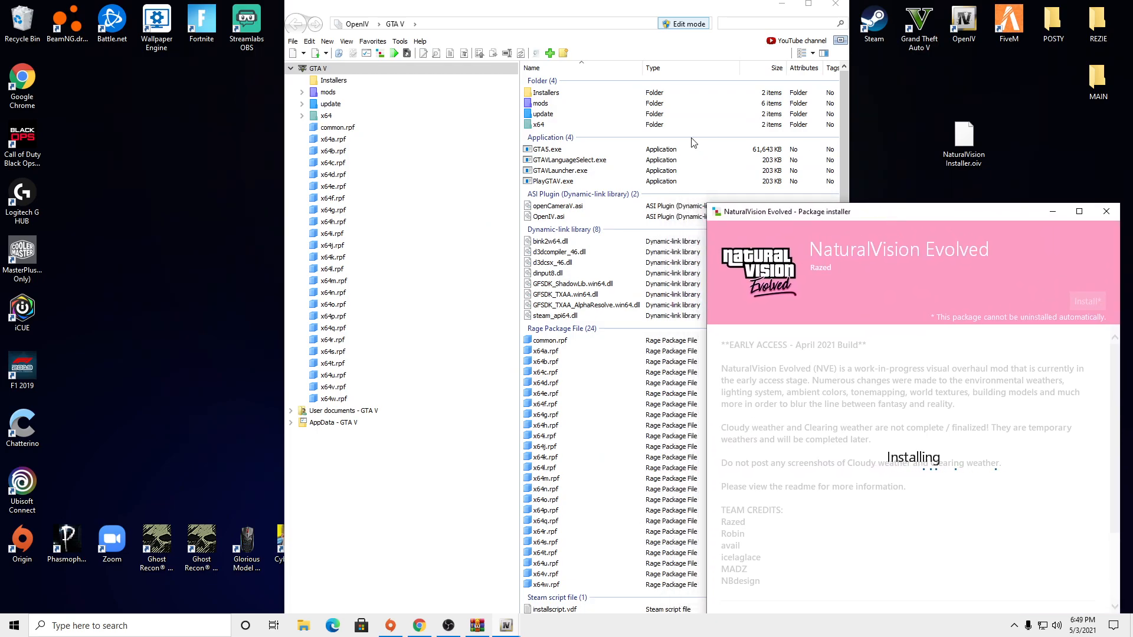
mouse_move(511, 286)
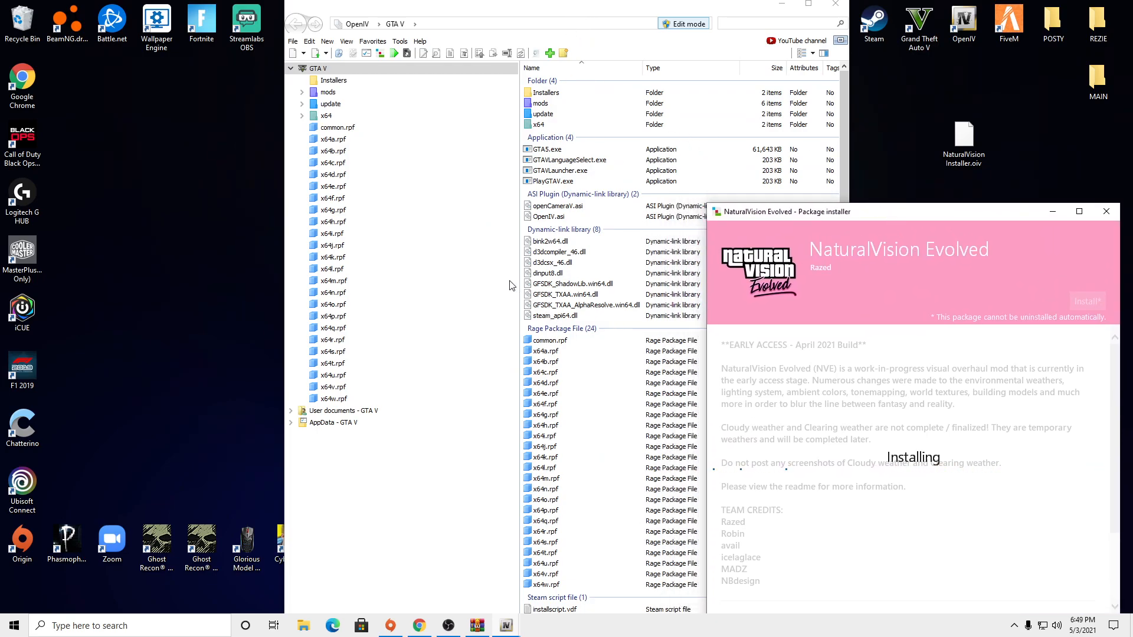
mouse_move(613, 271)
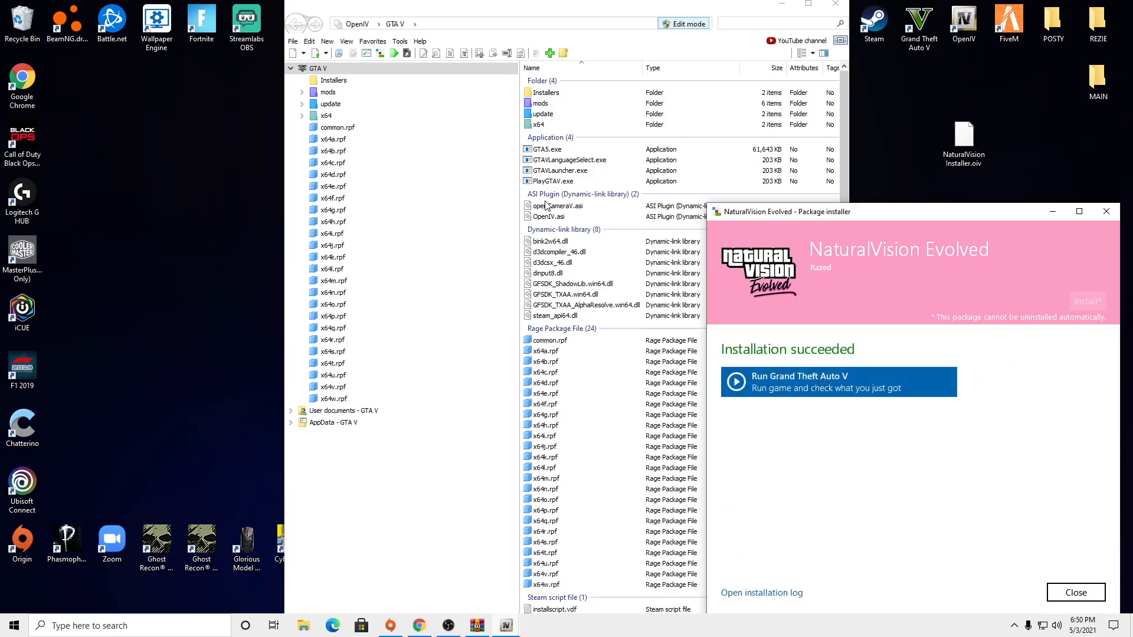
mouse_move(801, 217)
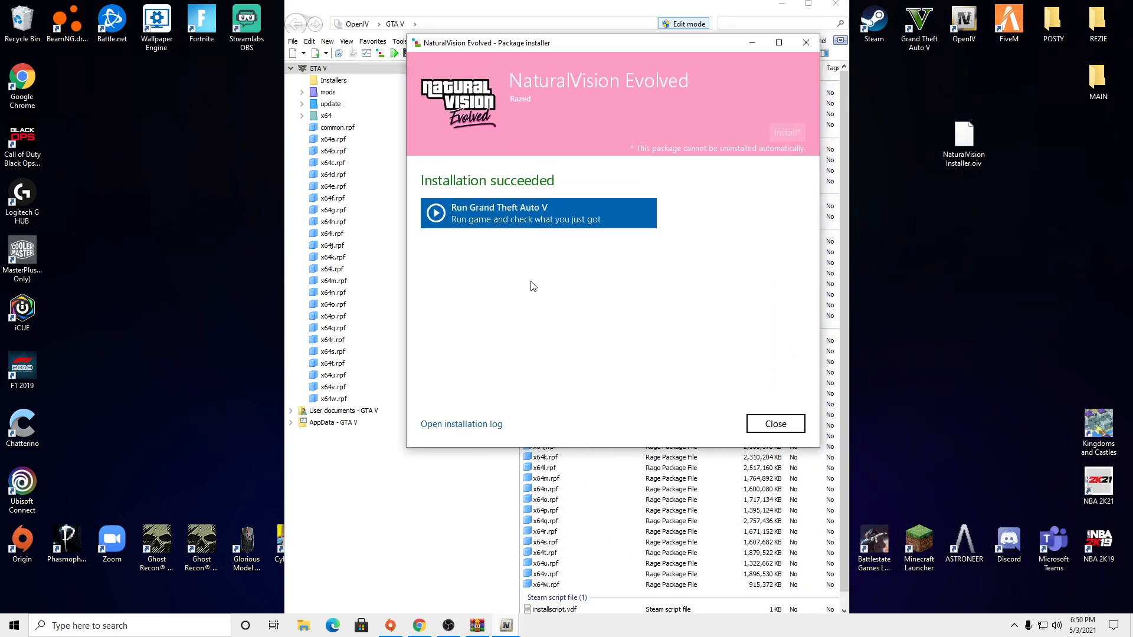
Revisit Step 4's ENB (Required) folder instruction in the guide, leaving the desktop showing
click(775, 424)
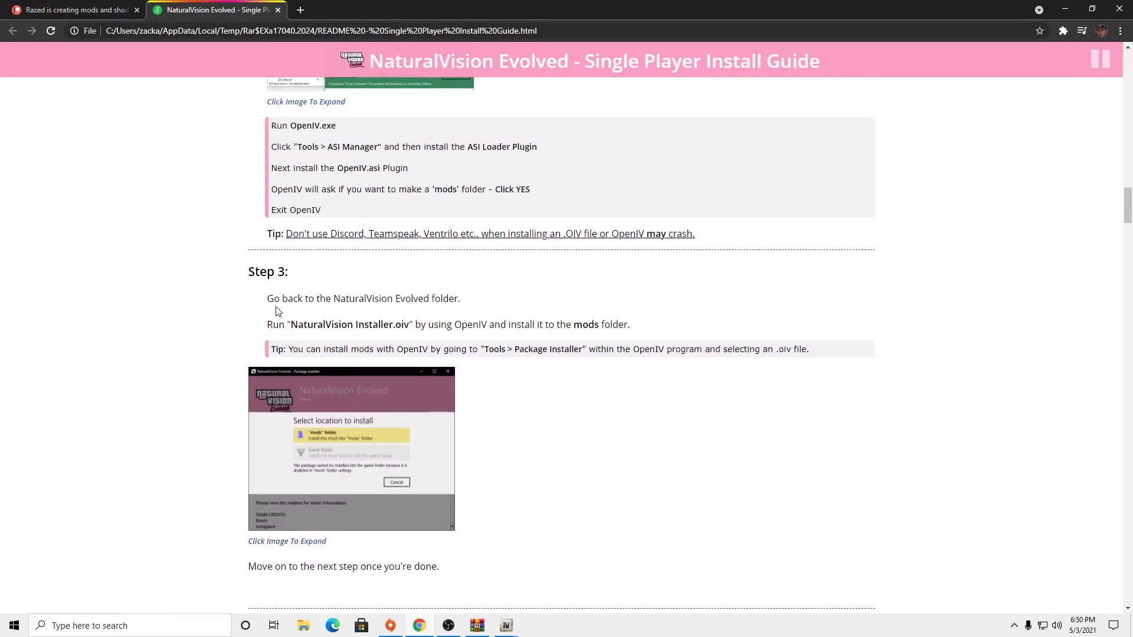
scroll(down, 3)
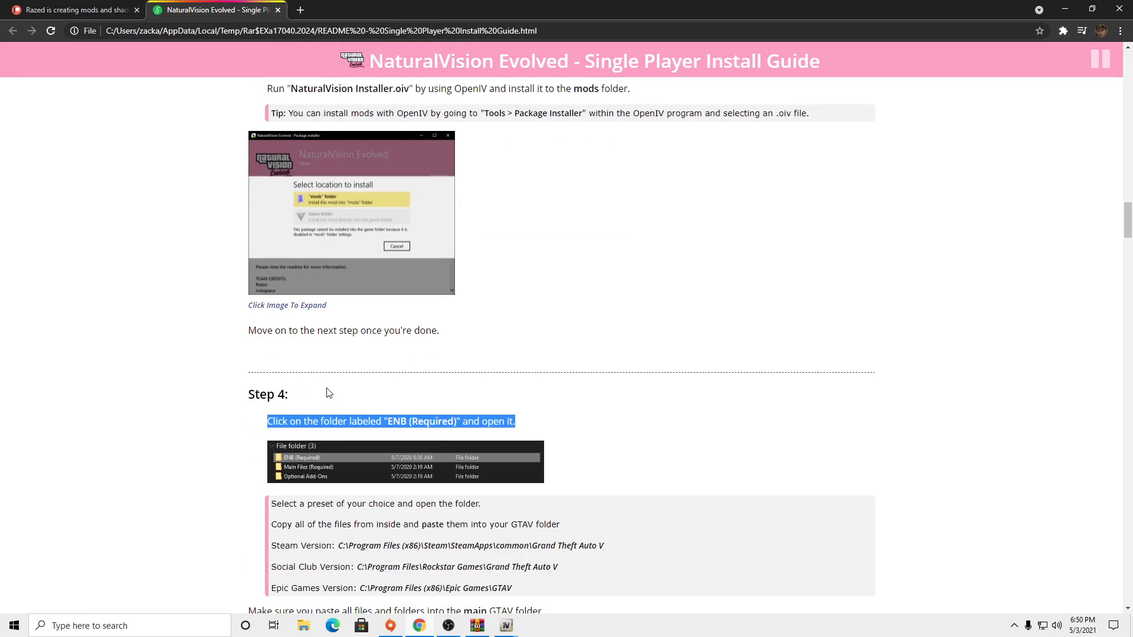
scroll(down, 3)
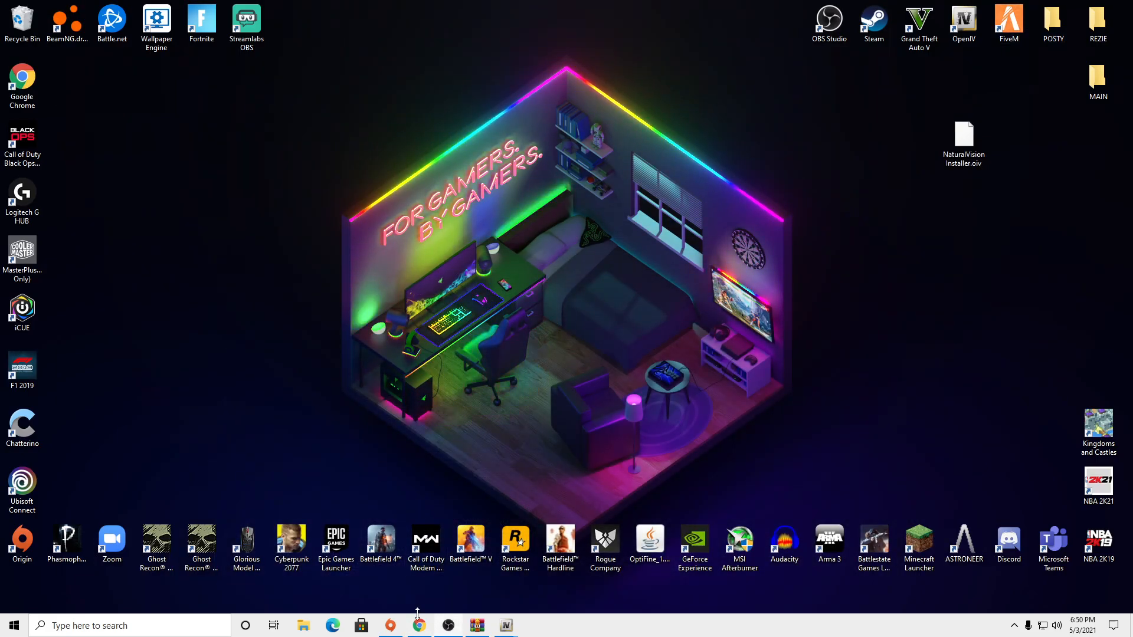
From Steam's Library, browse Grand Theft Auto V's Local Files to open its install folder in File Explorer
click(304, 626)
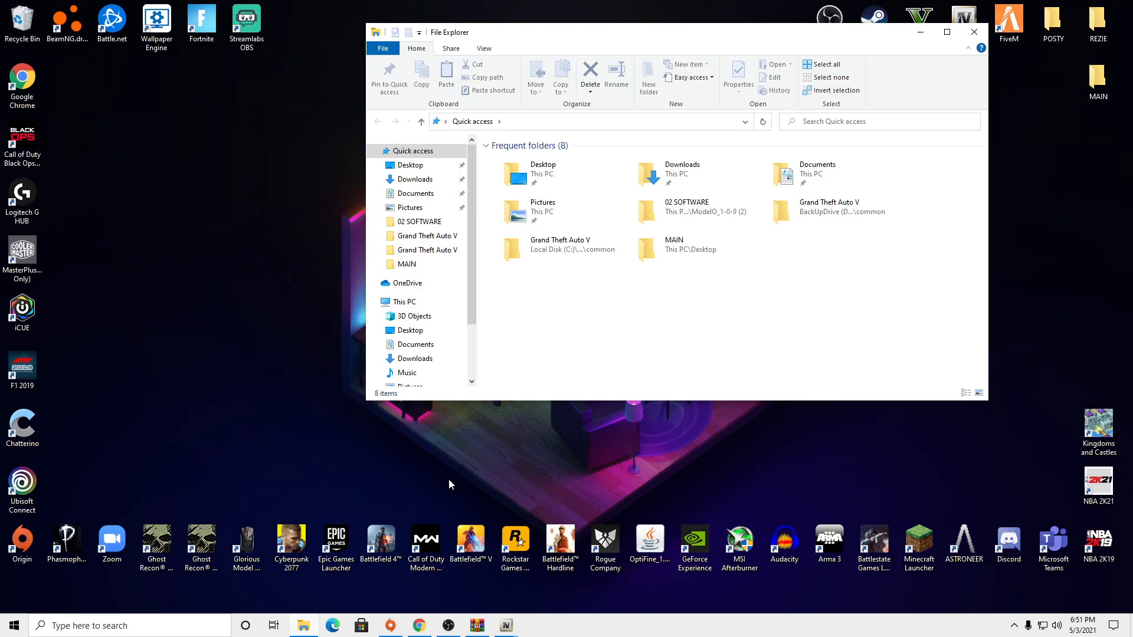
mouse_move(424, 469)
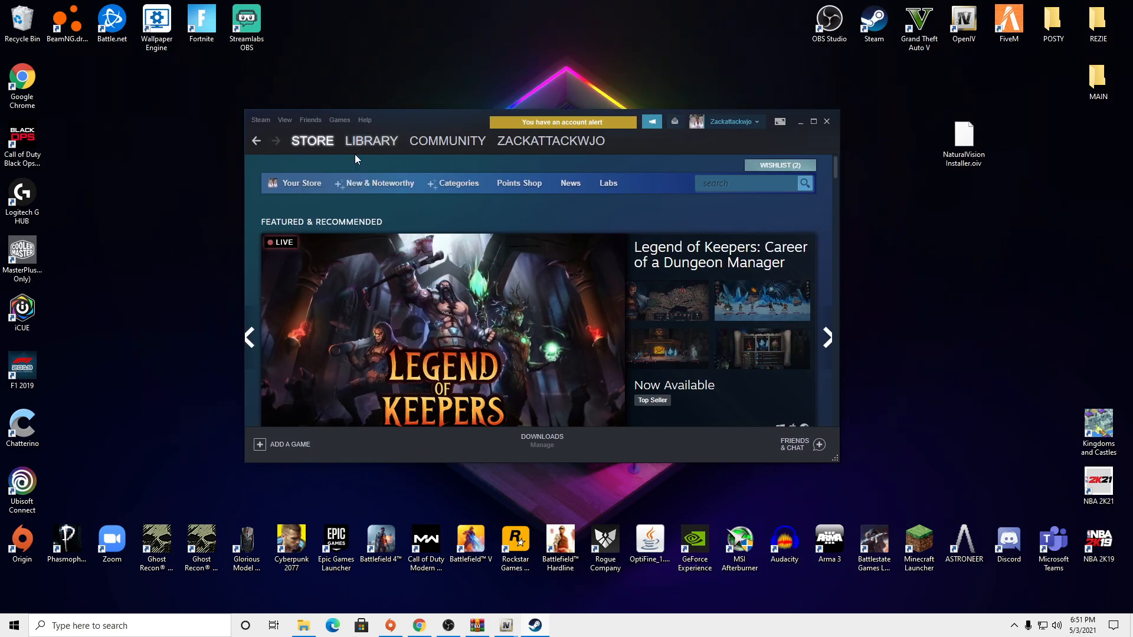
click(370, 140)
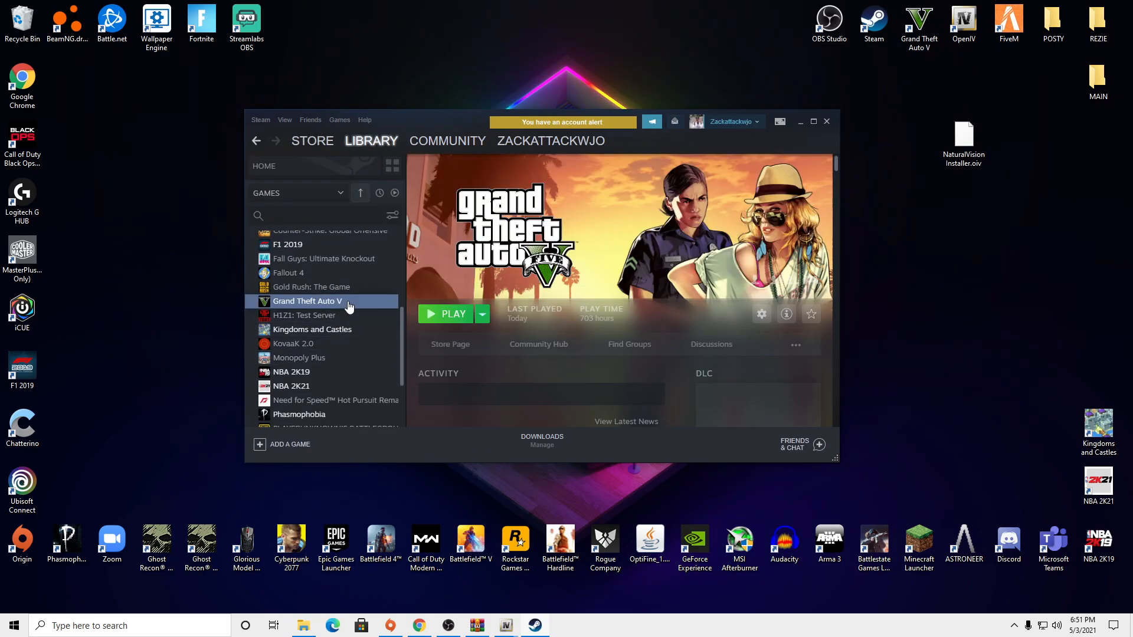
right_click(307, 301)
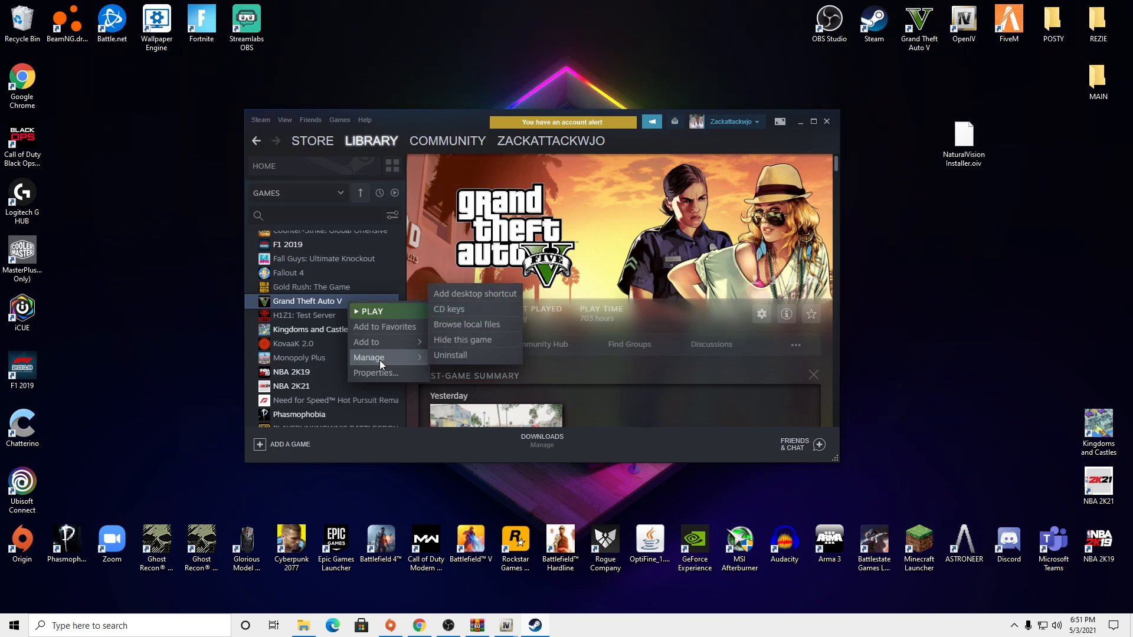
click(376, 373)
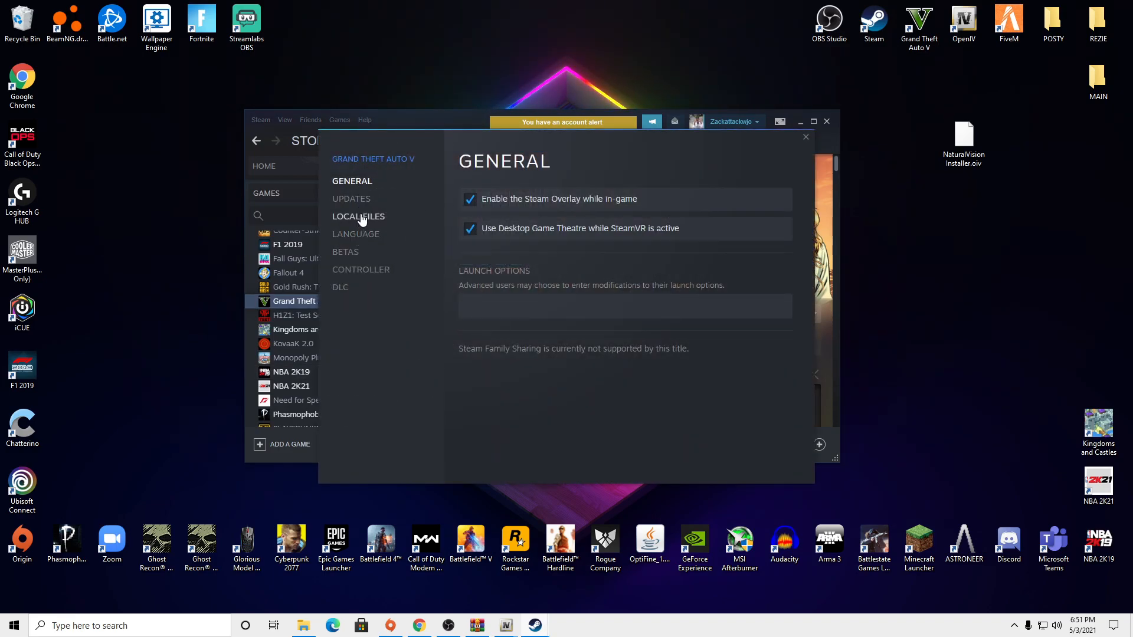
click(358, 216)
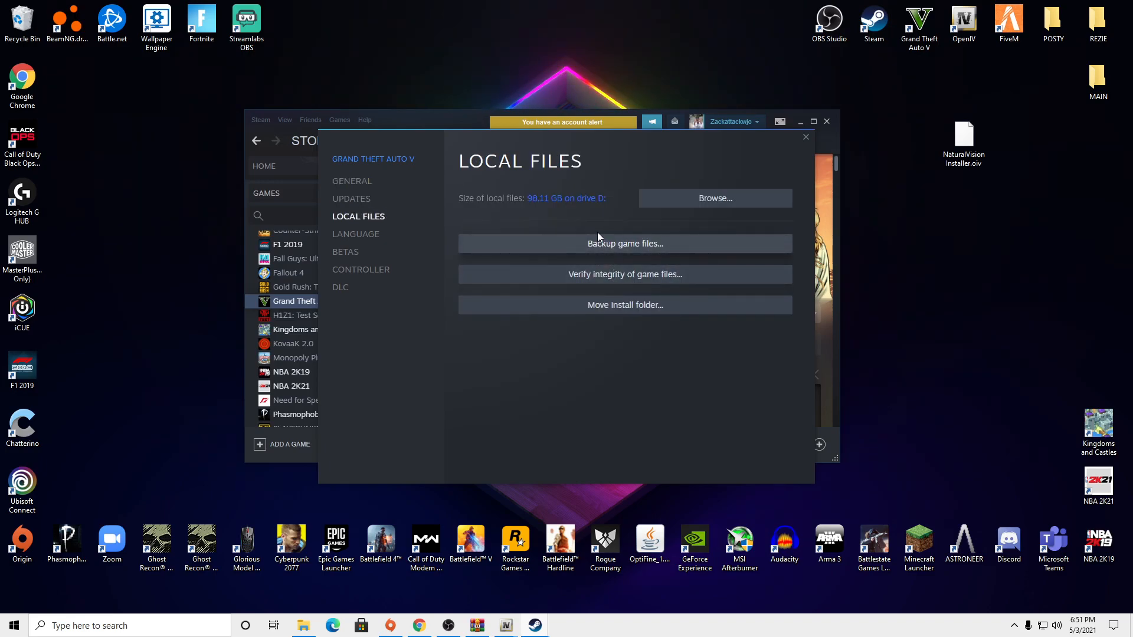
click(714, 198)
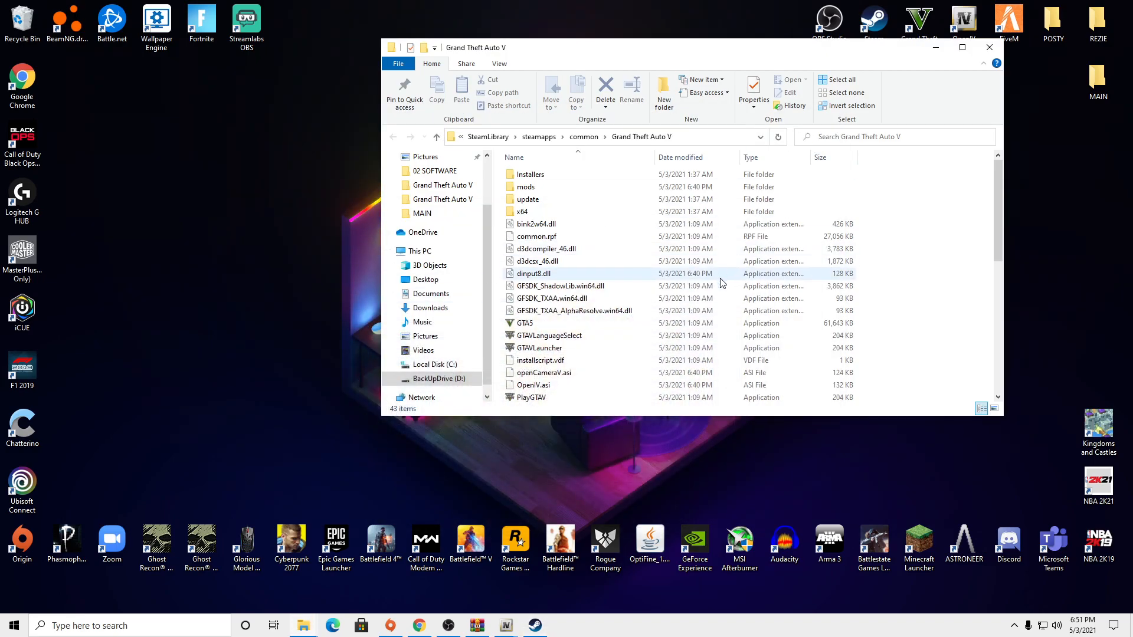
Focus the File Explorer window showing the steamapps\common\Grand Theft Auto V install folder
click(523, 211)
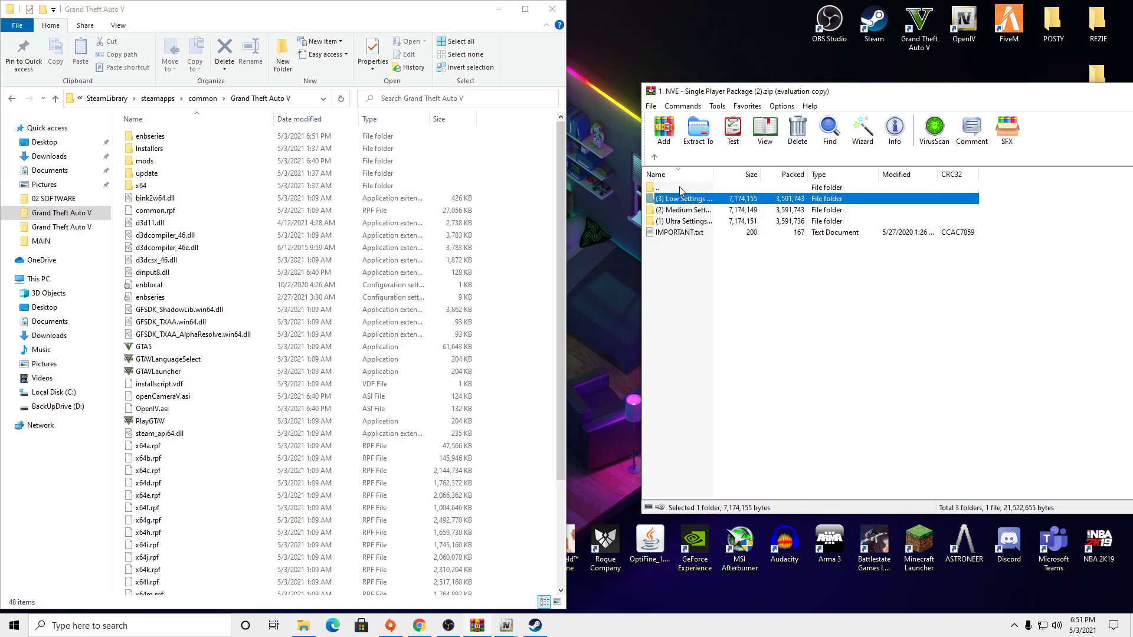
Return from the ENB (Required) preset folder to the NVE archive's top level
double_click(685, 198)
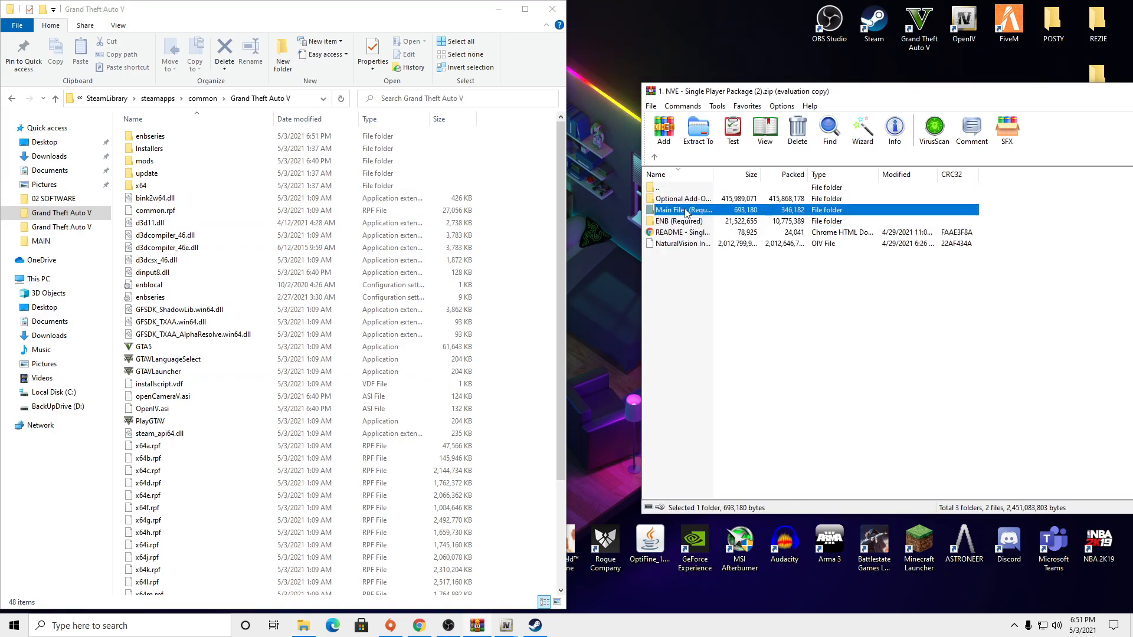
Move the Main Files (Required) contents into the GTA V folder, replacing the existing dinput8.dll
double_click(685, 210)
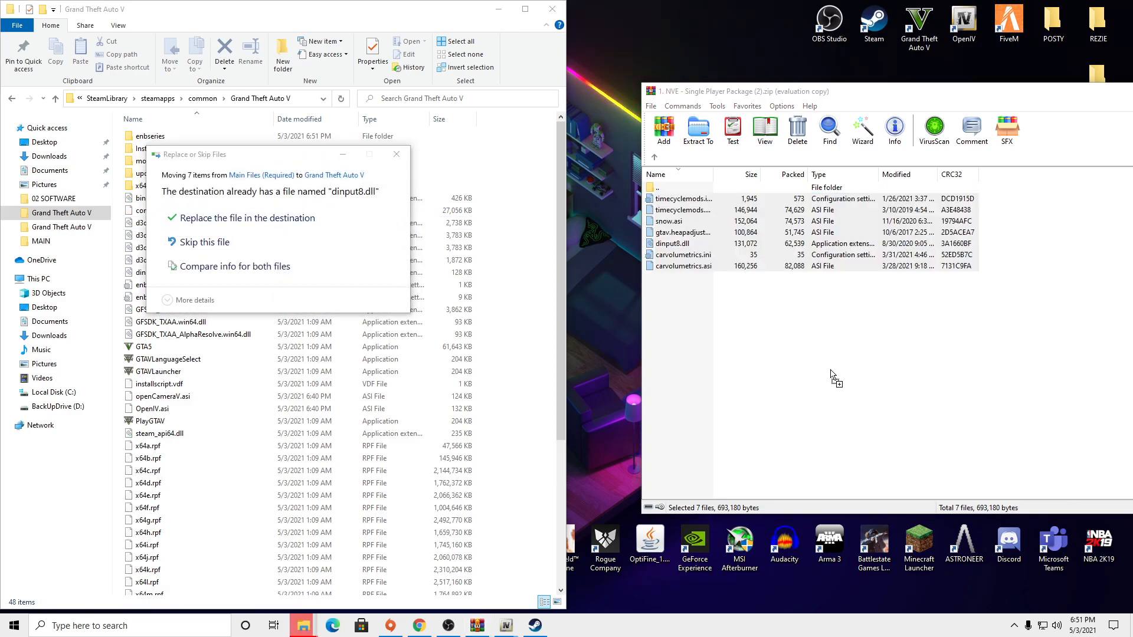
click(249, 217)
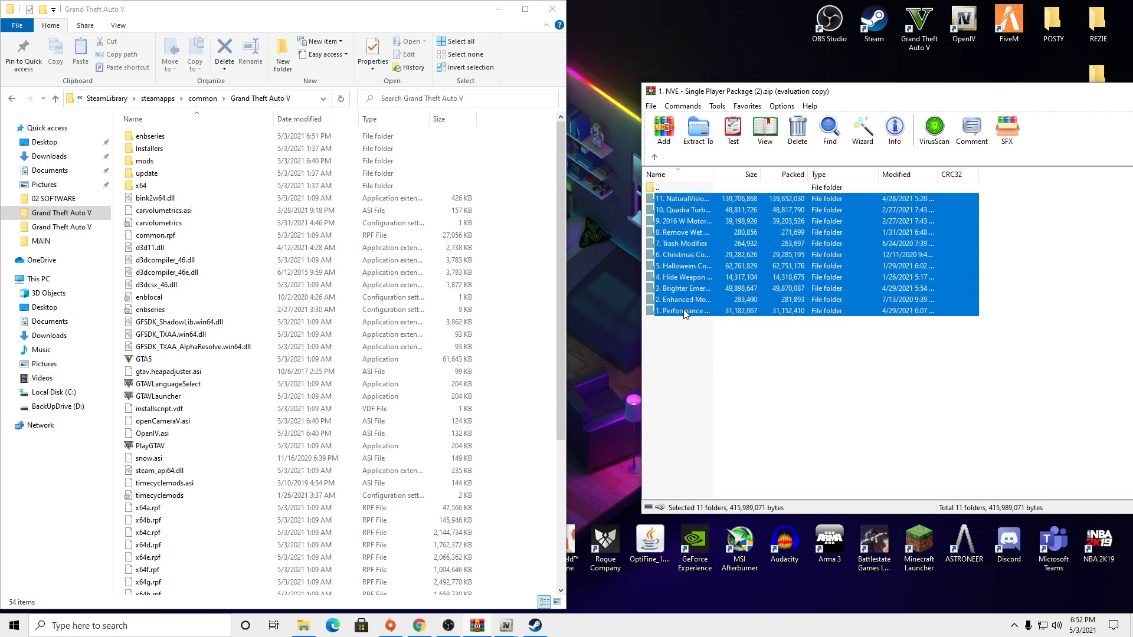
Browse the Optional Add-Ons, inspecting Performance Boost and the eighth add-on folder without installing
click(684, 311)
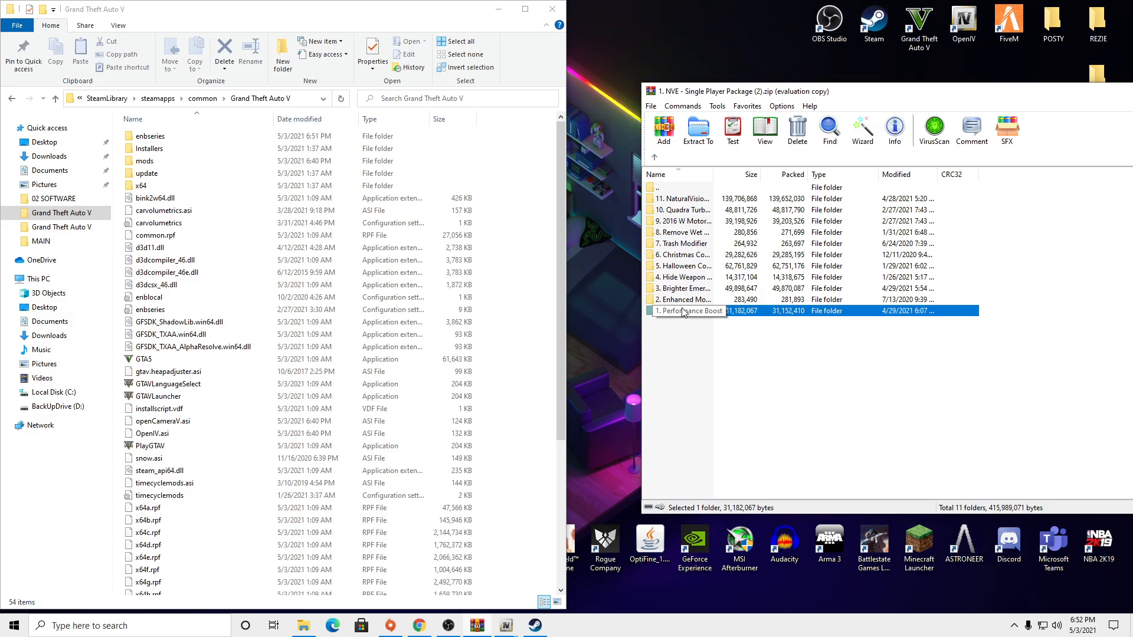
double_click(687, 310)
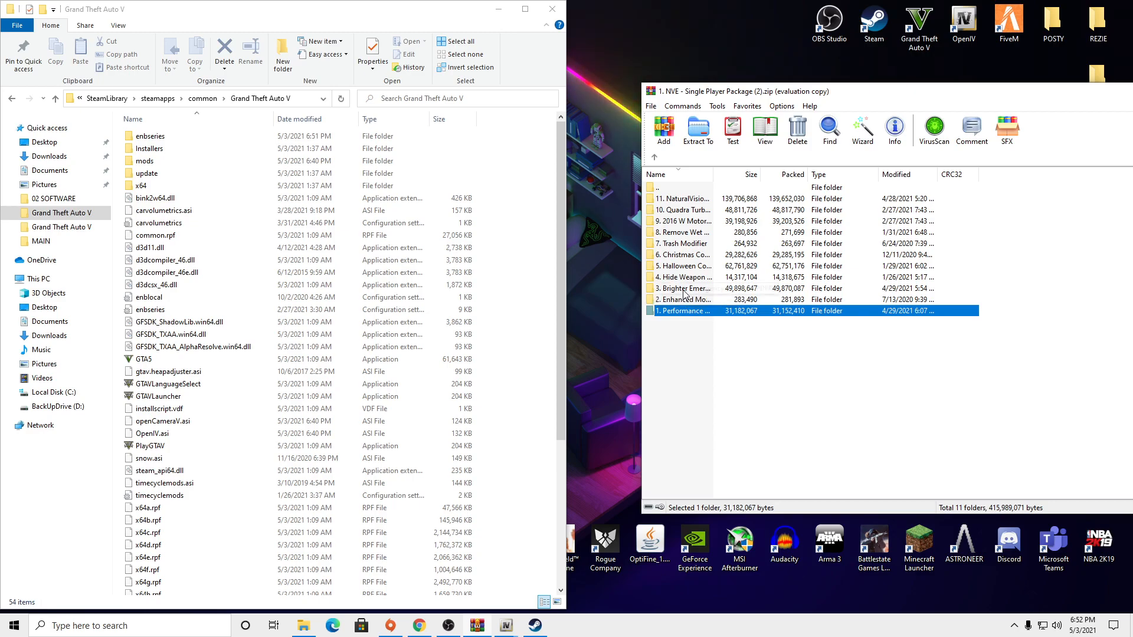
click(681, 233)
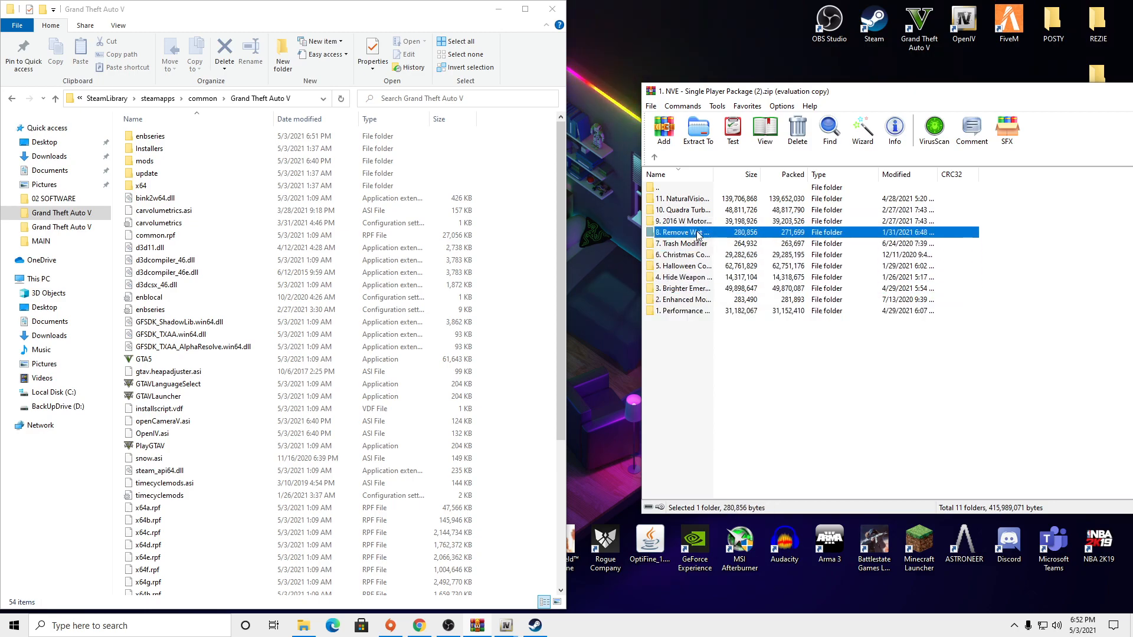
double_click(680, 233)
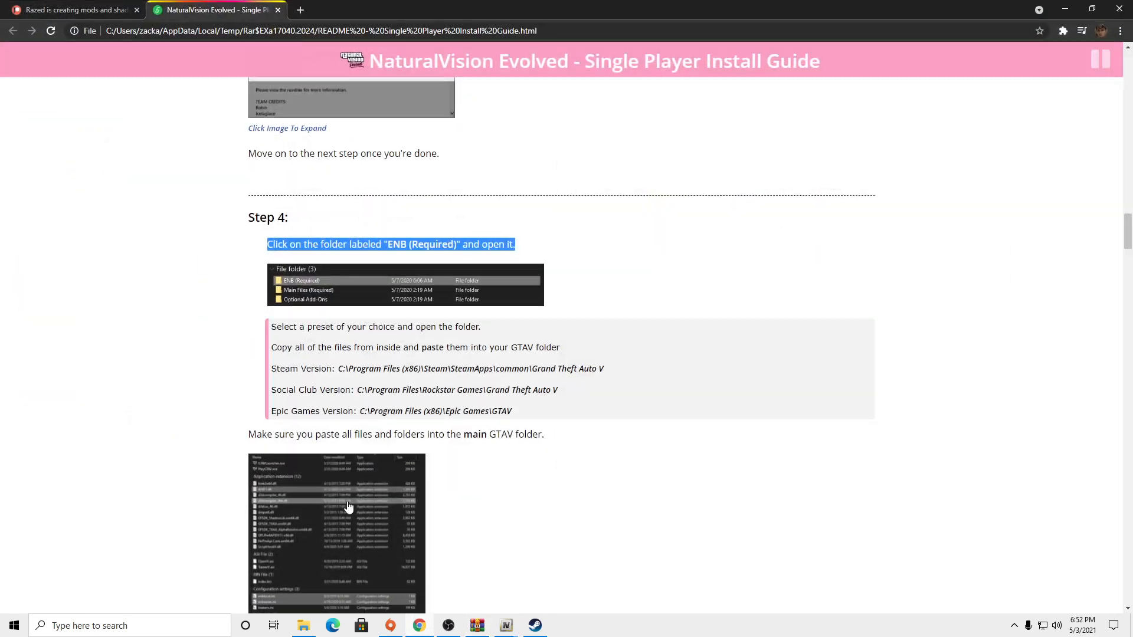
Scroll the install guide past Step 5 to the ENB Tips on PostFX, particles and shader quality
scroll(down, 3)
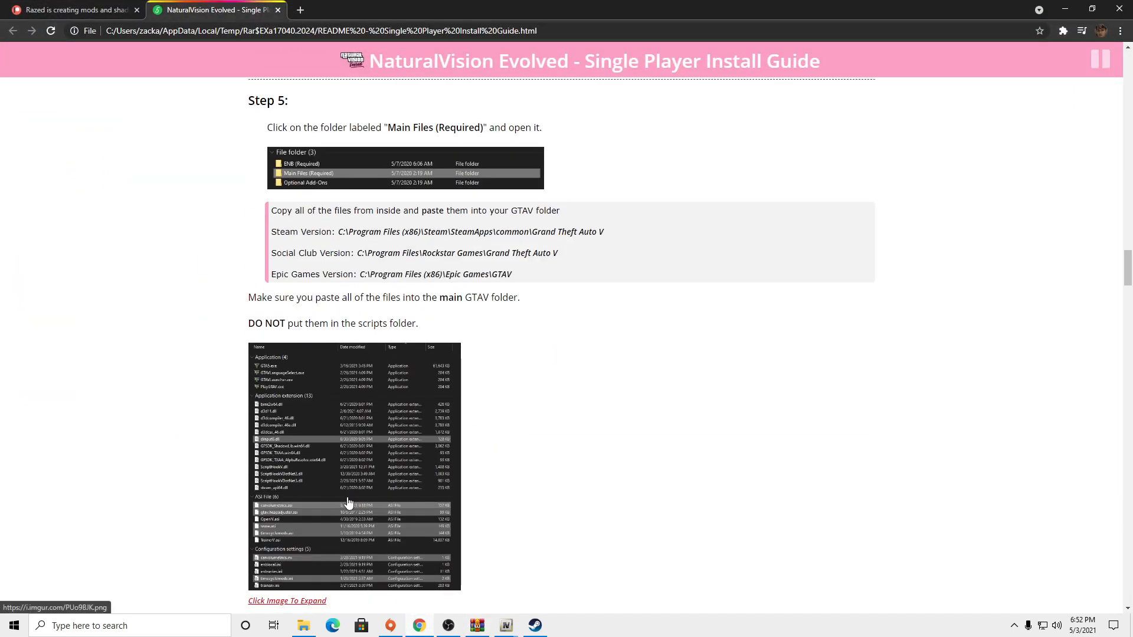
scroll(down, 3)
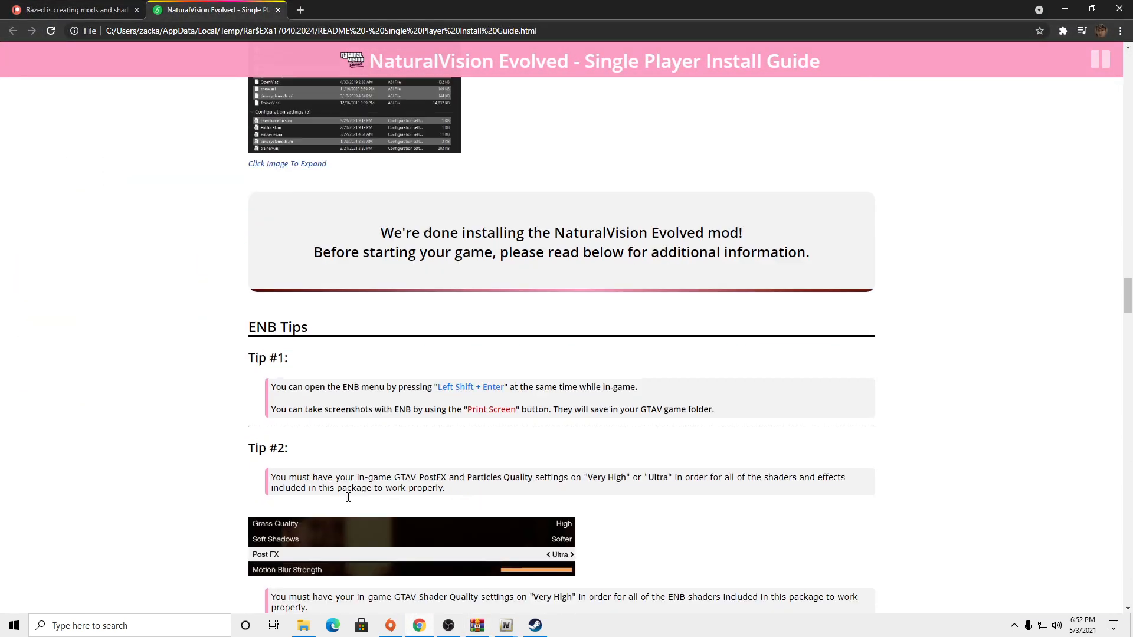
scroll(down, 3)
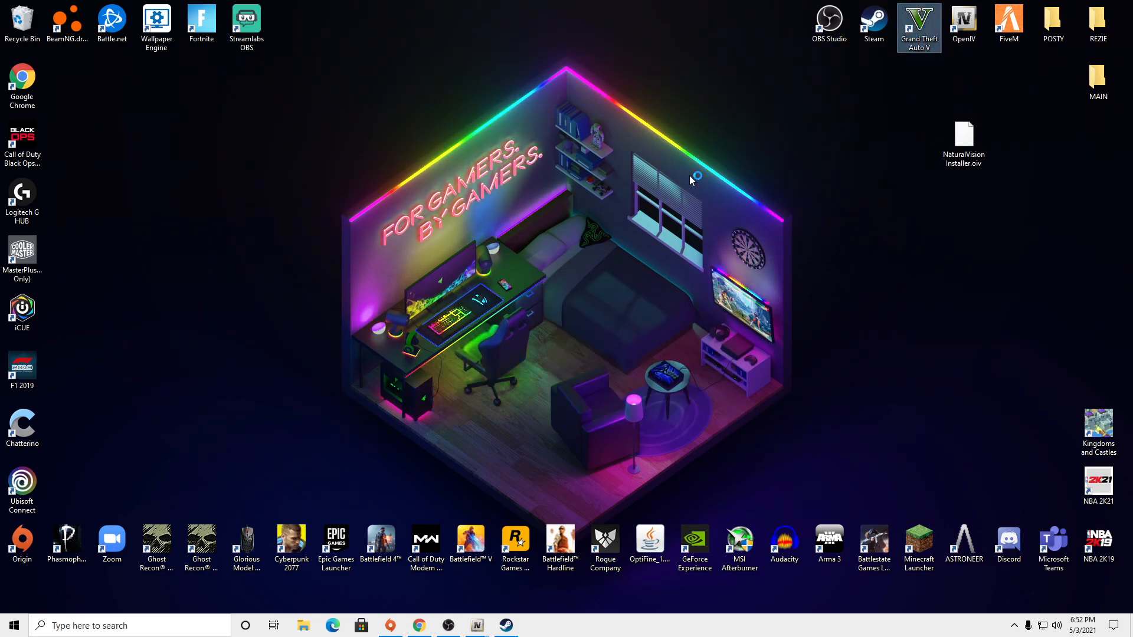
Launch Grand Theft Auto V from its desktop shortcut to the NaturalVision Evolved main menu
double_click(918, 27)
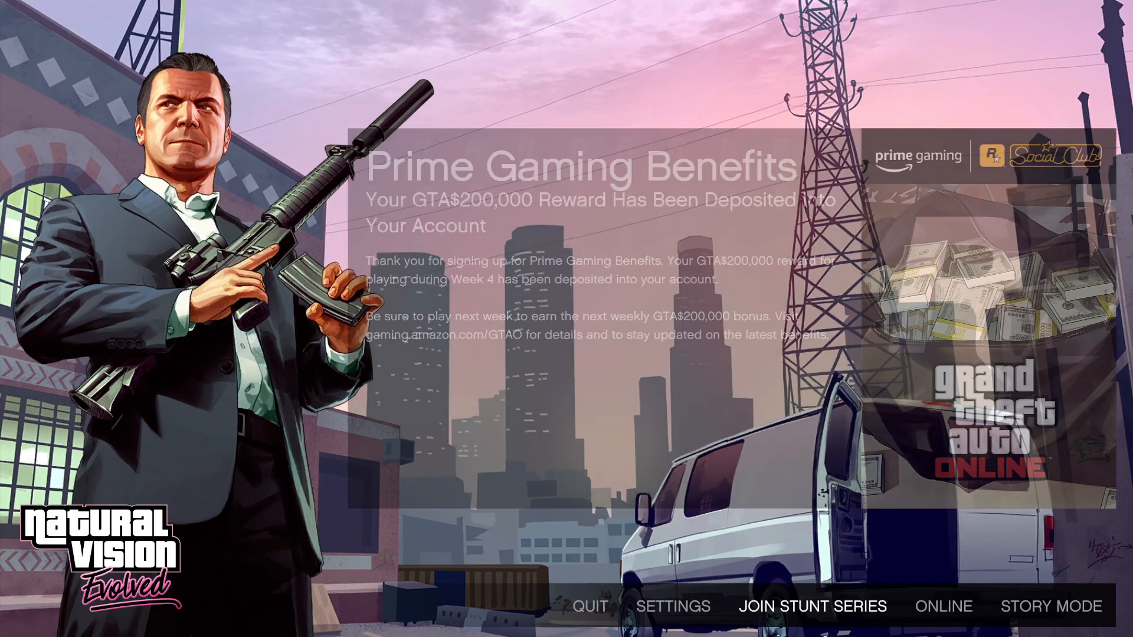
click(1050, 607)
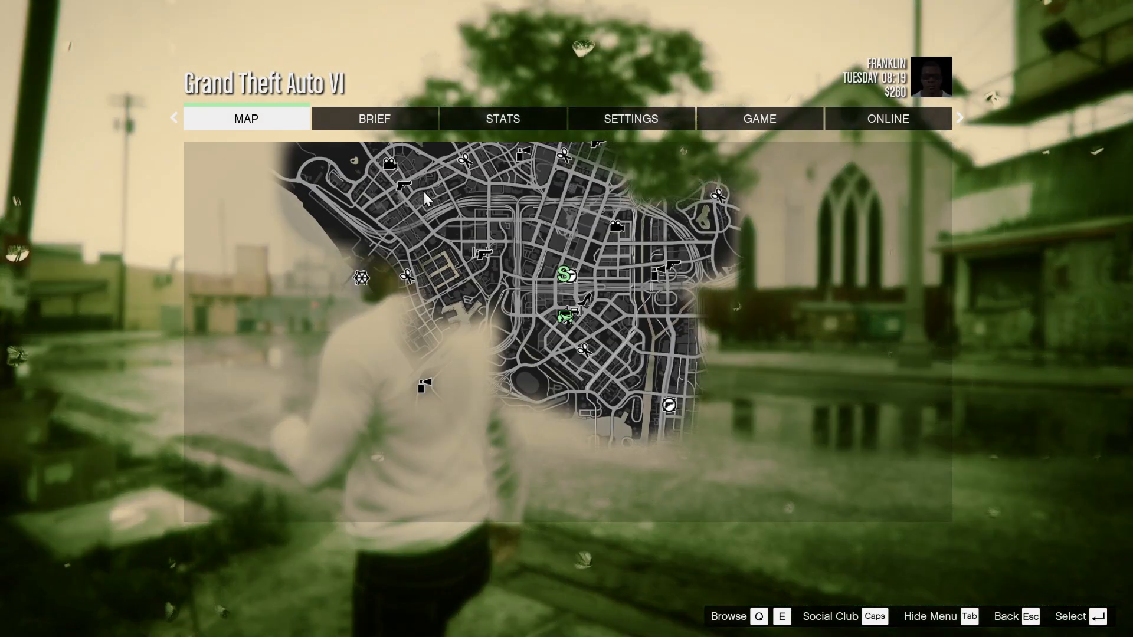
In the pause menu's Graphics settings, confirm Shader and Particles Quality Very High and Post FX Ultra
click(631, 118)
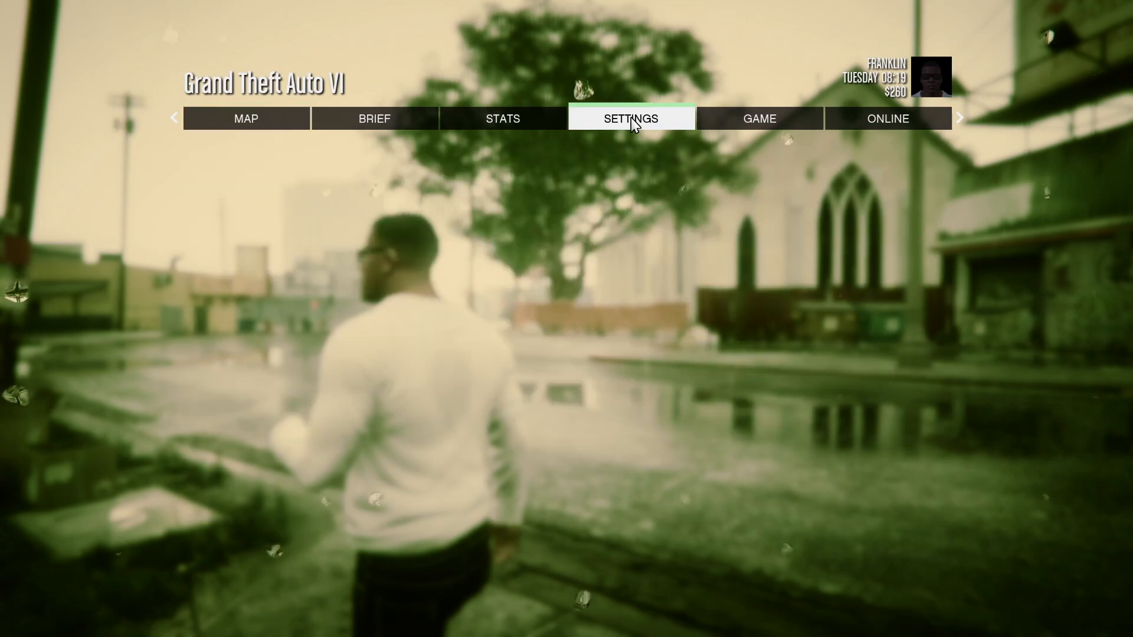
click(630, 118)
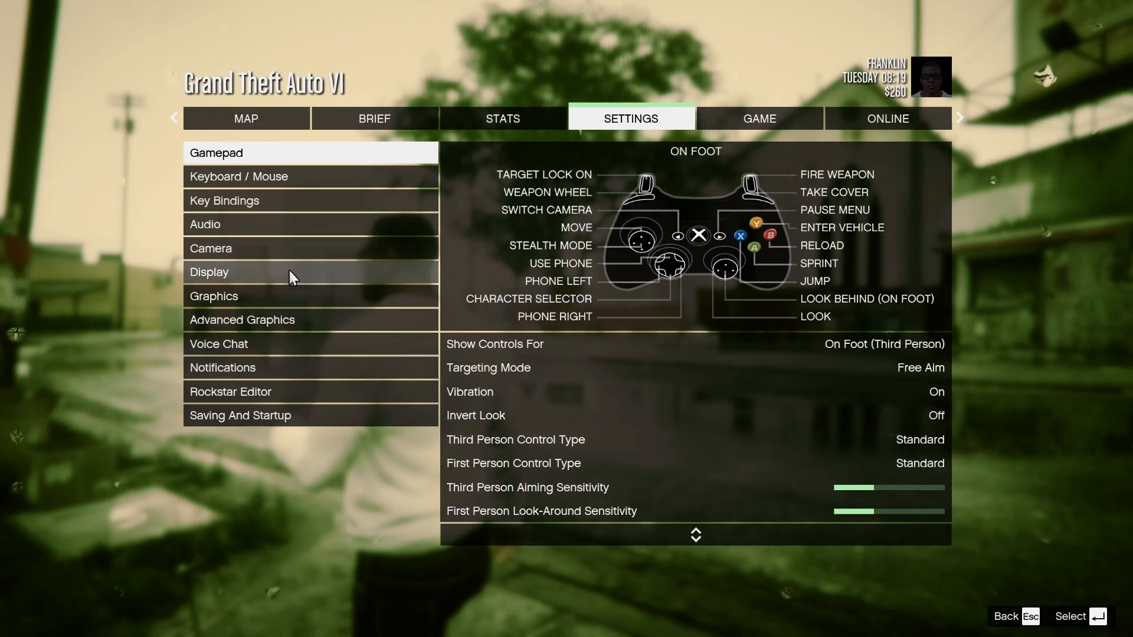
click(214, 296)
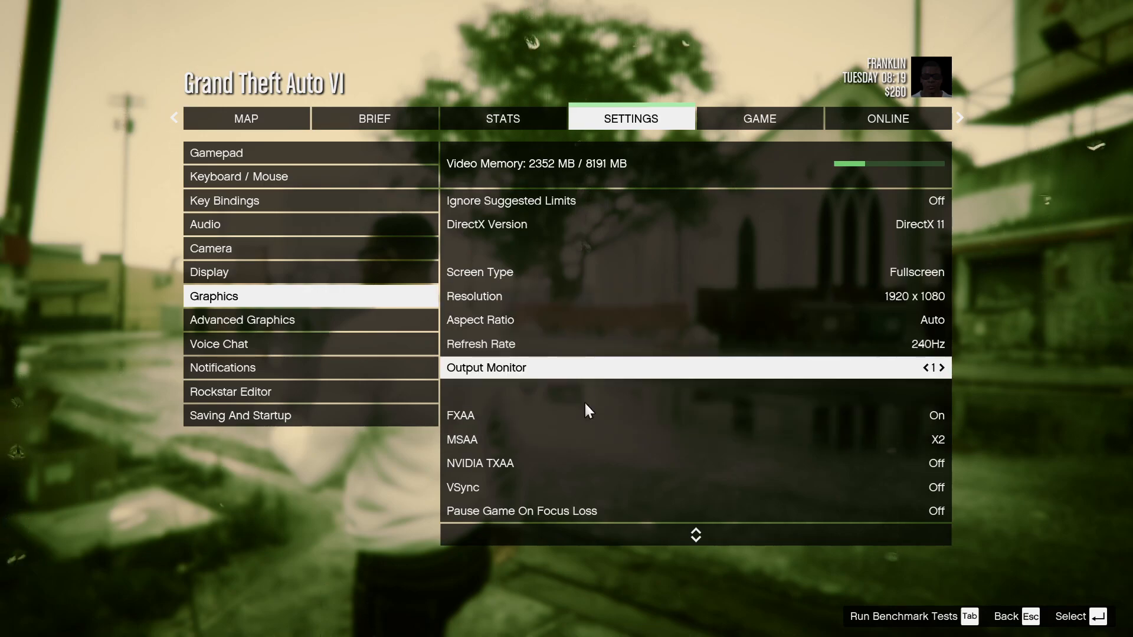
mouse_move(586, 439)
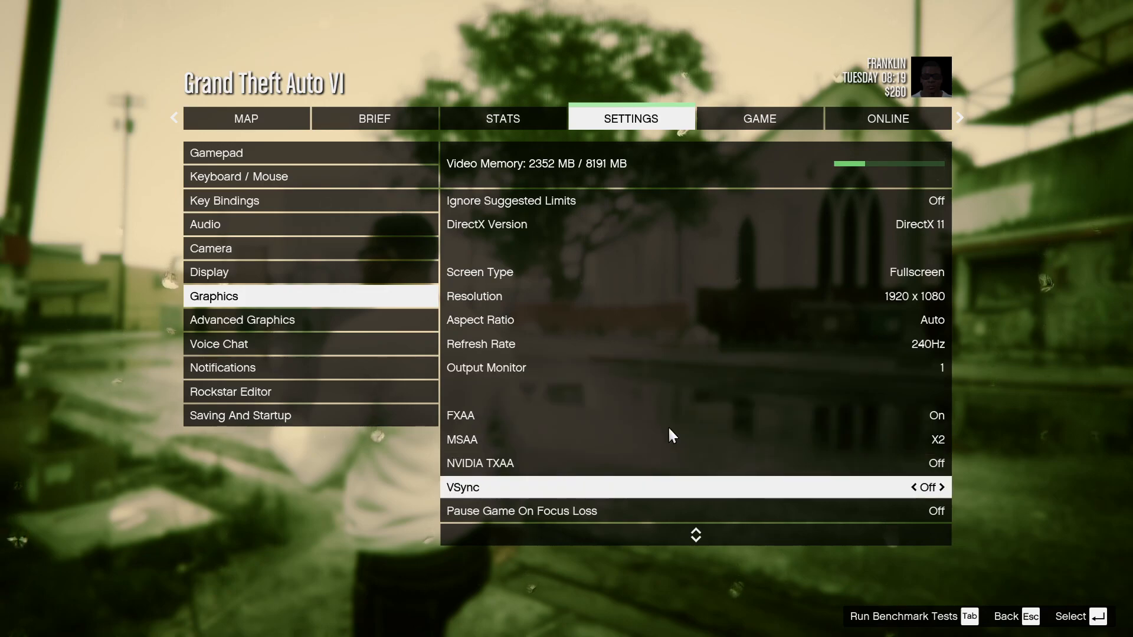
scroll(down, 3)
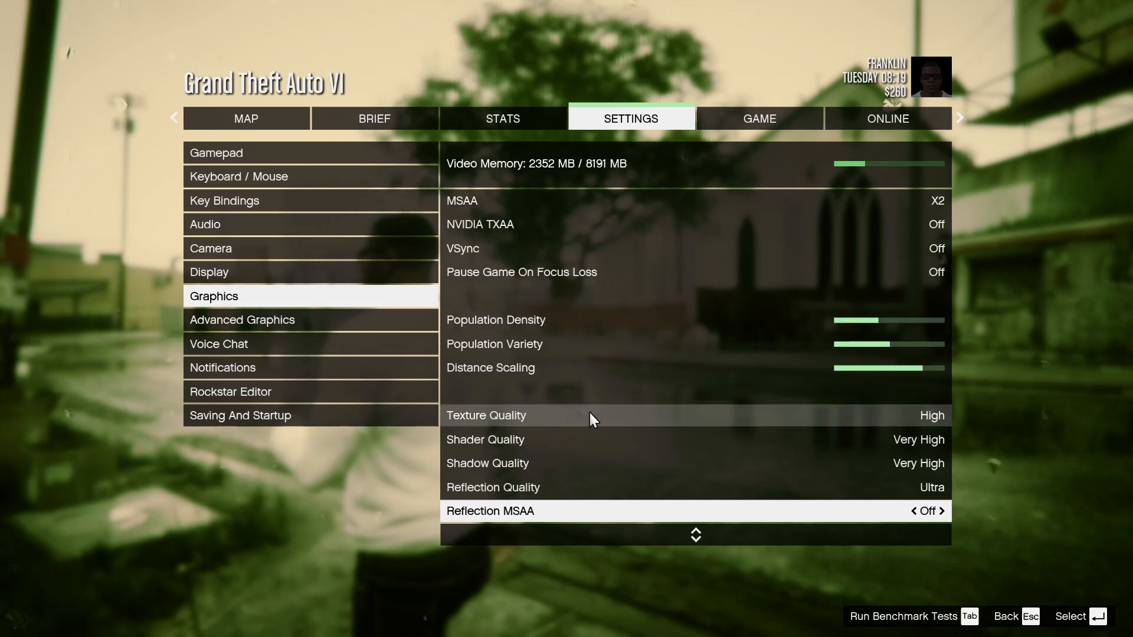
mouse_move(593, 446)
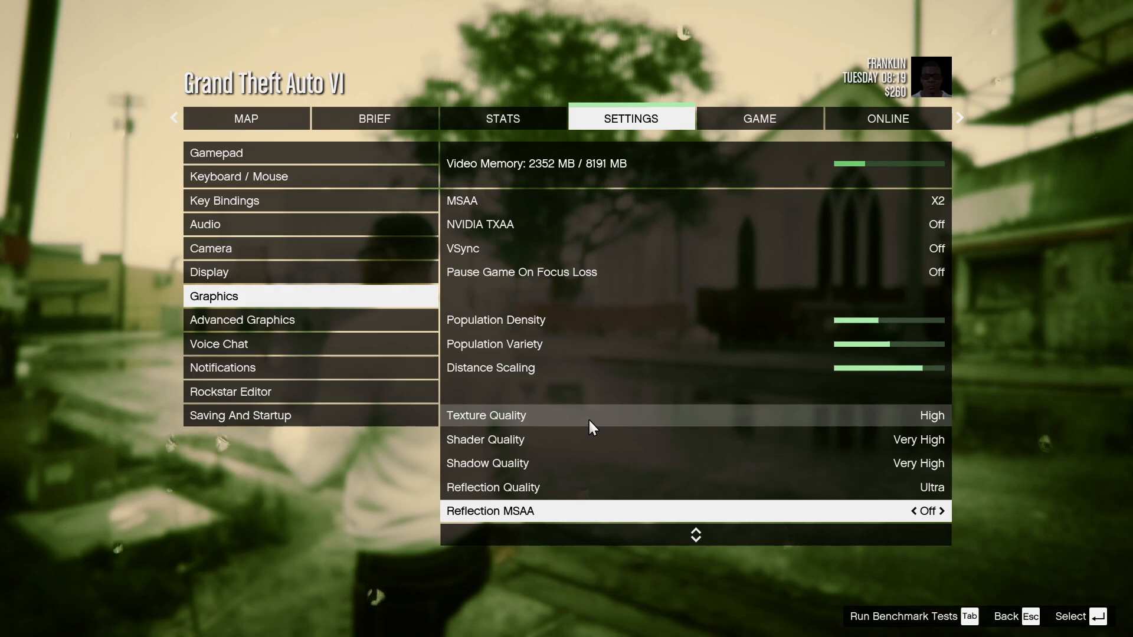
mouse_move(793, 436)
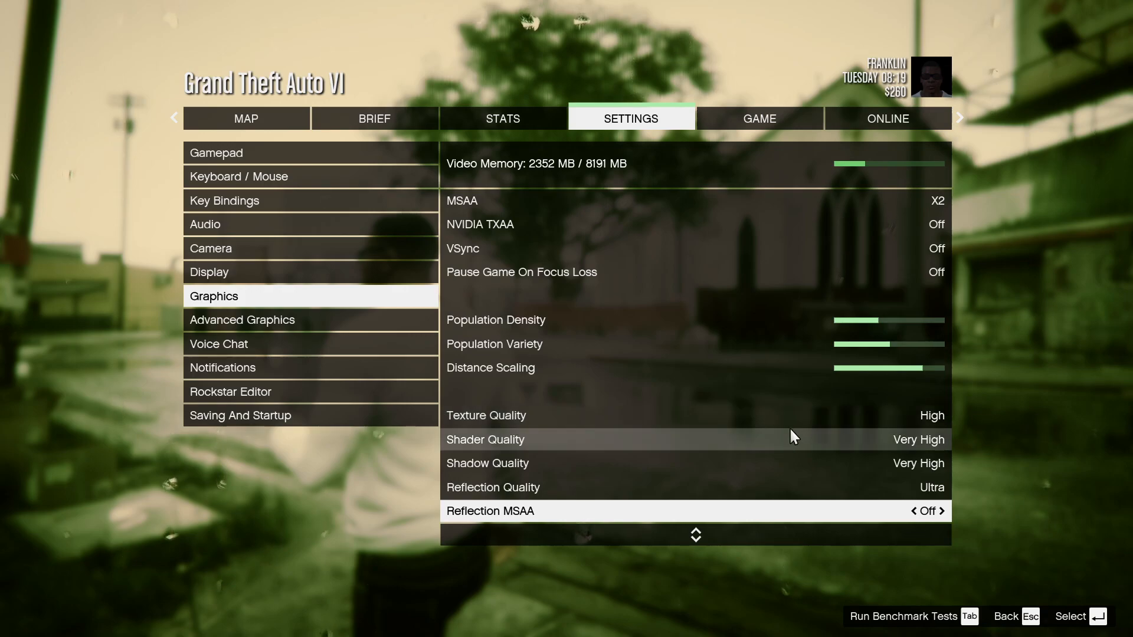
scroll(down, 3)
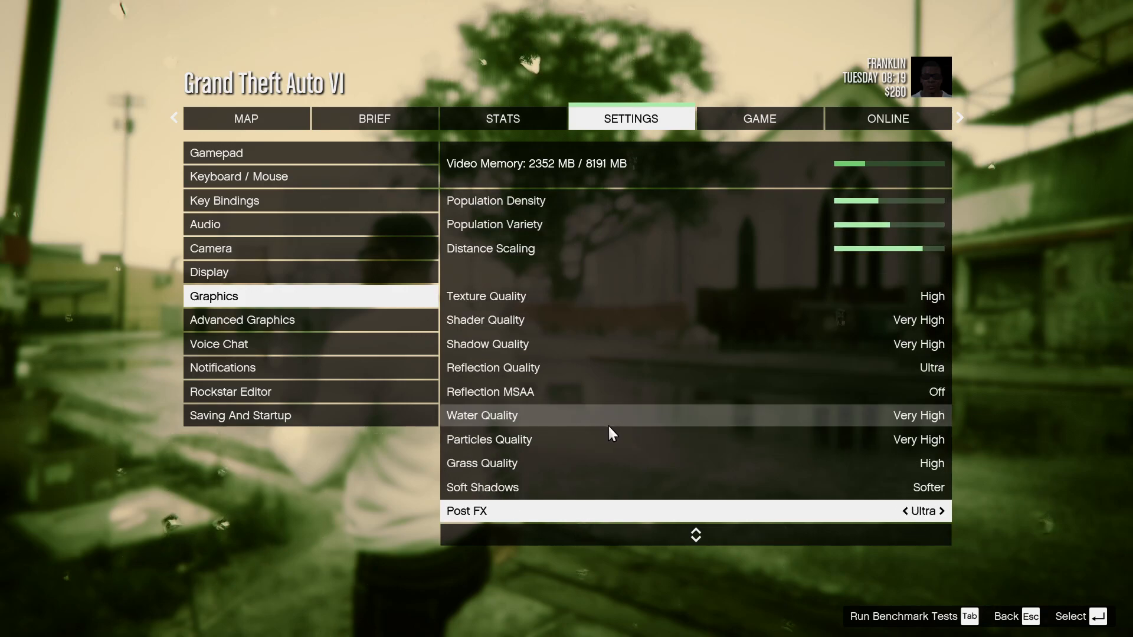
scroll(down, 3)
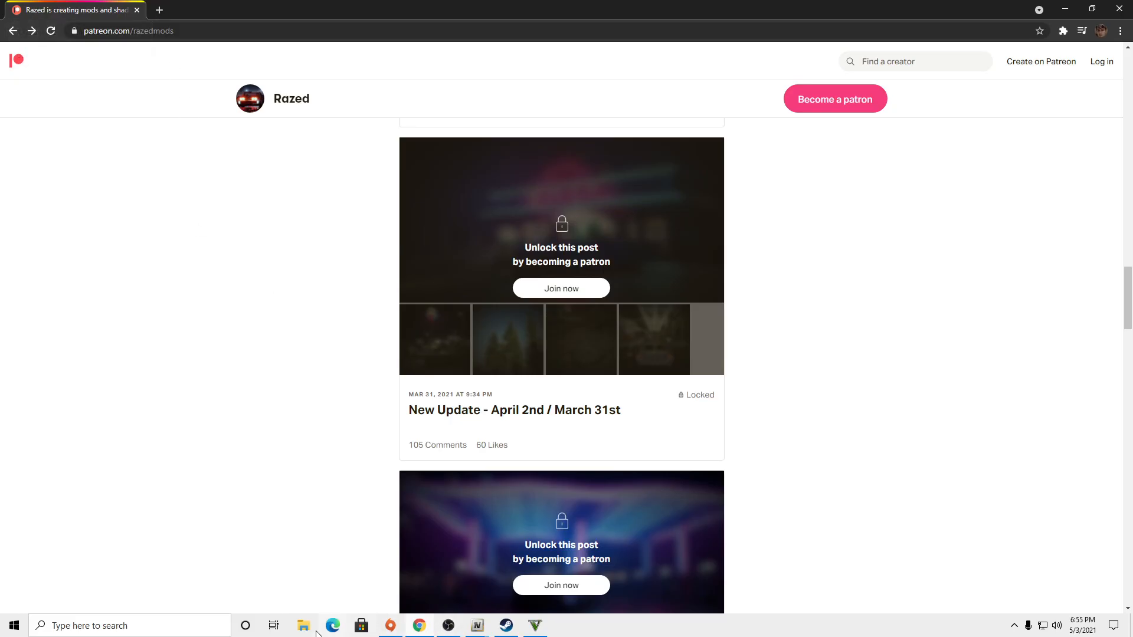
From Downloads, open the NVE Single Player Package zip and its README install guide in the browser
click(304, 626)
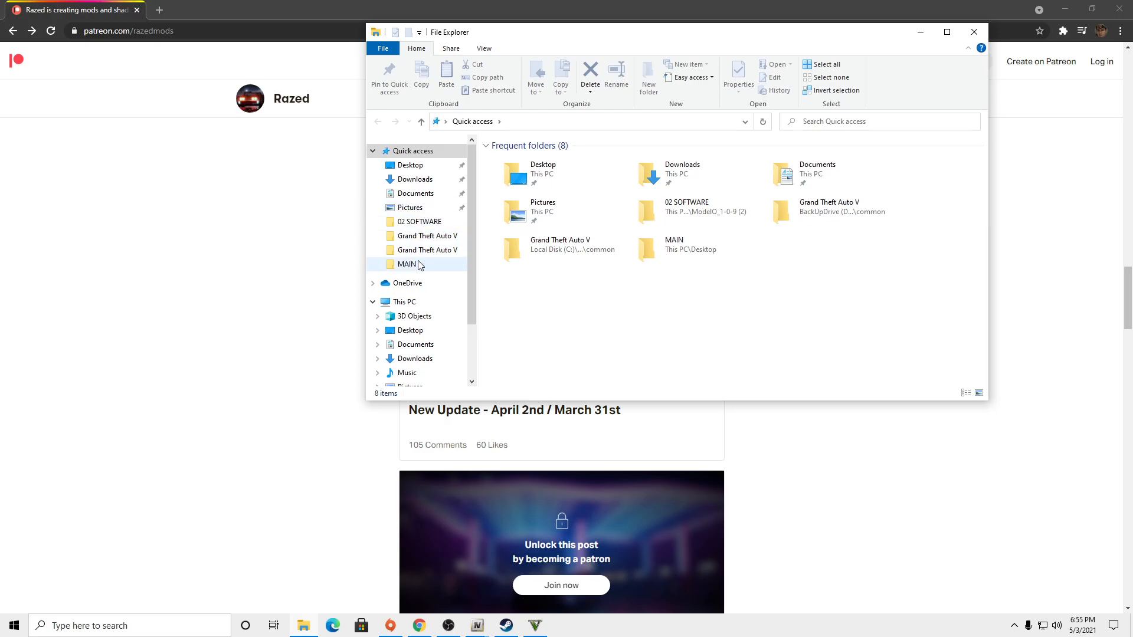
click(415, 179)
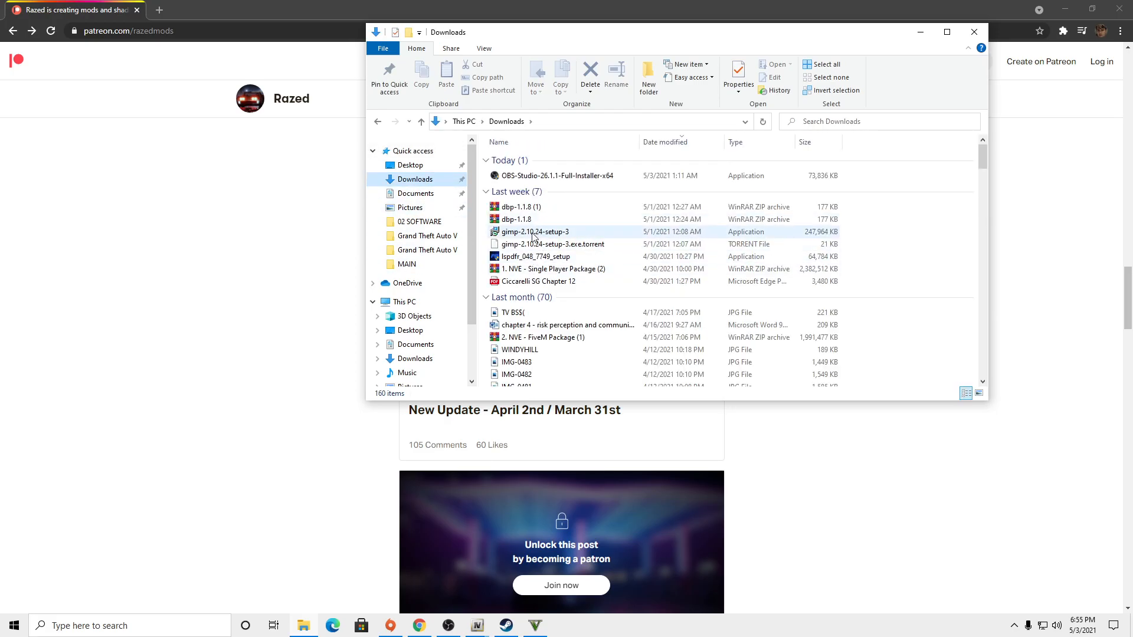
double_click(555, 268)
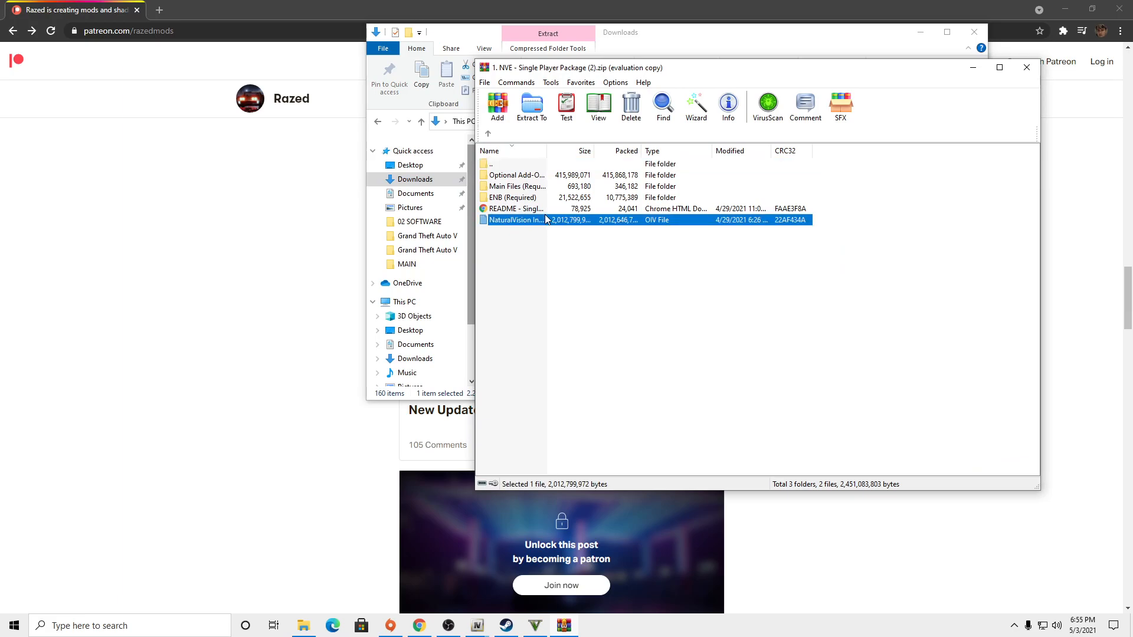
click(513, 209)
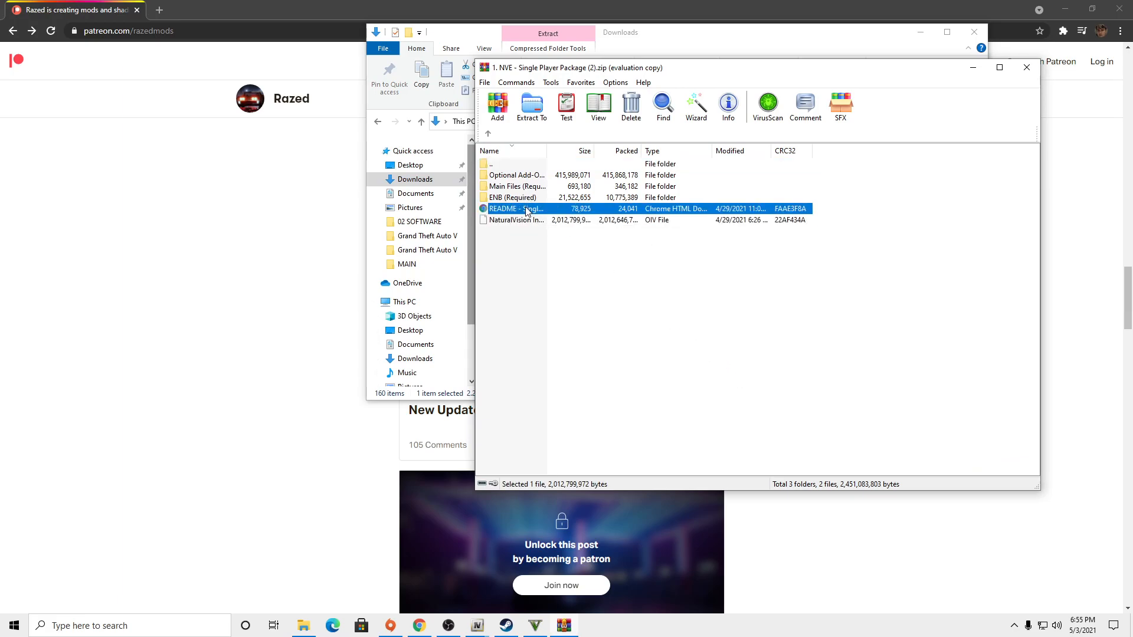
click(531, 108)
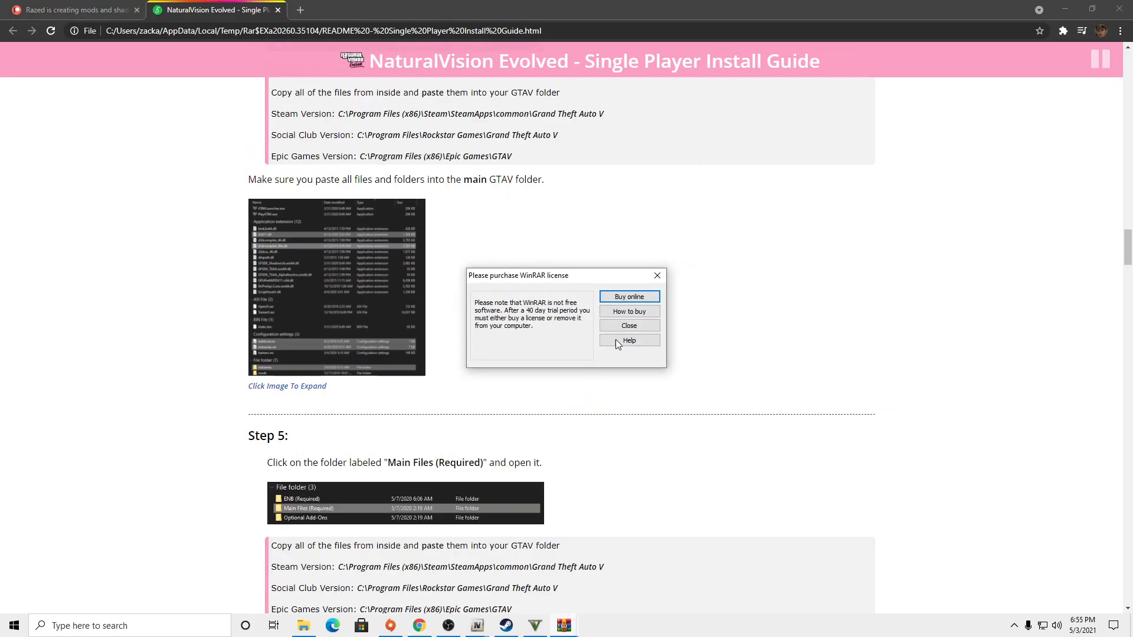
Dismiss the WinRAR nag and highlight the guide's Shader Quality, PostFX and Particles Quality requirements
click(628, 326)
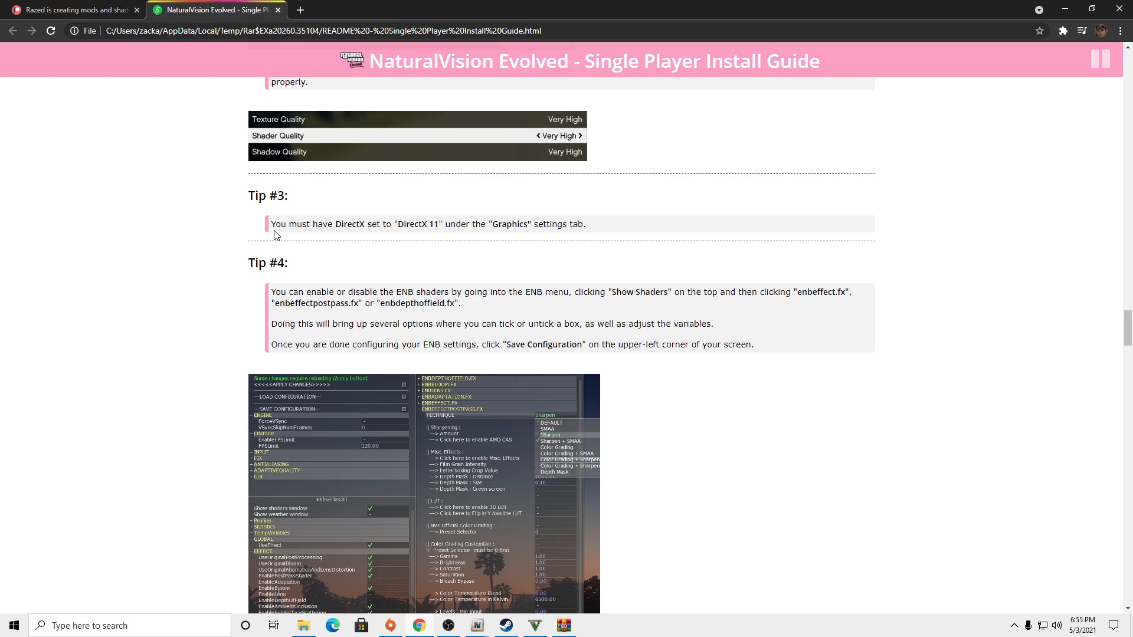
drag(273, 224, 586, 225)
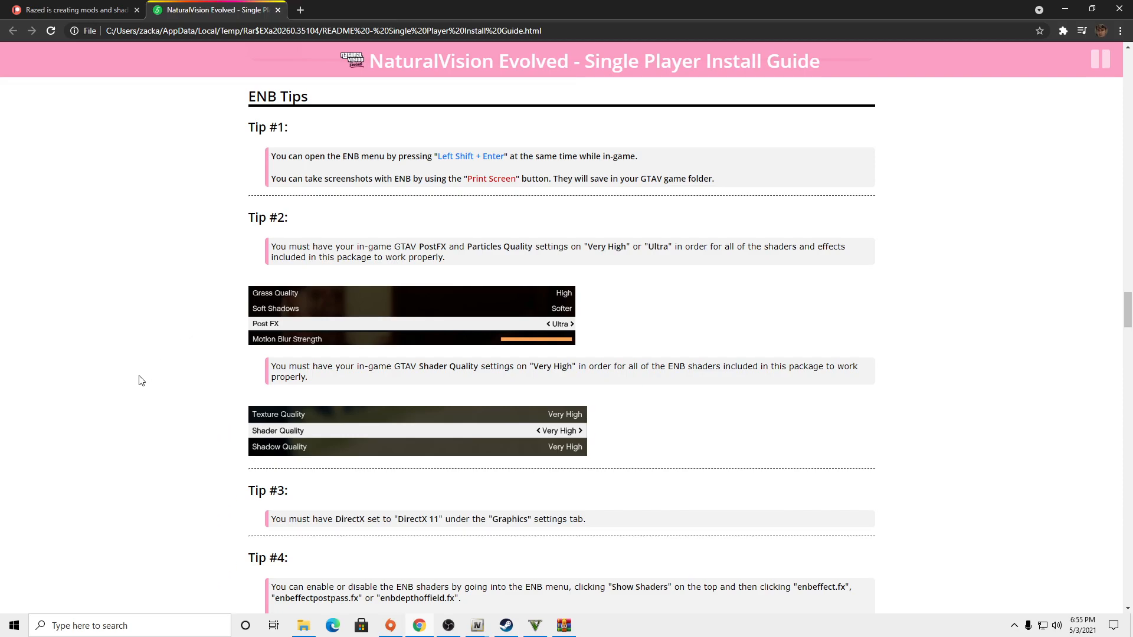
drag(272, 366, 516, 366)
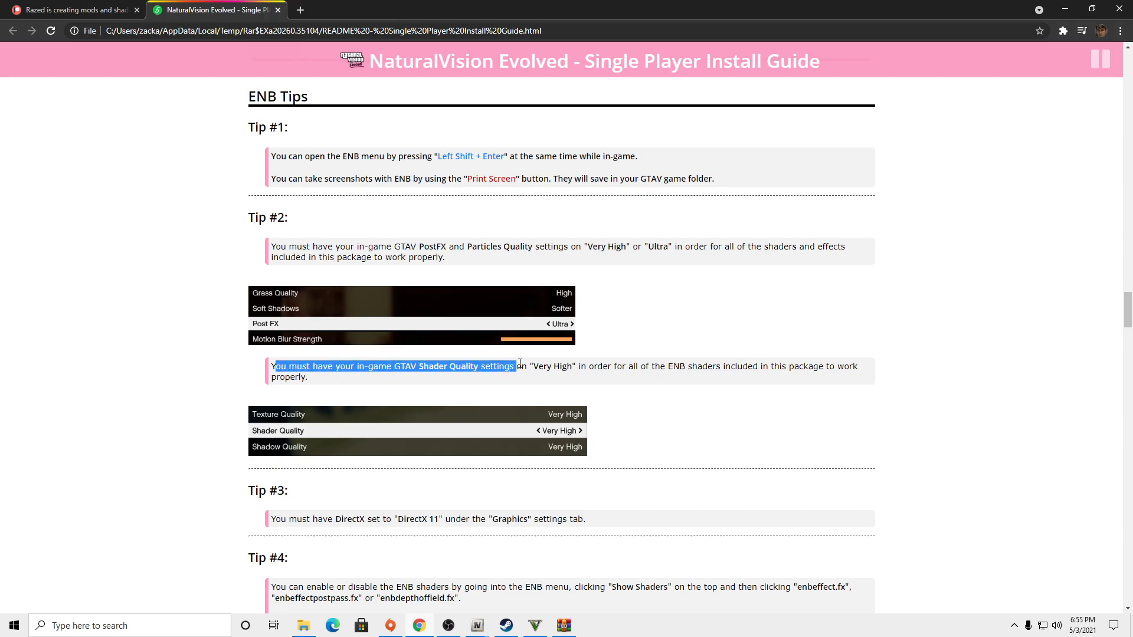
click(623, 357)
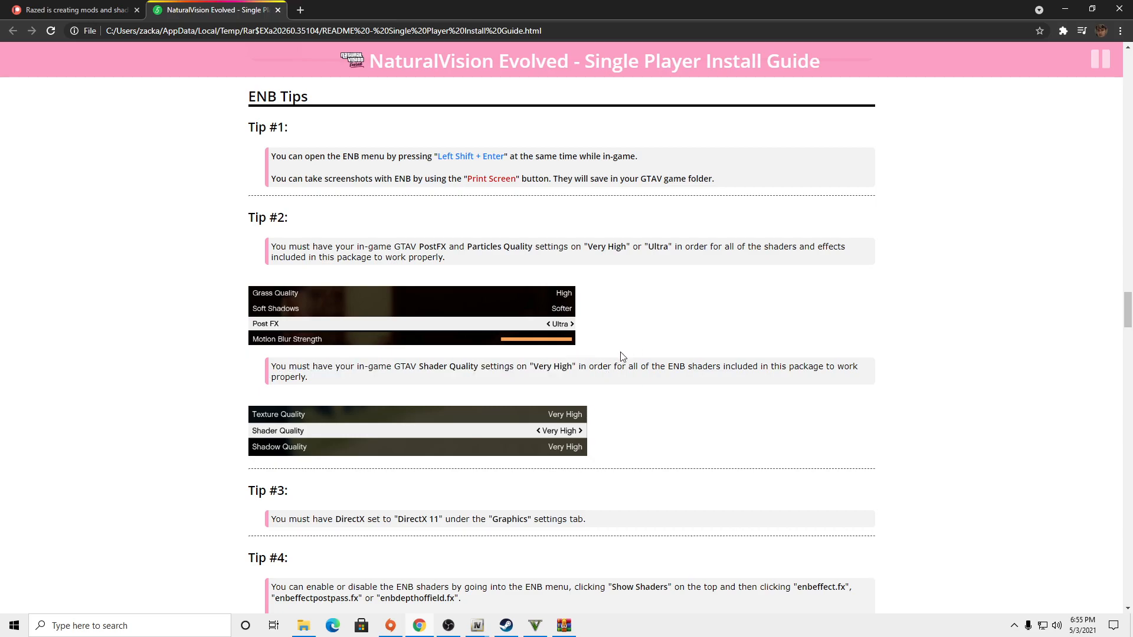
mouse_move(461, 333)
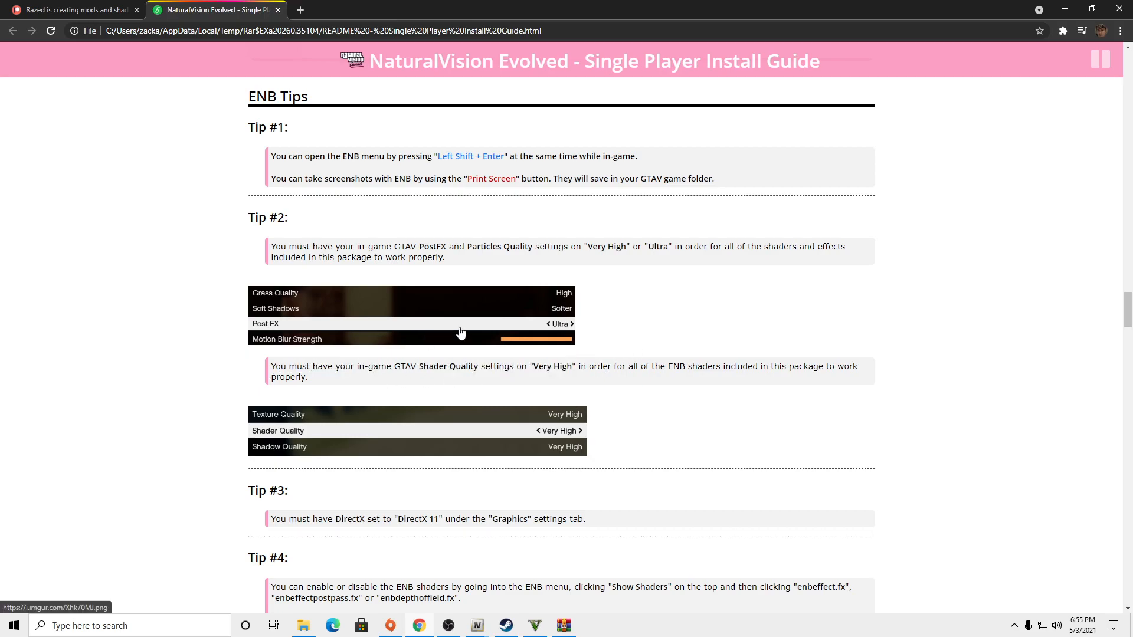
mouse_move(384, 301)
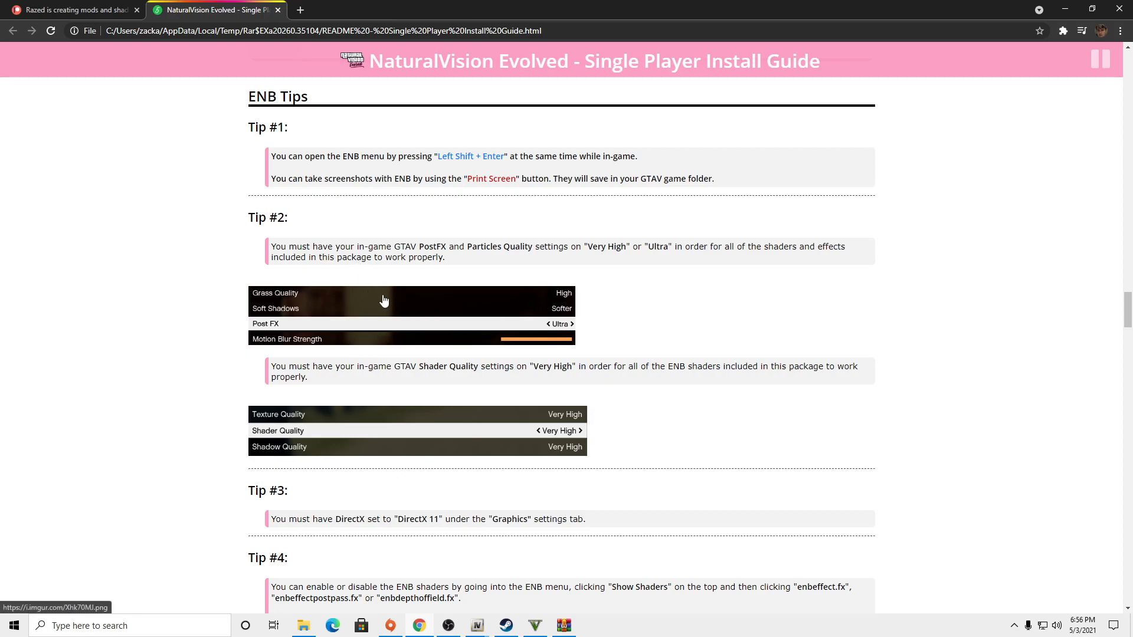
drag(269, 246, 446, 257)
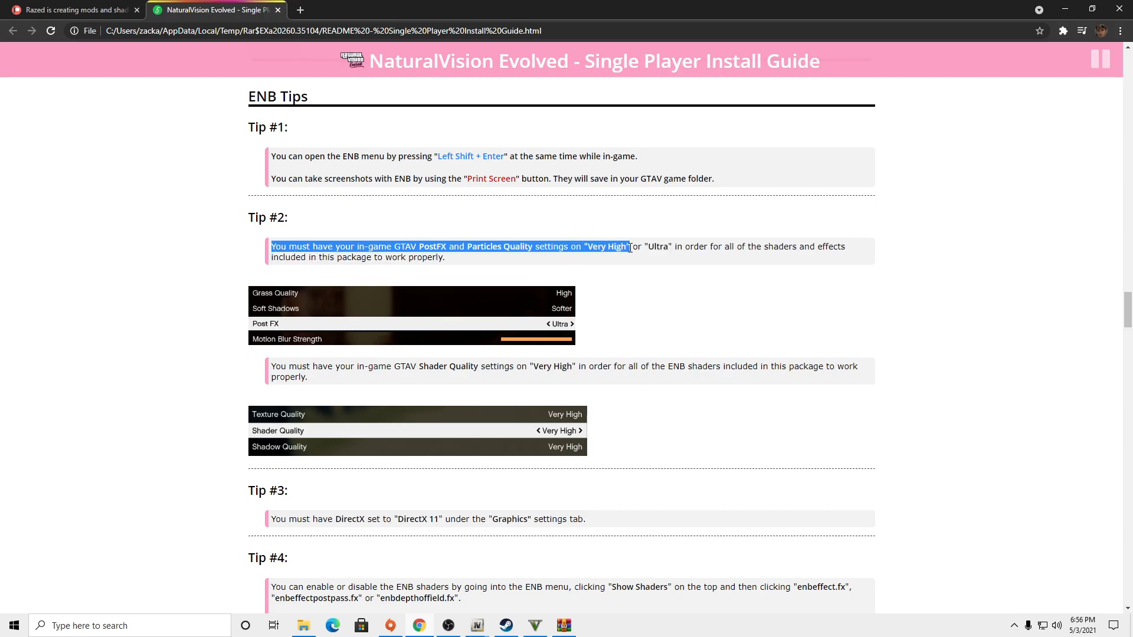
drag(627, 246, 491, 246)
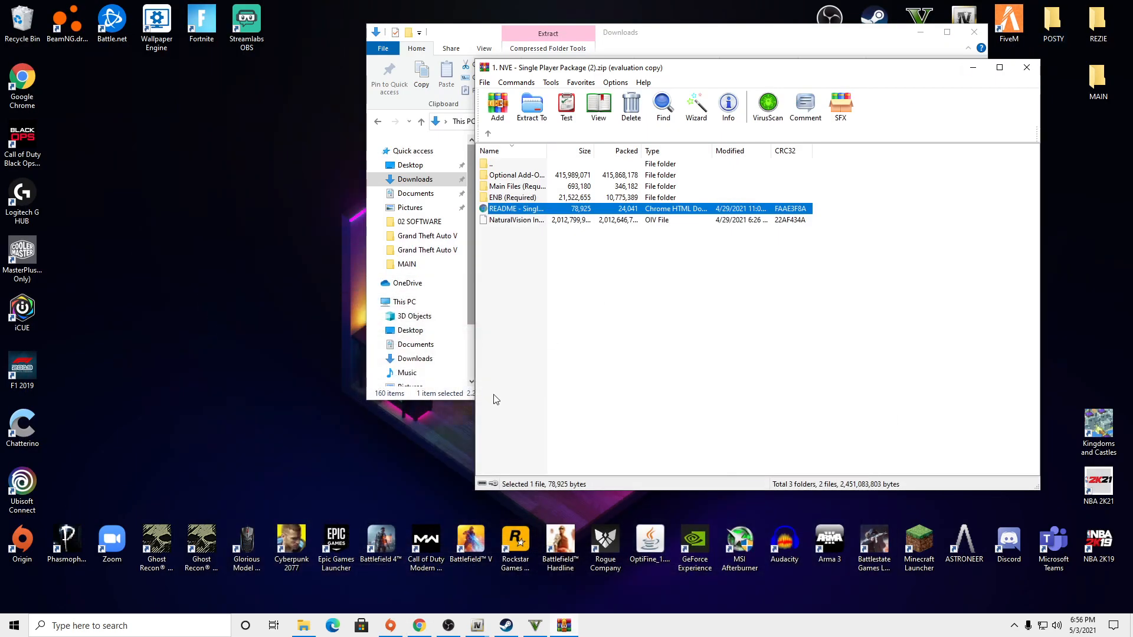
Switch back to GTA V's graphics settings and scroll to Shader Quality, Particles Quality and Post FX
click(1026, 68)
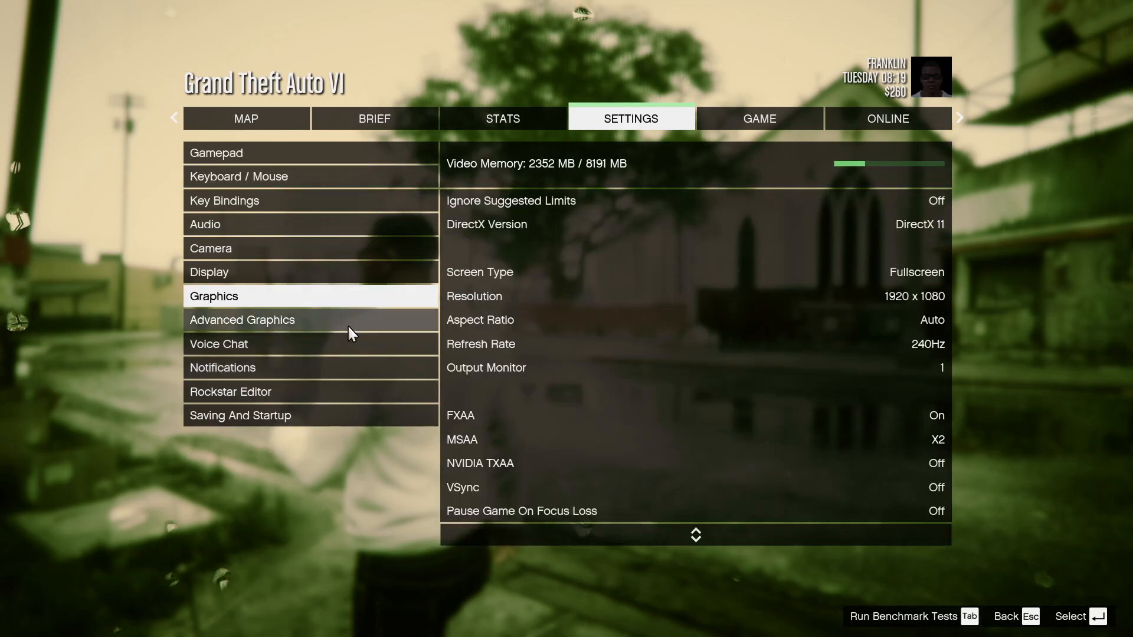
scroll(down, 3)
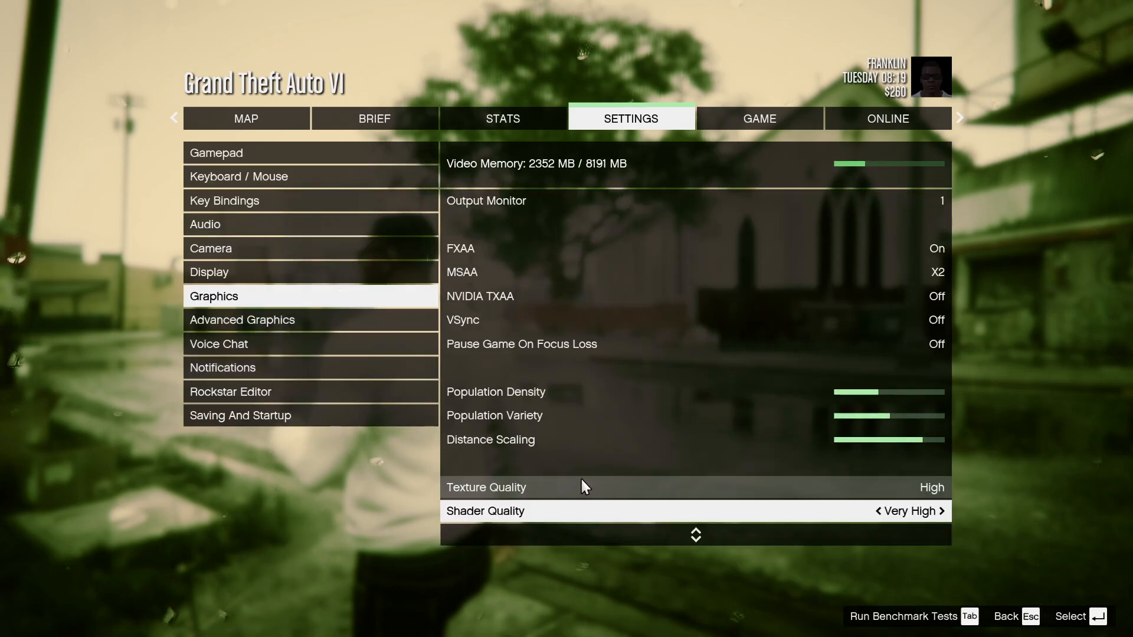
scroll(down, 3)
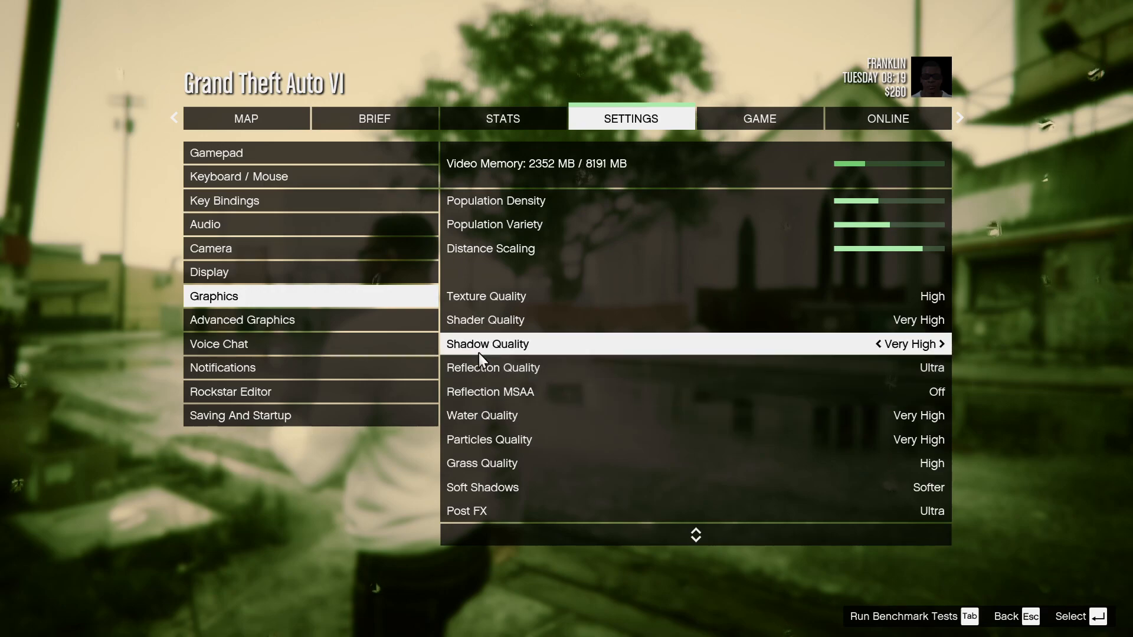
mouse_move(500, 416)
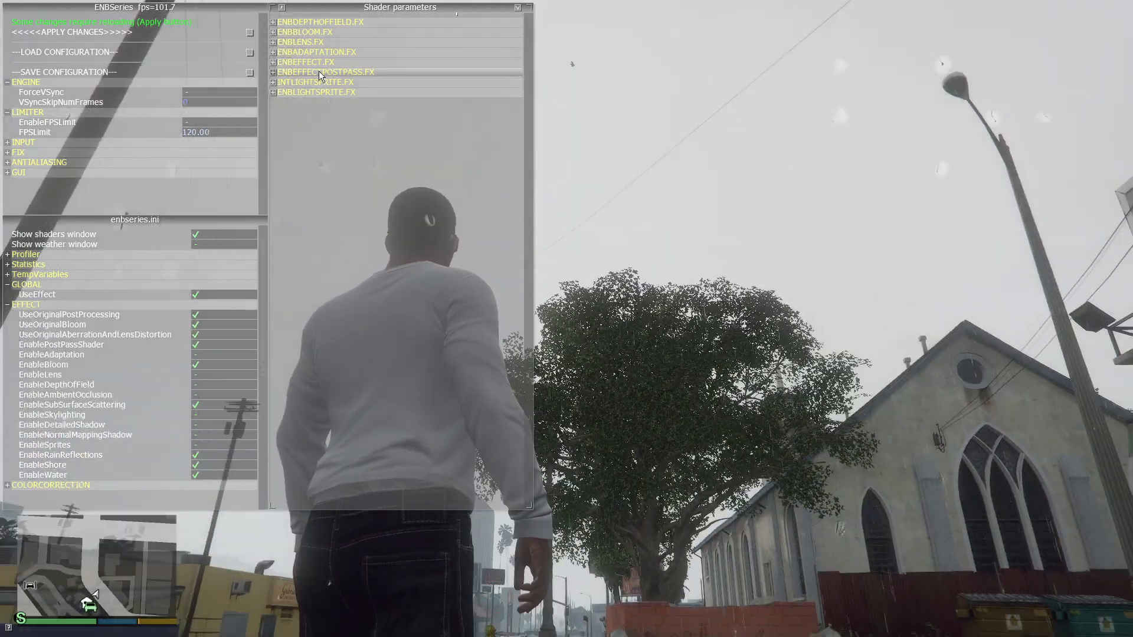
Expand ENBEFFECTPOSTPASS.FX and set its TECHNIQUE to Sharpen + SMAA
click(273, 63)
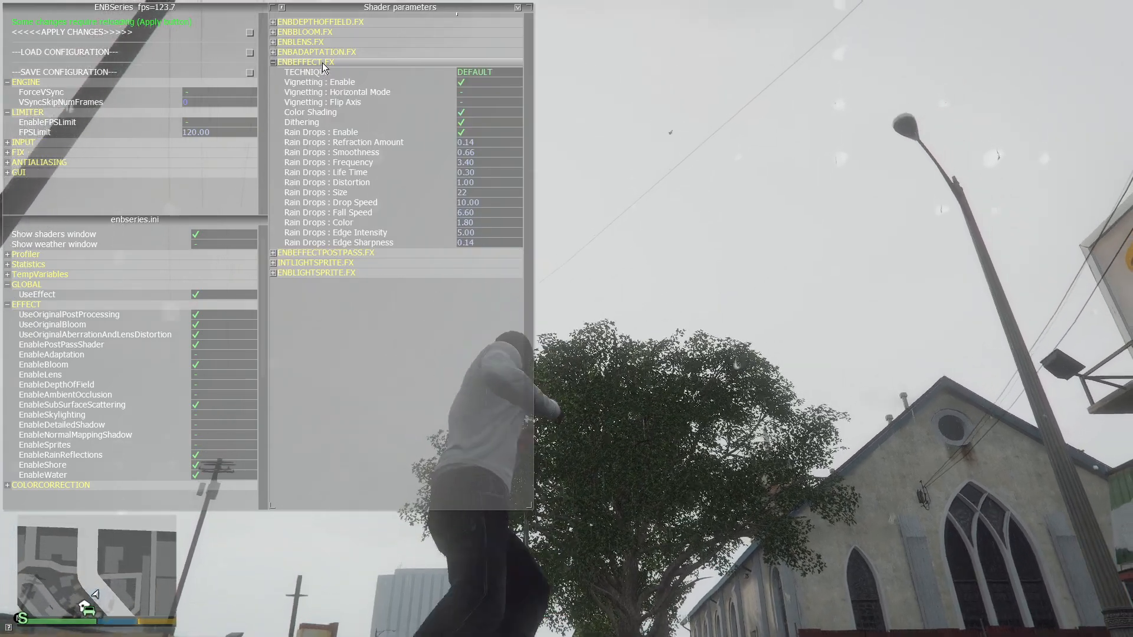
click(272, 63)
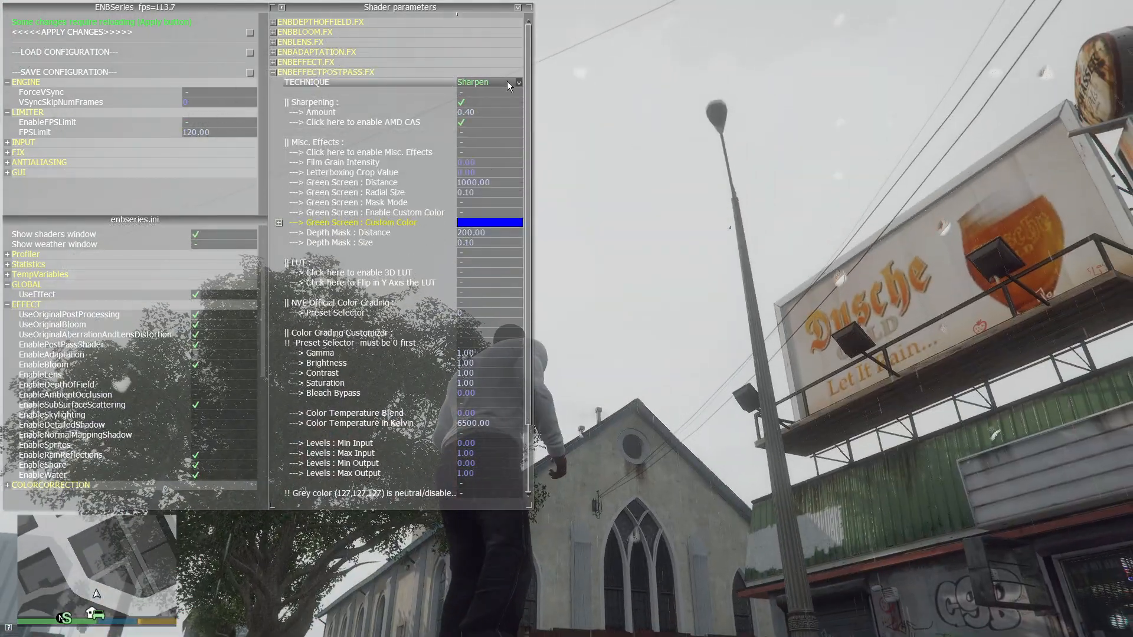
click(490, 81)
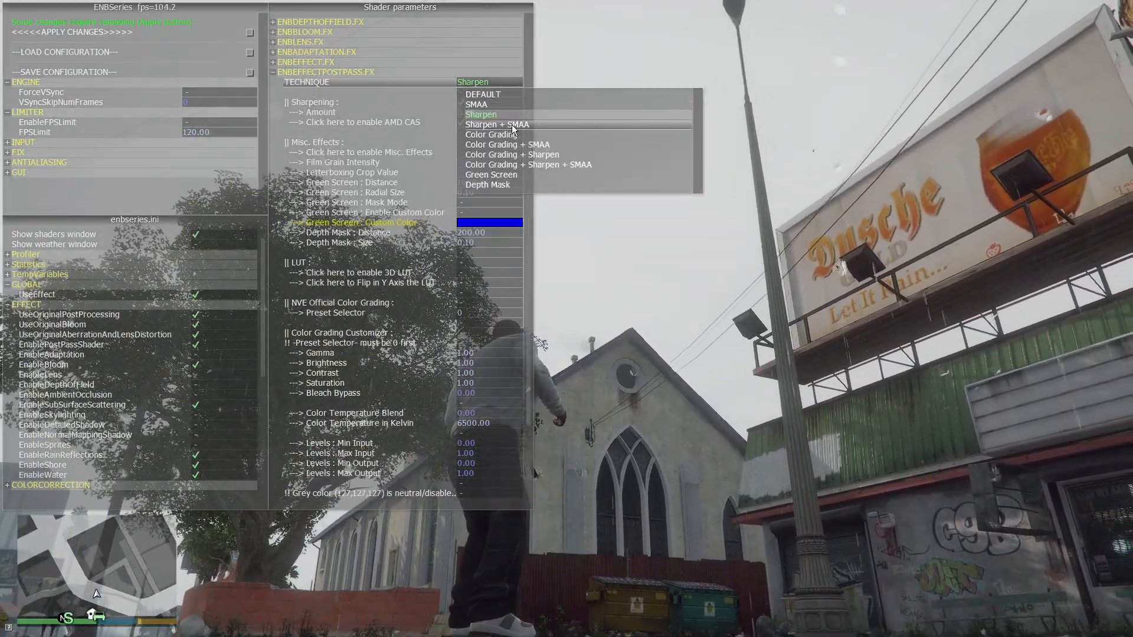
click(497, 124)
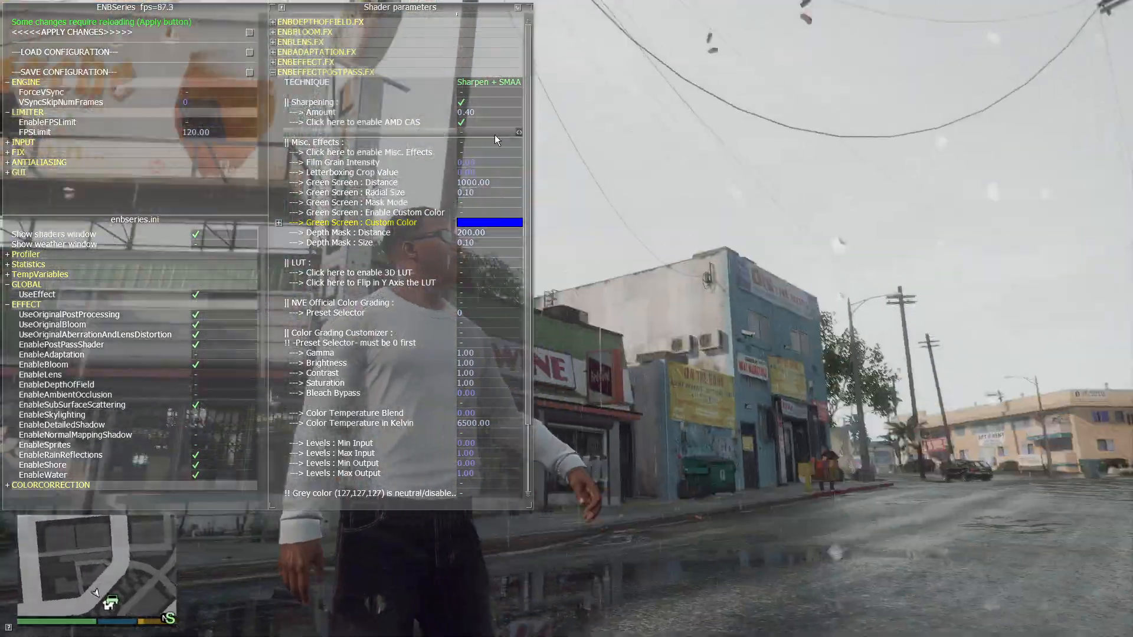
click(489, 82)
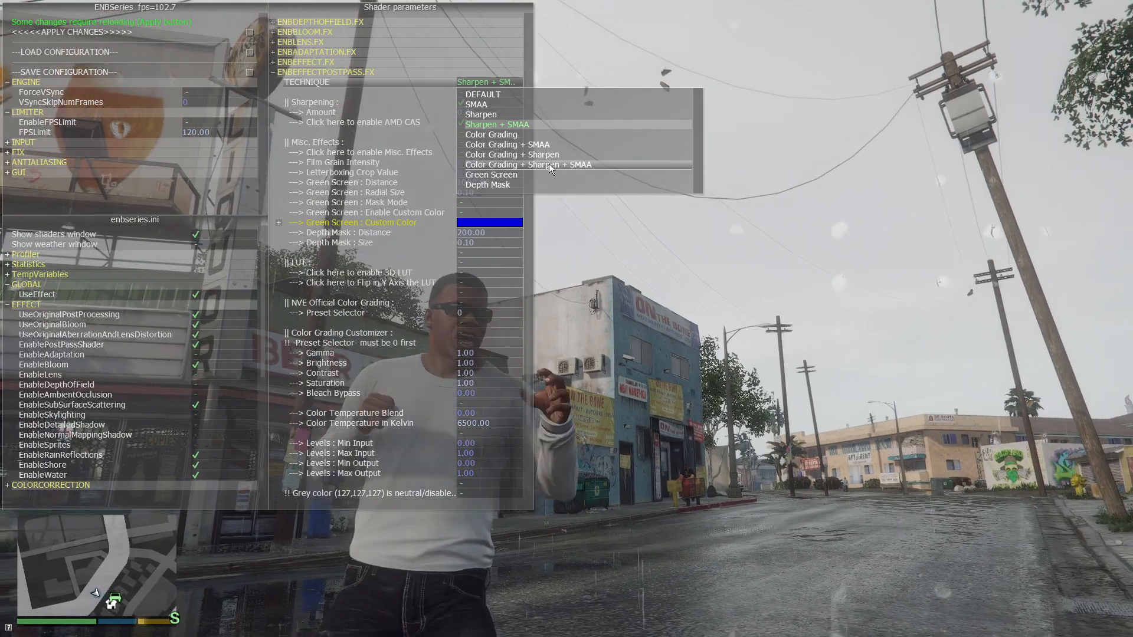
click(528, 164)
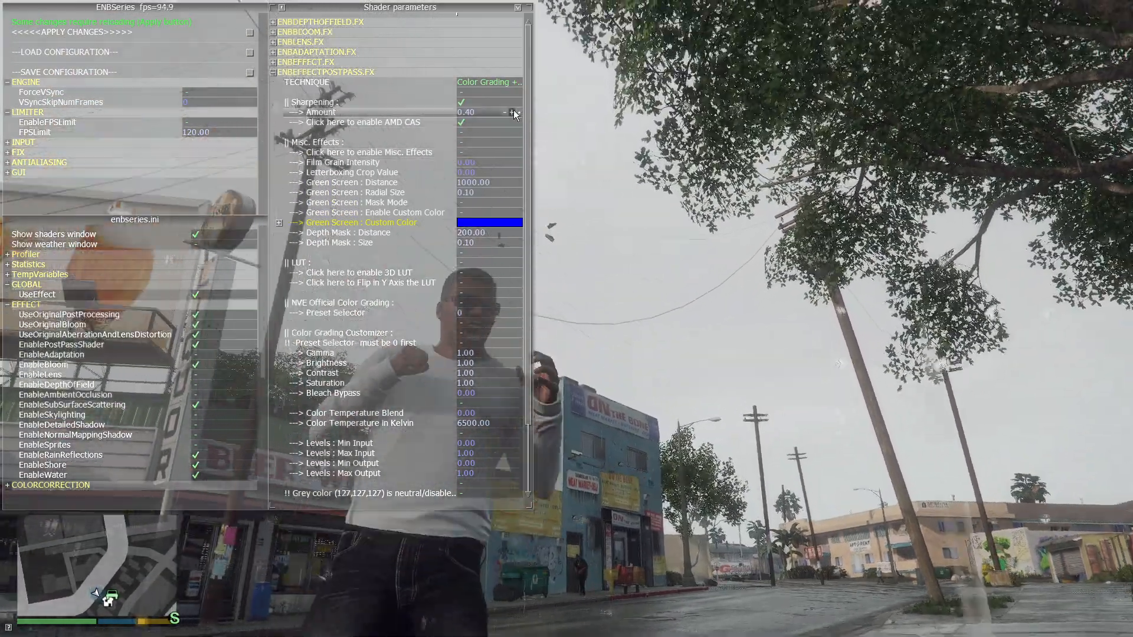
click(489, 81)
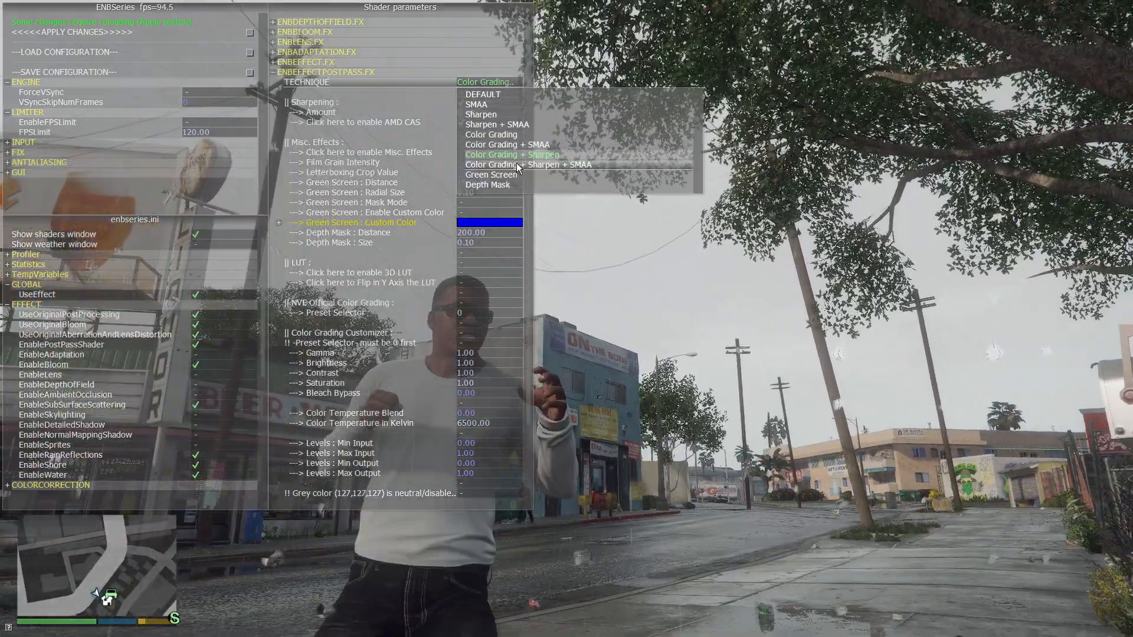
click(513, 154)
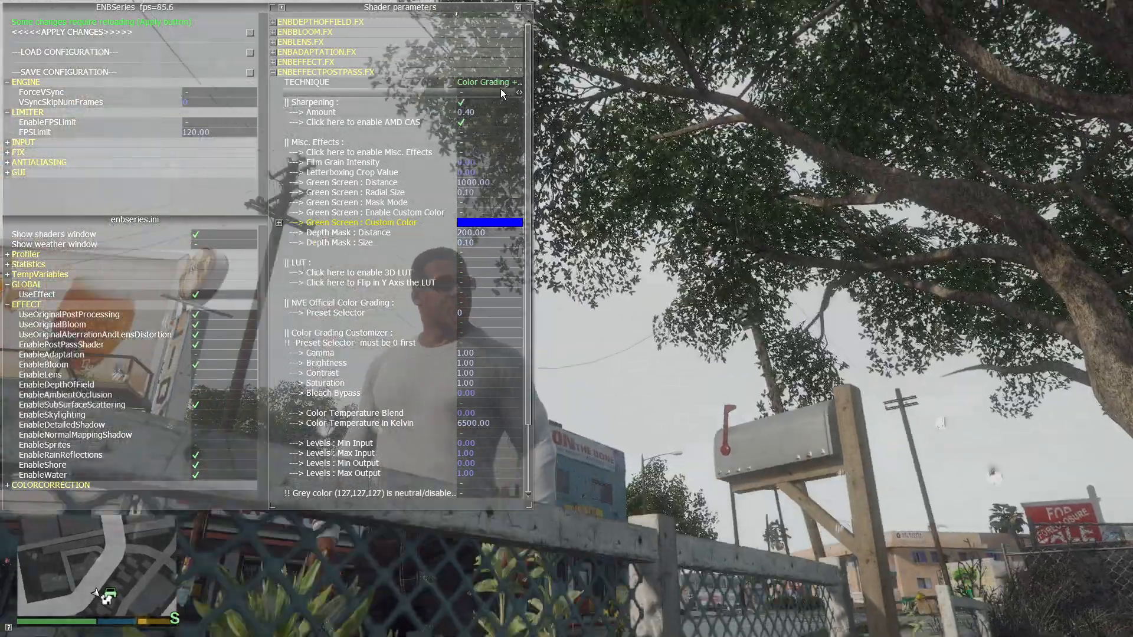
click(487, 82)
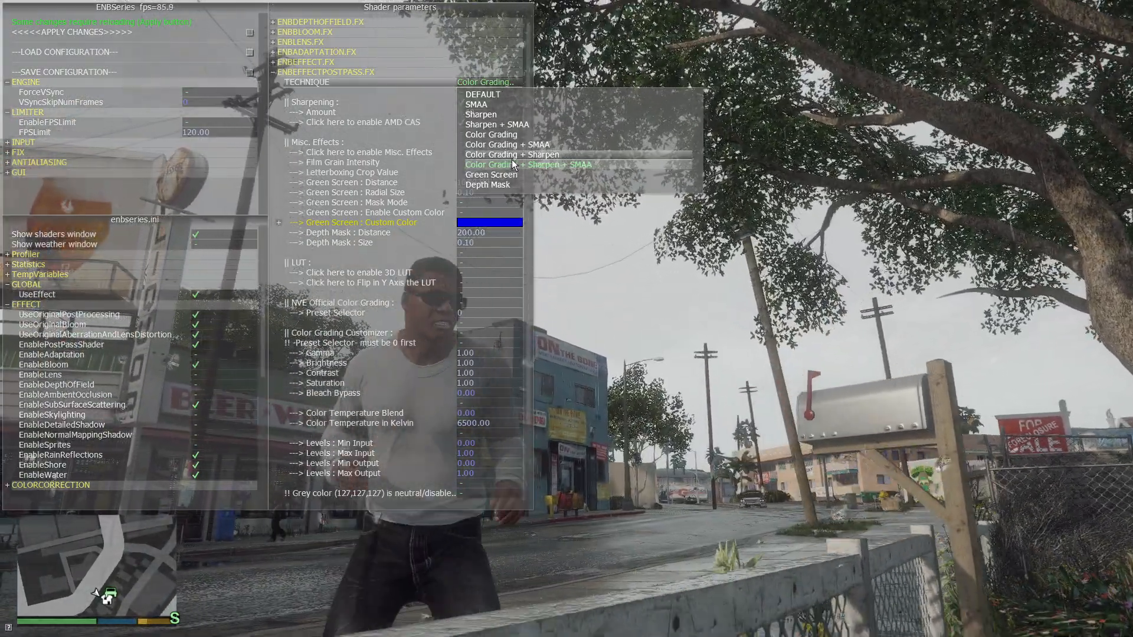
click(488, 185)
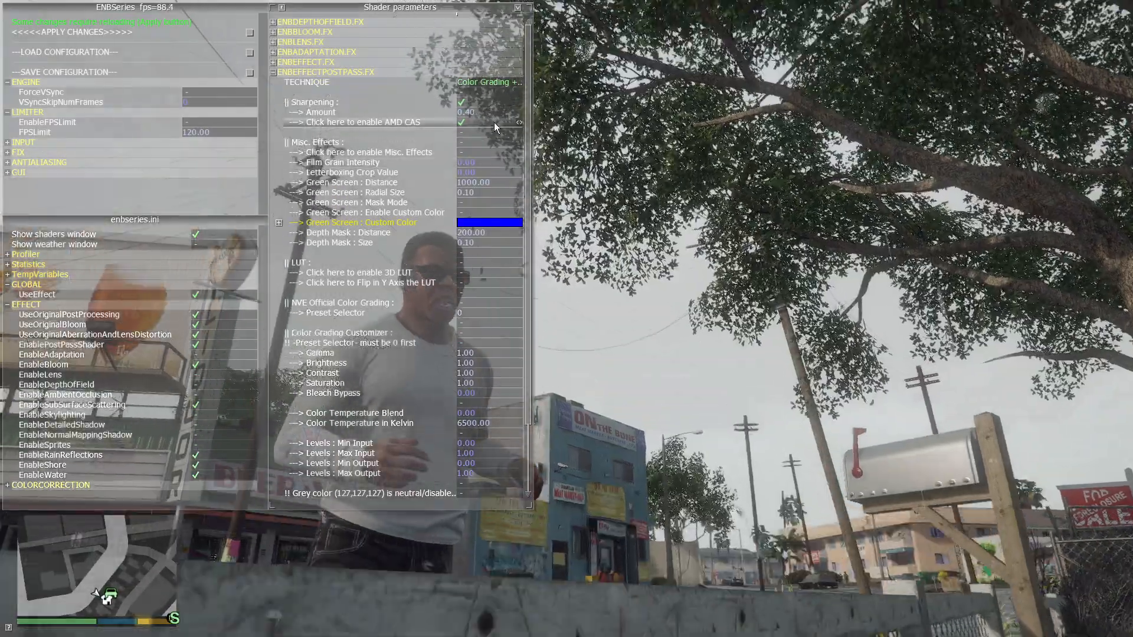
click(488, 81)
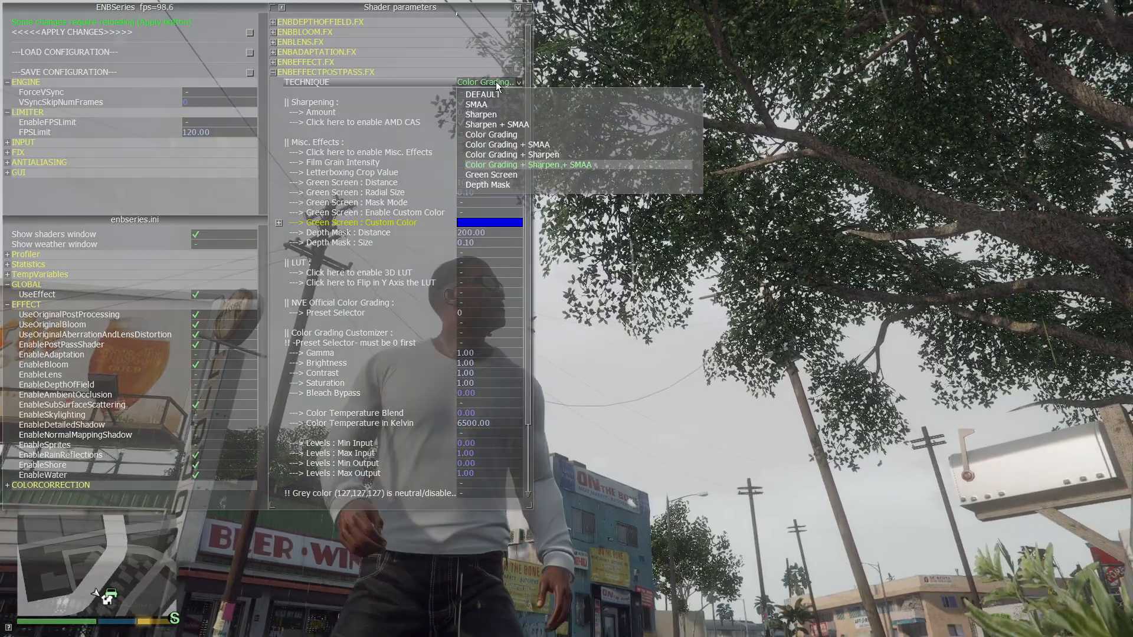
click(496, 124)
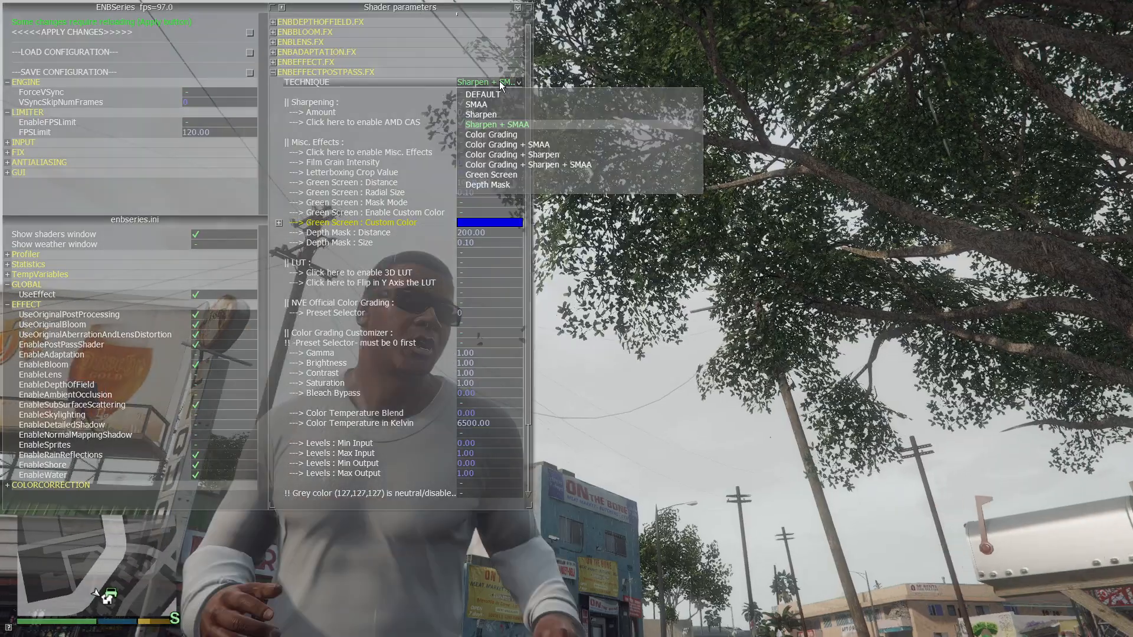